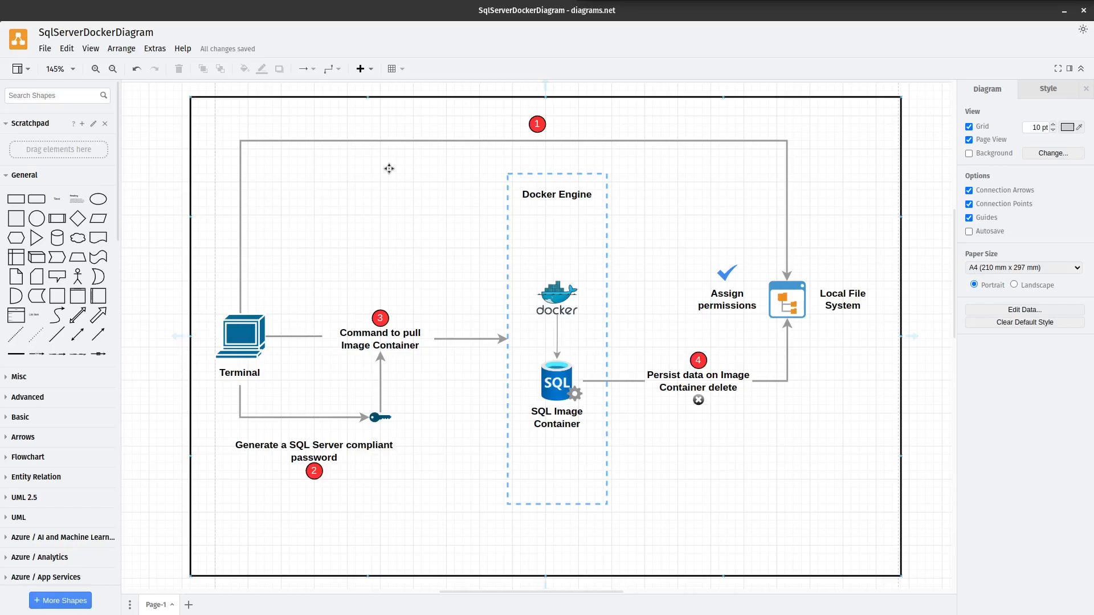
mouse_move(807, 251)
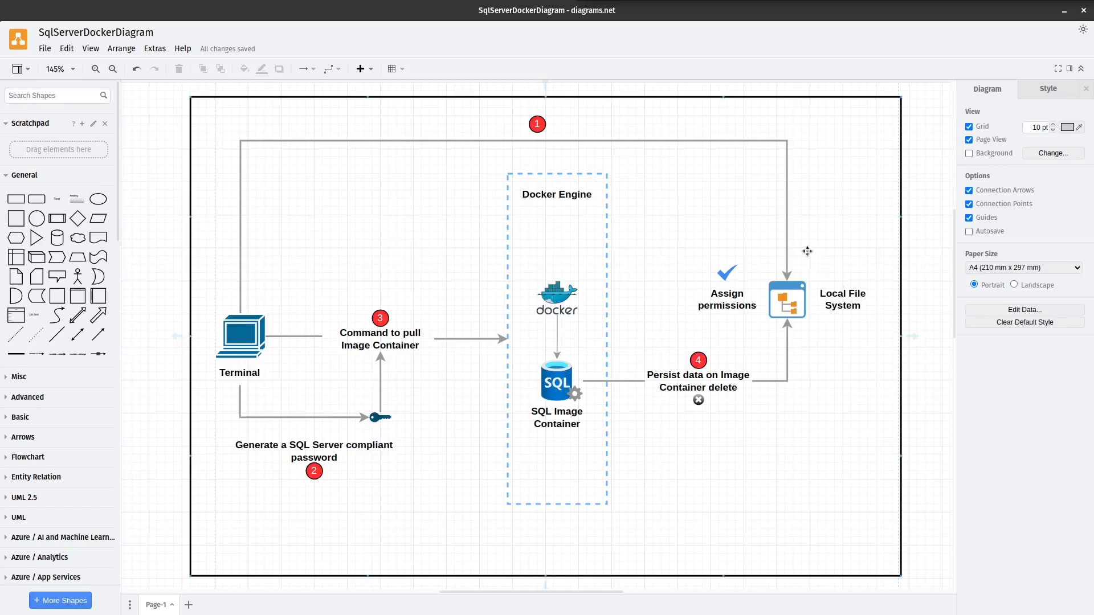
mouse_move(786, 248)
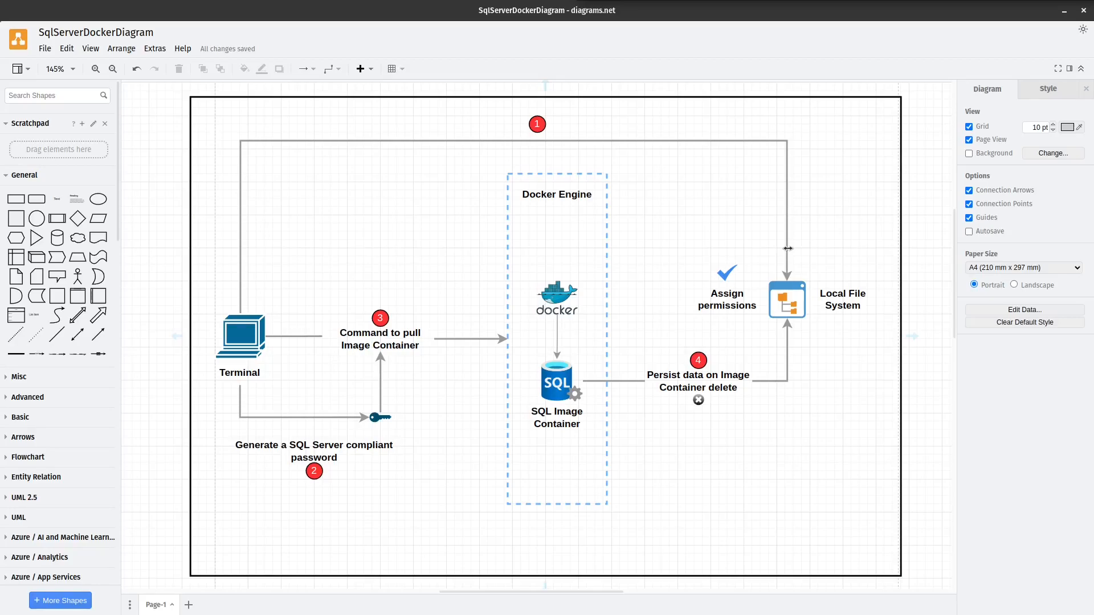
mouse_move(798, 230)
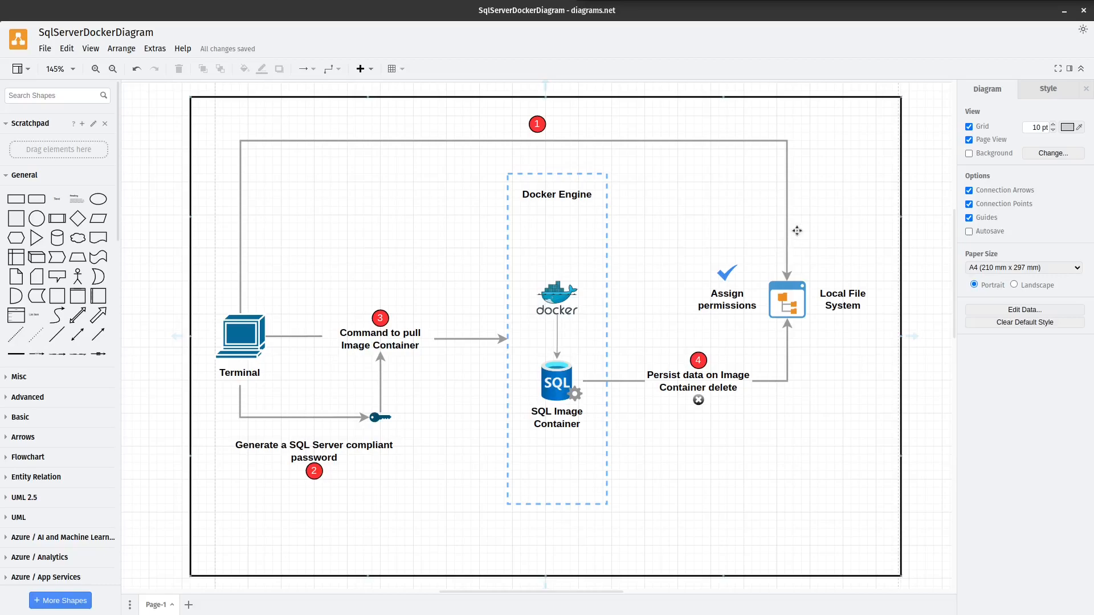
mouse_move(799, 227)
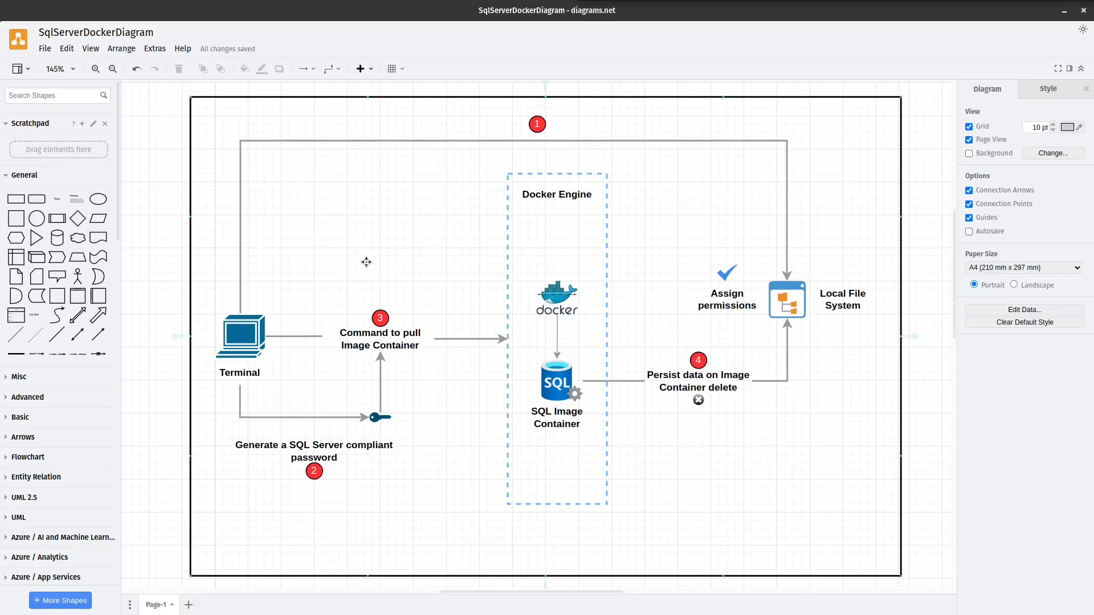
mouse_move(707, 448)
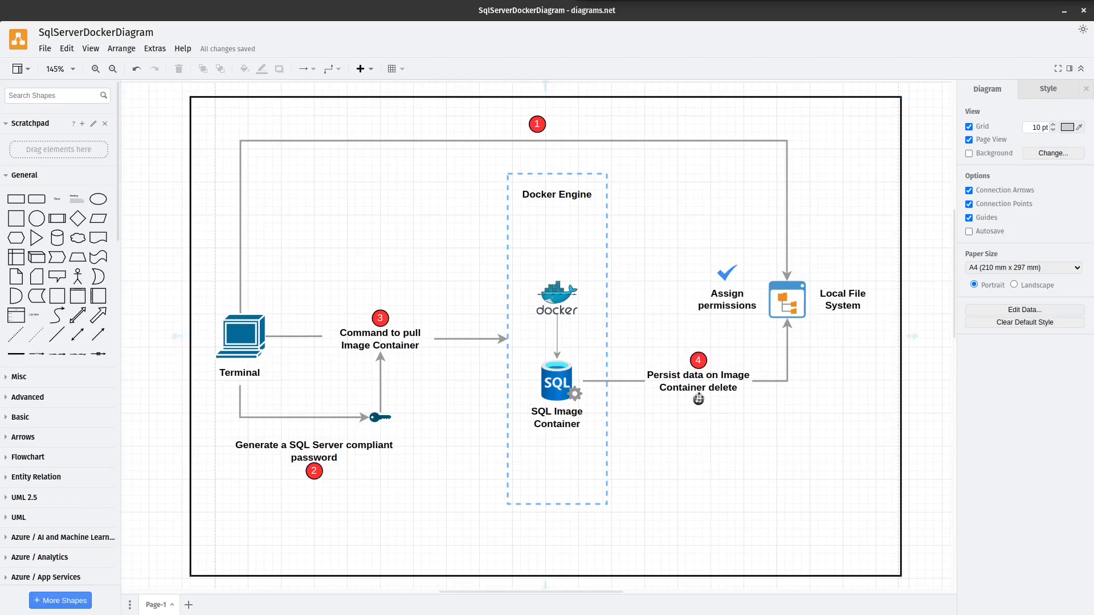
mouse_move(746, 477)
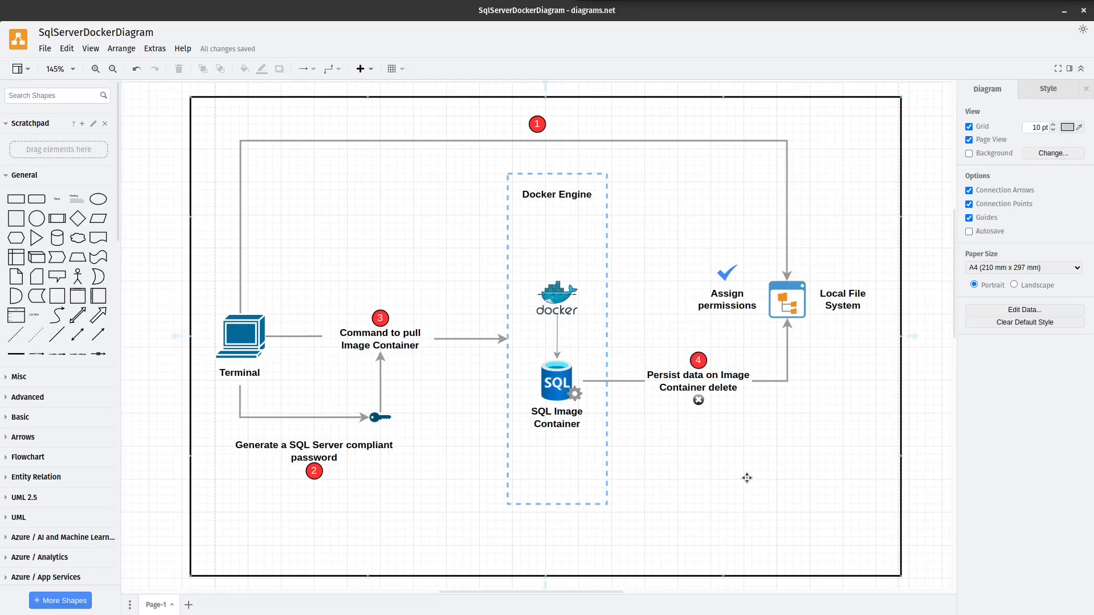
mouse_move(747, 482)
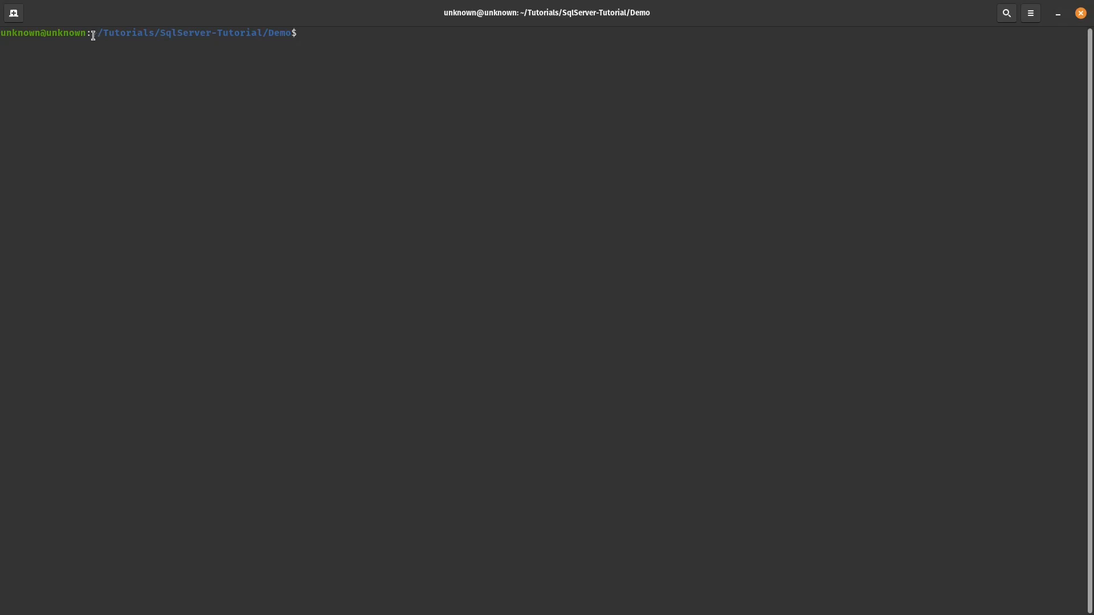
Step: Create the data and log folders, each chowned to user ID 10001
drag(94, 33, 286, 33)
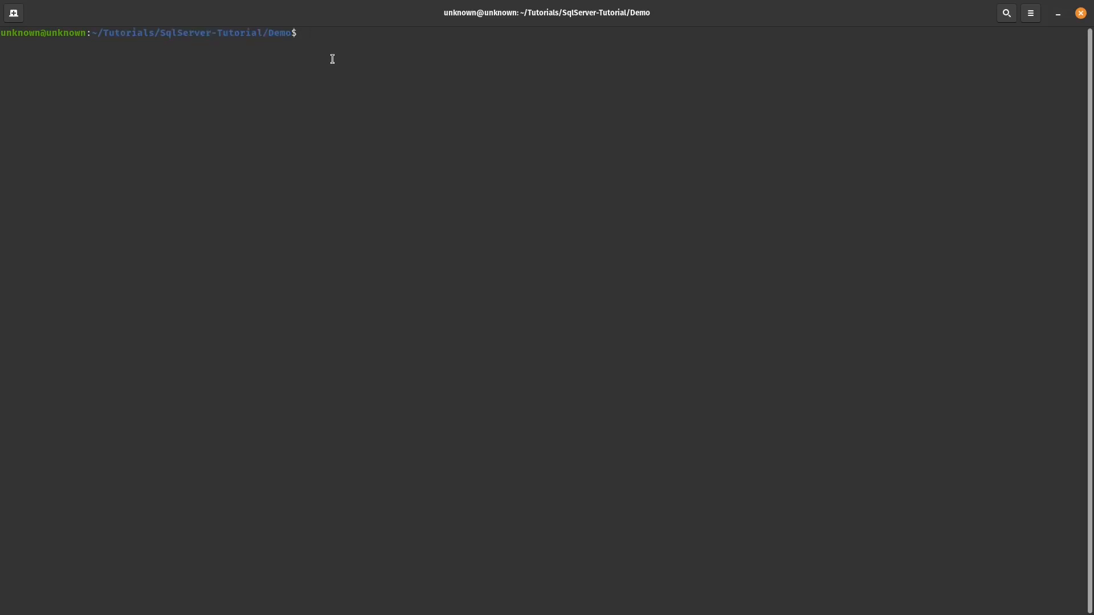
text(mkdir data && s)
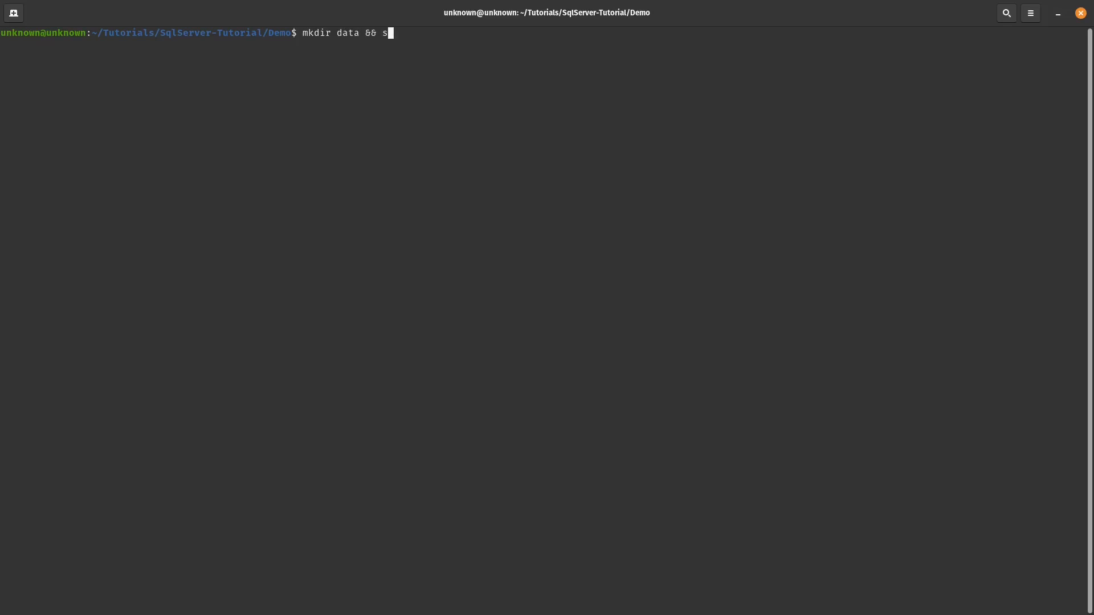
text(udo chown)
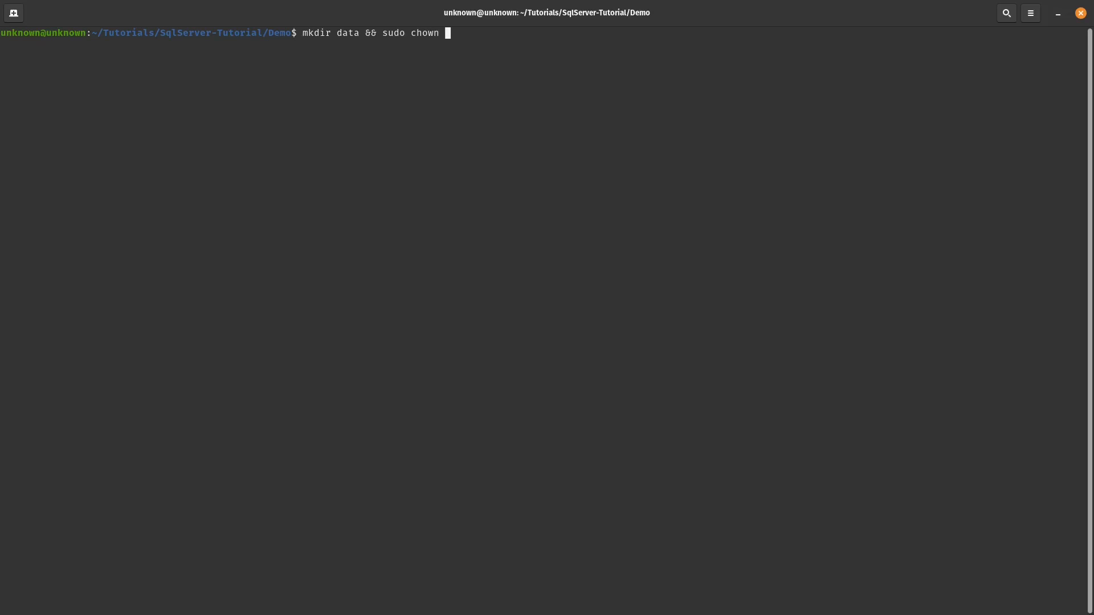
text(10001 data)
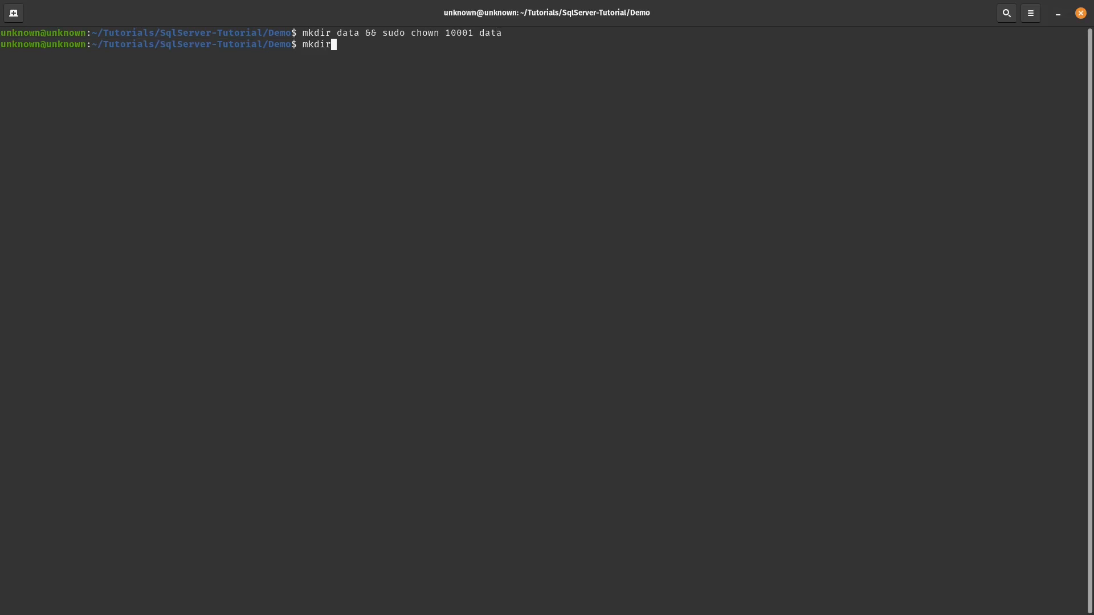
text(log &&)
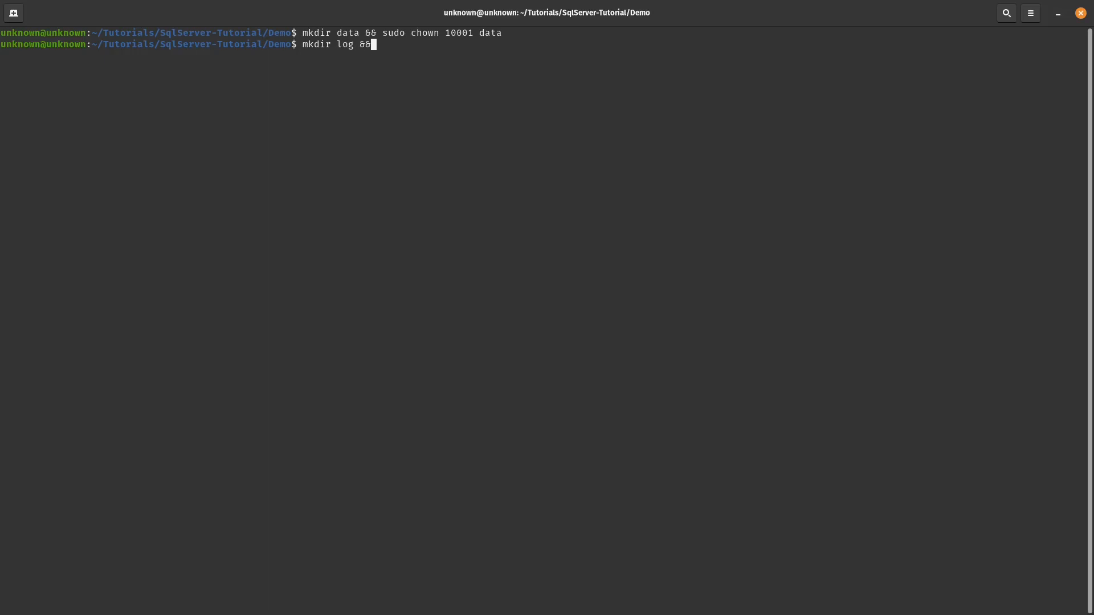
text(sudo chown)
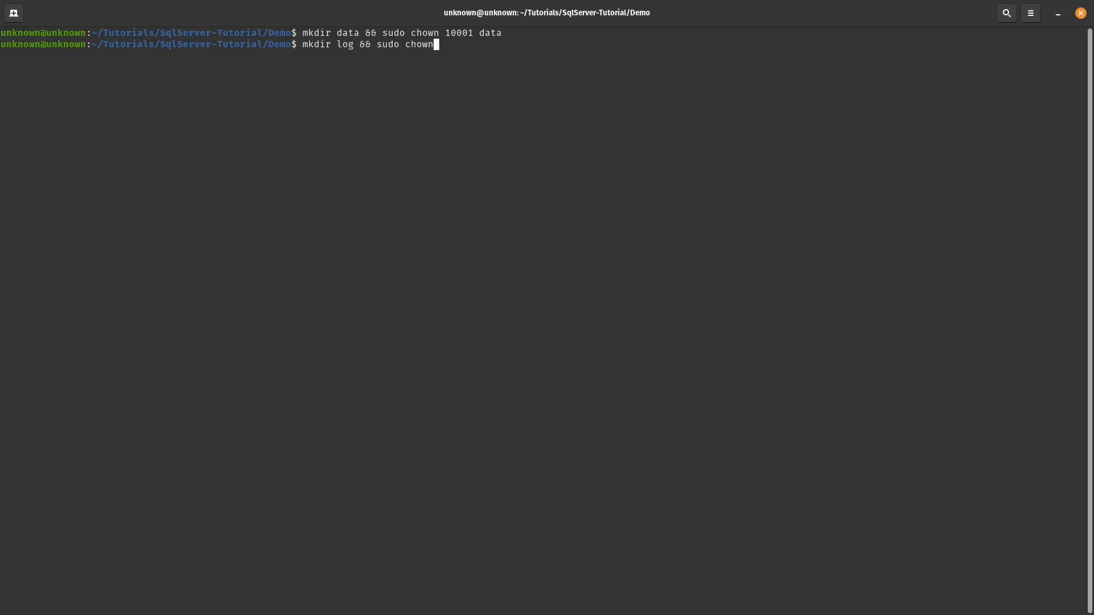
text(10001)
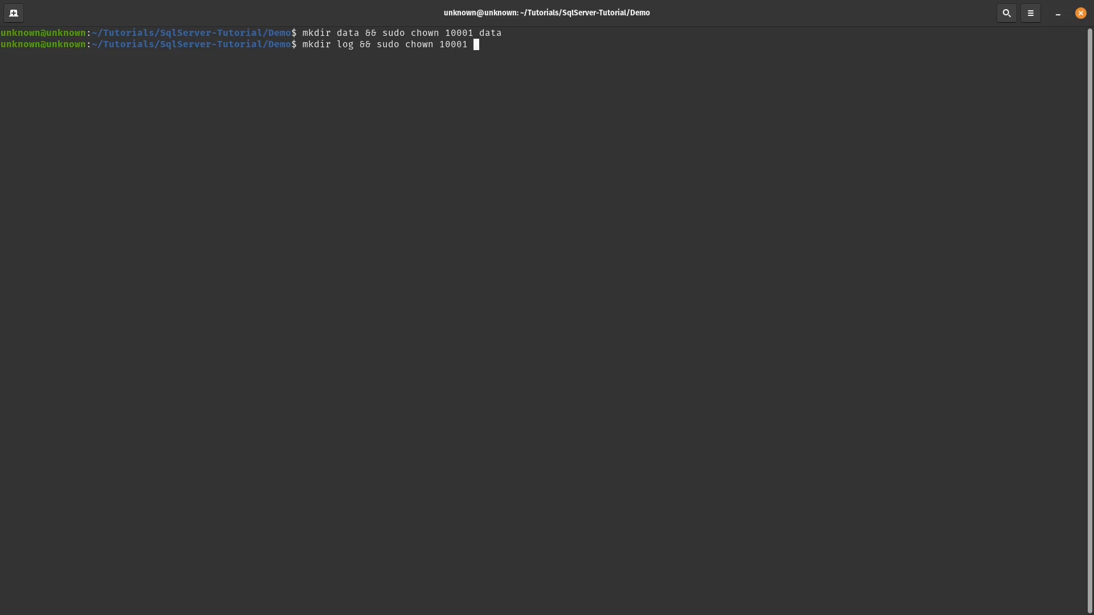
text(log)
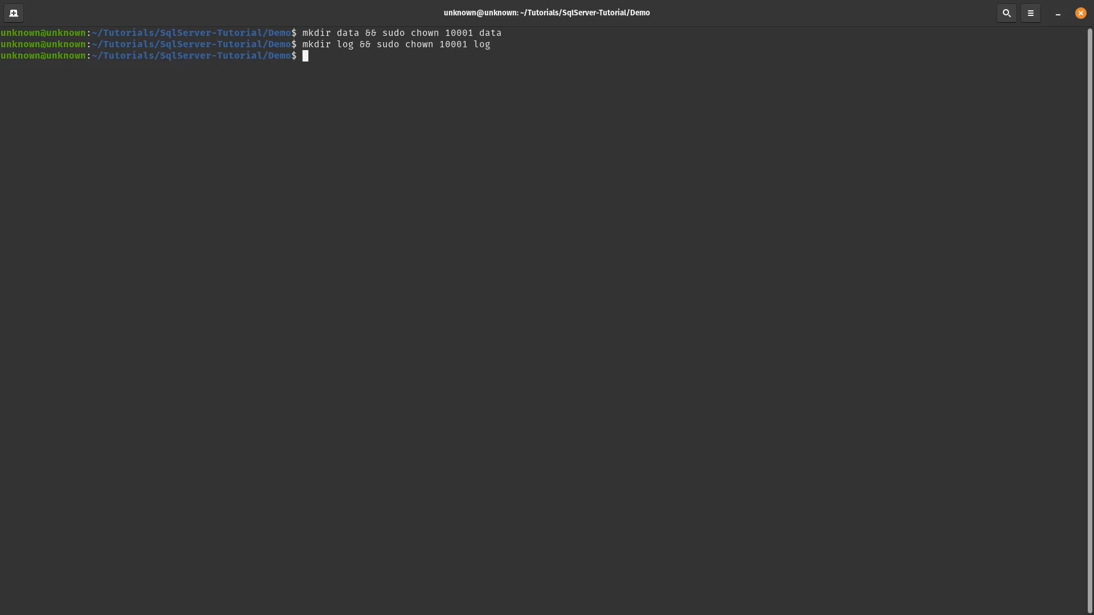
Step: Create the secrets folder and chown it to user ID 10001, fixing a chwon typo
text(mkdir sec)
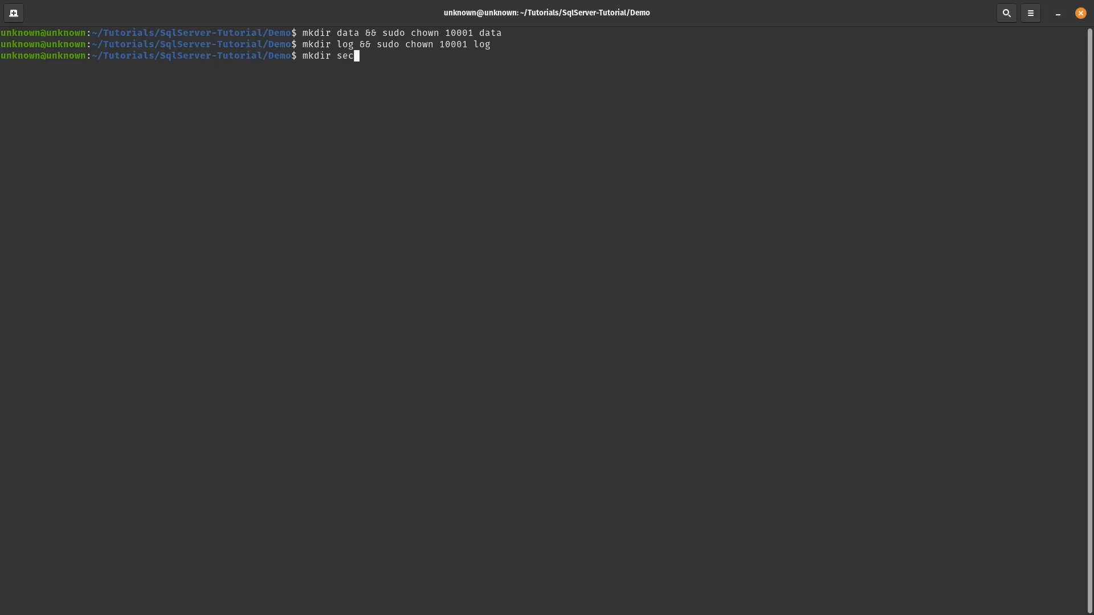
text(rets)
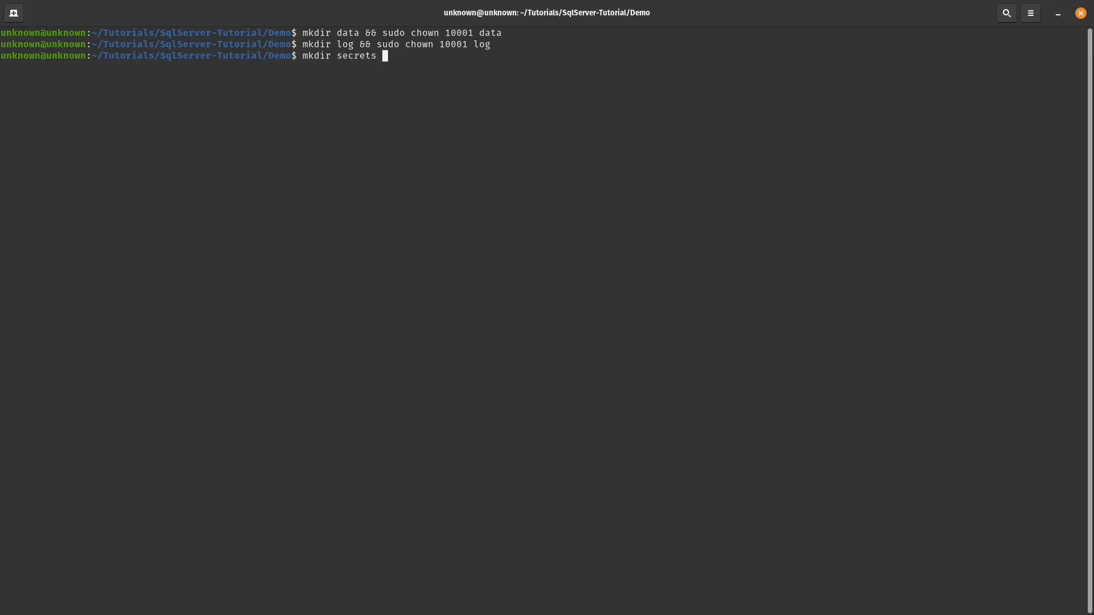
text(&& sudo chwon)
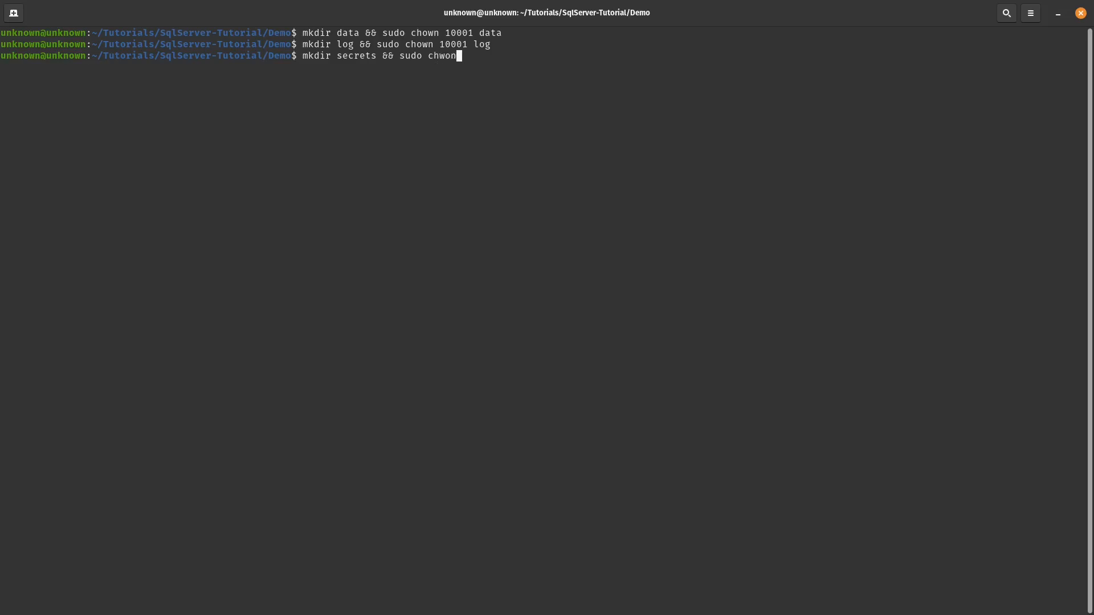
key(BackSpace)
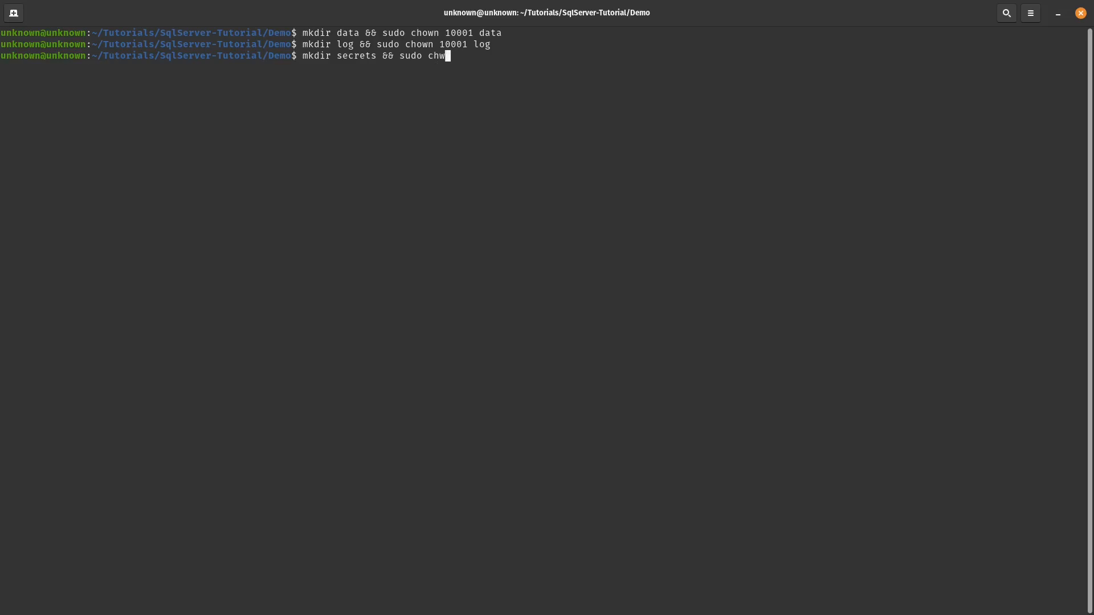
text(own)
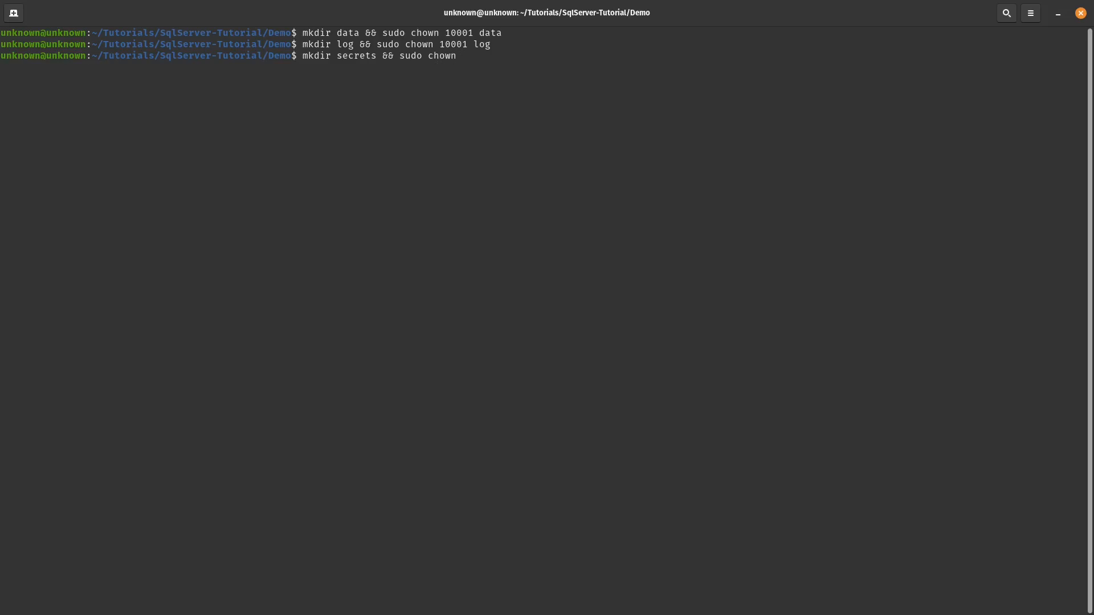
text(" ")
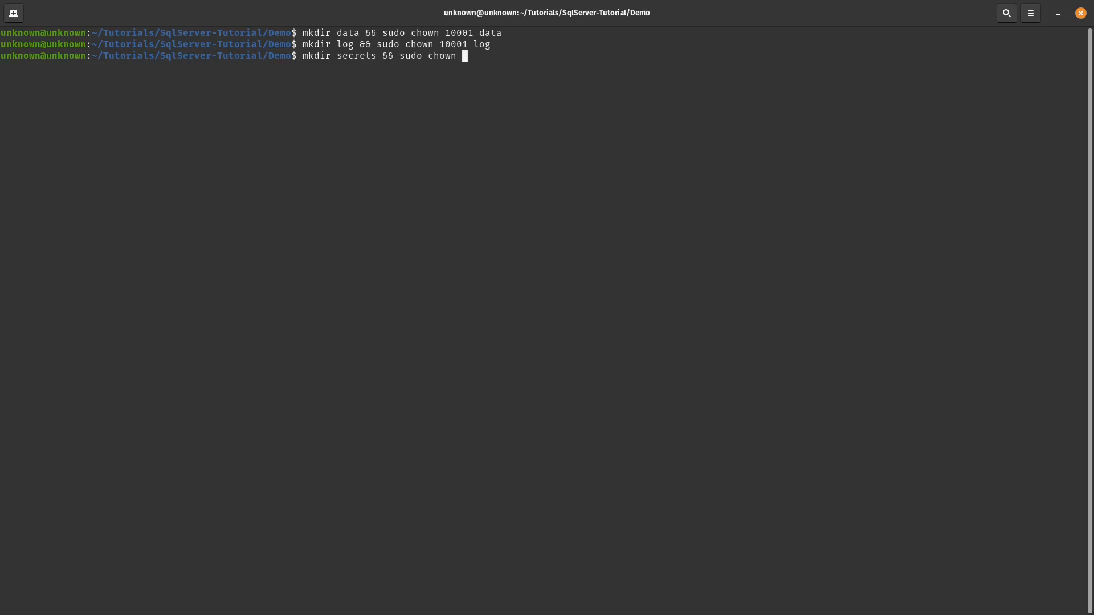
text(10001)
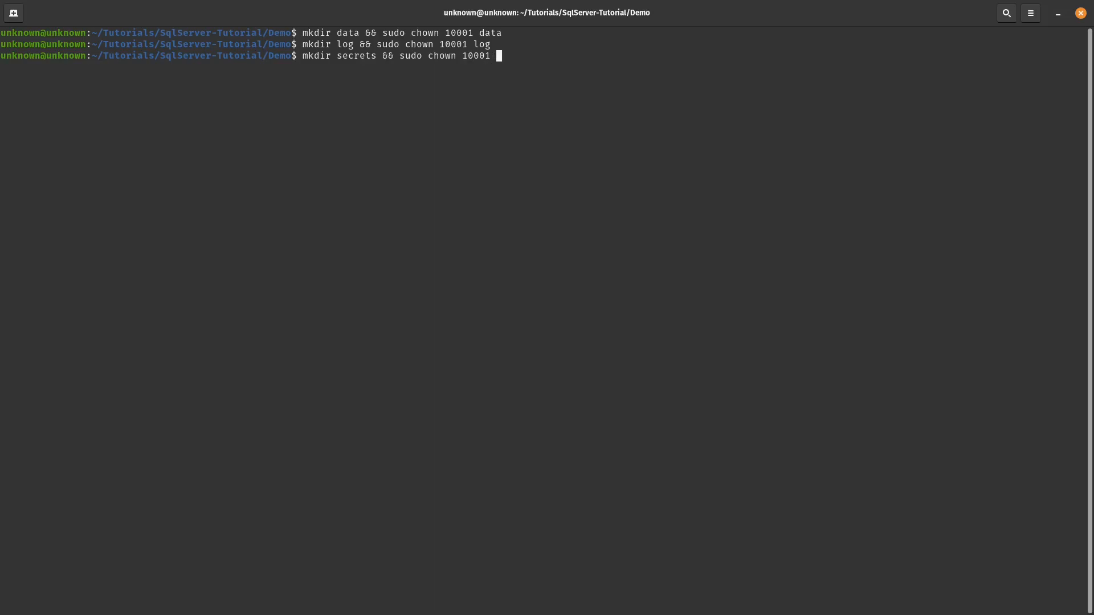
text(secrets)
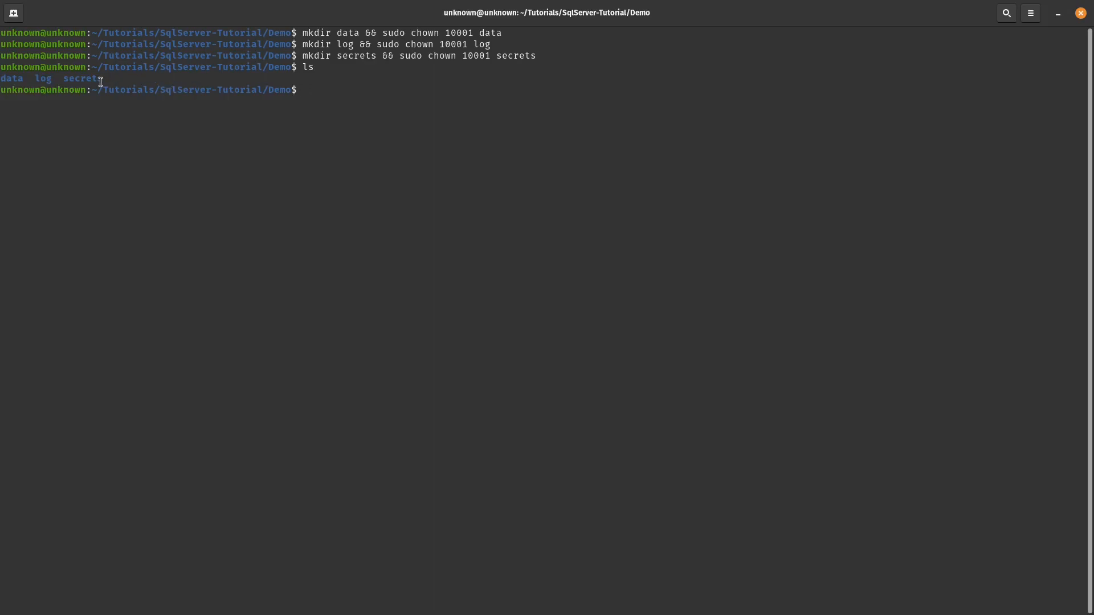
mouse_move(400, 358)
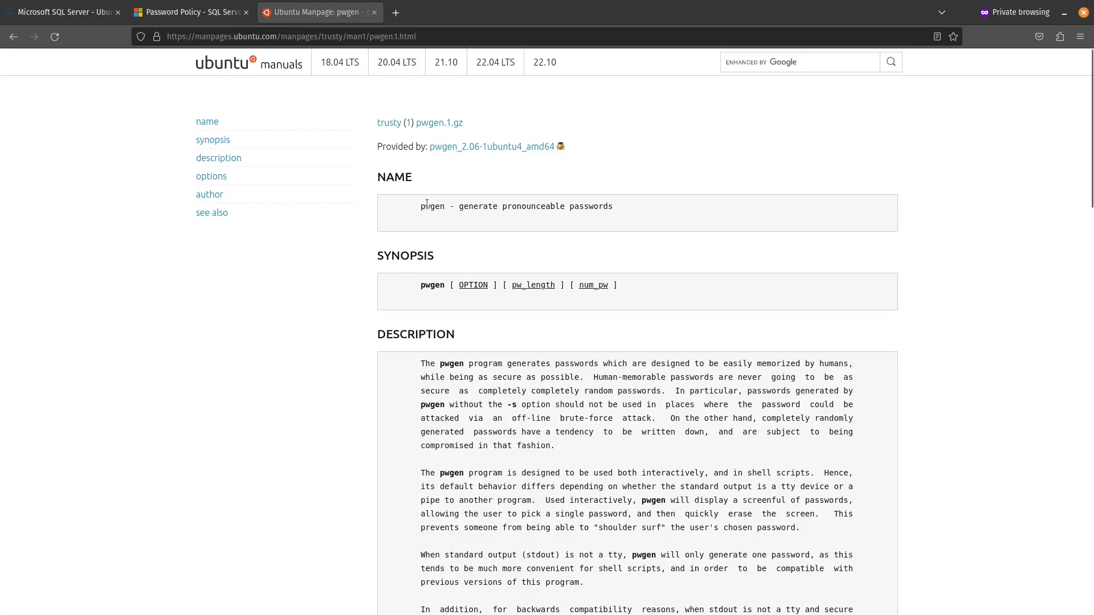
mouse_move(335, 68)
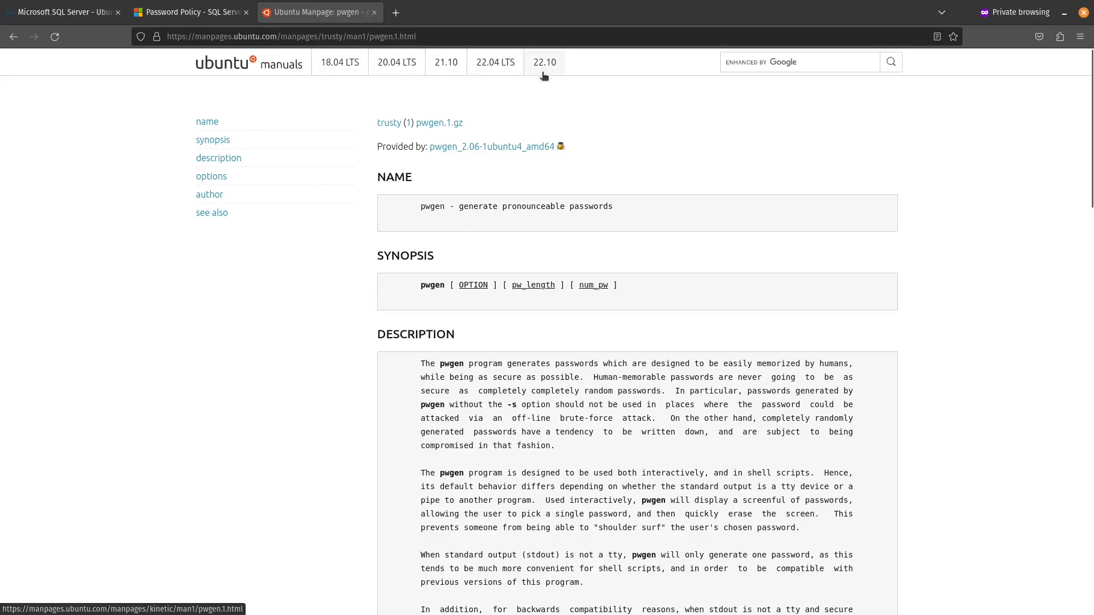
mouse_move(494, 96)
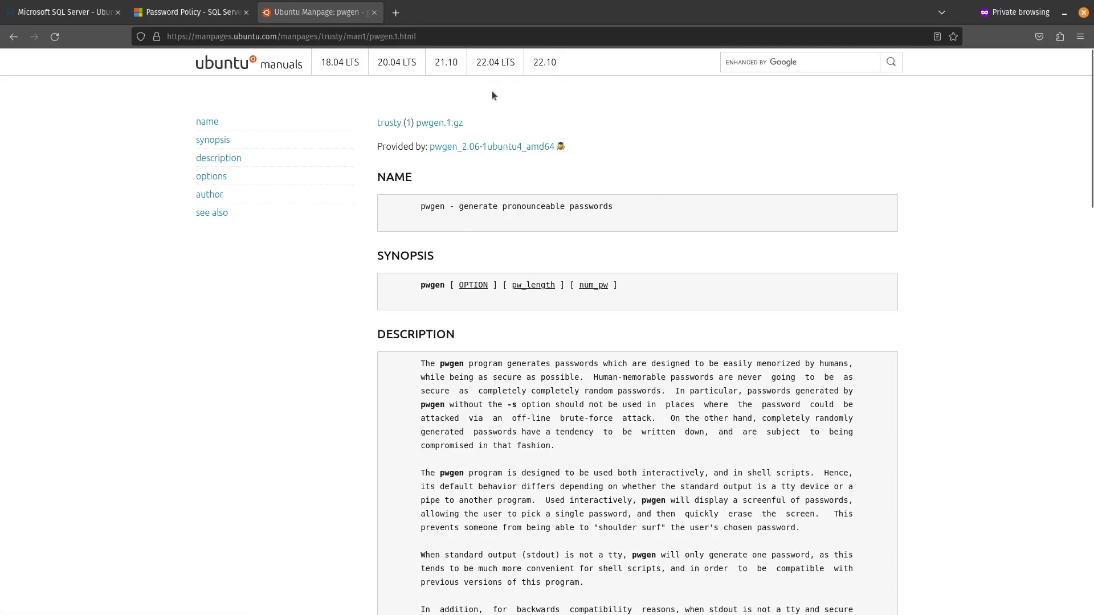
mouse_move(563, 109)
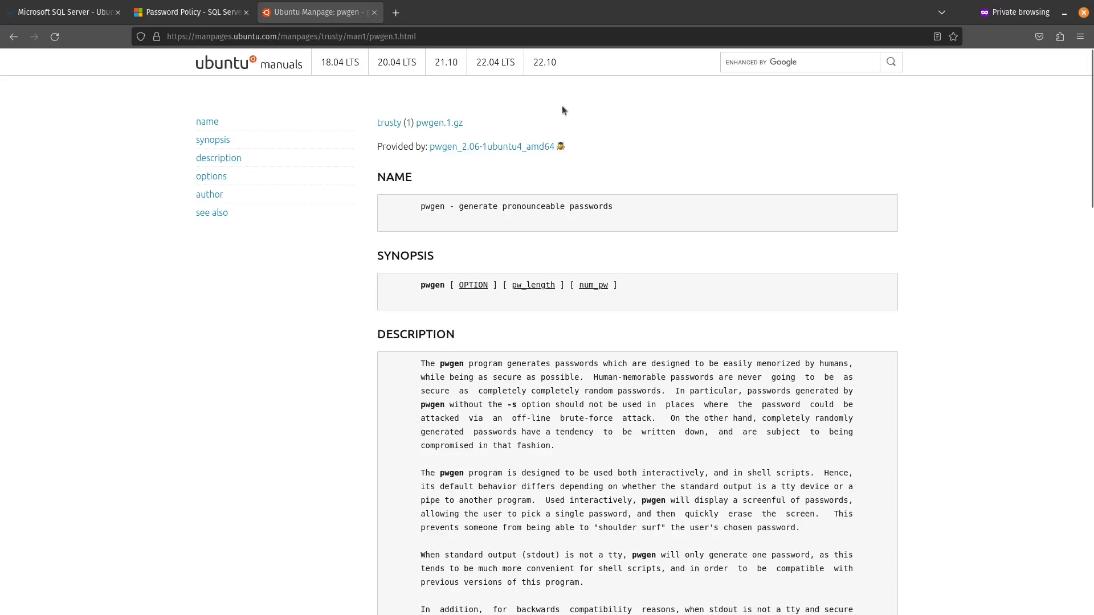
mouse_move(534, 116)
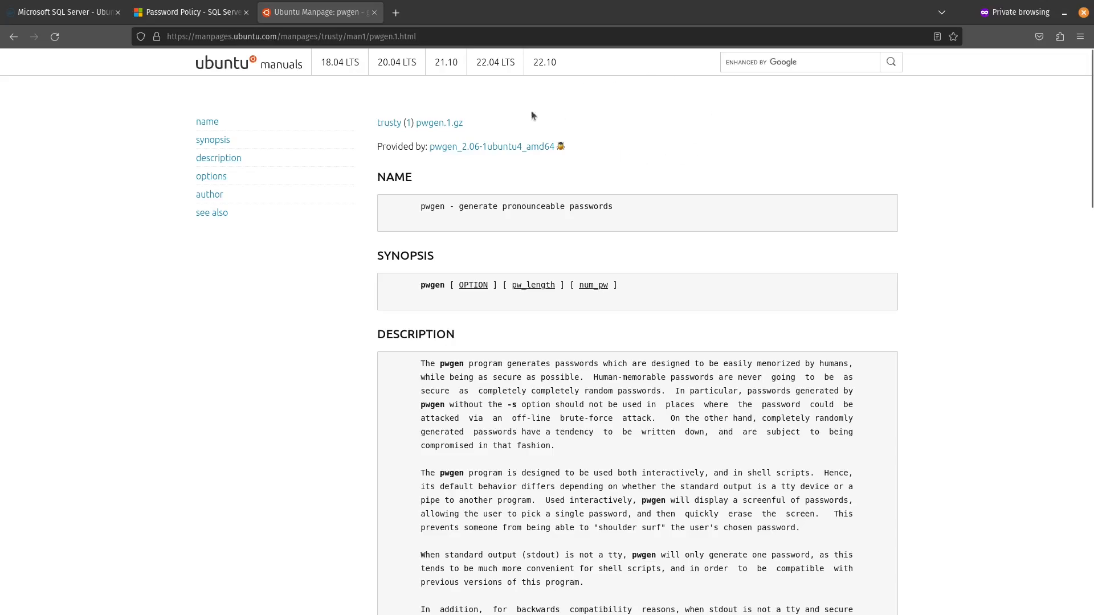
mouse_move(593, 206)
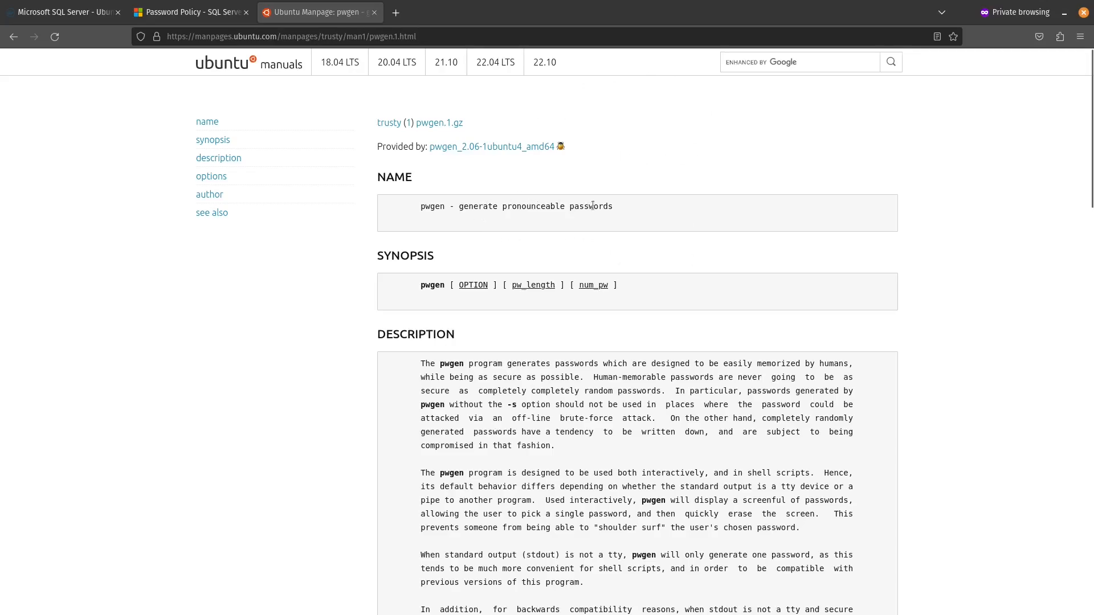
Step: Read through the Password Complexity section of the SQL Server Password Policy article
click(188, 11)
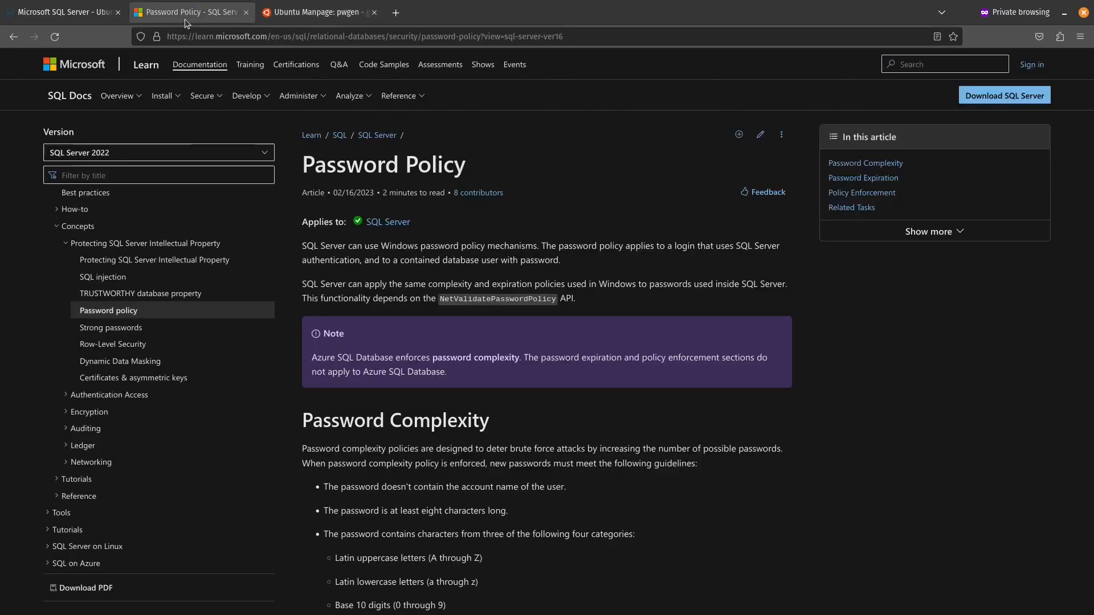
scroll(down, 3)
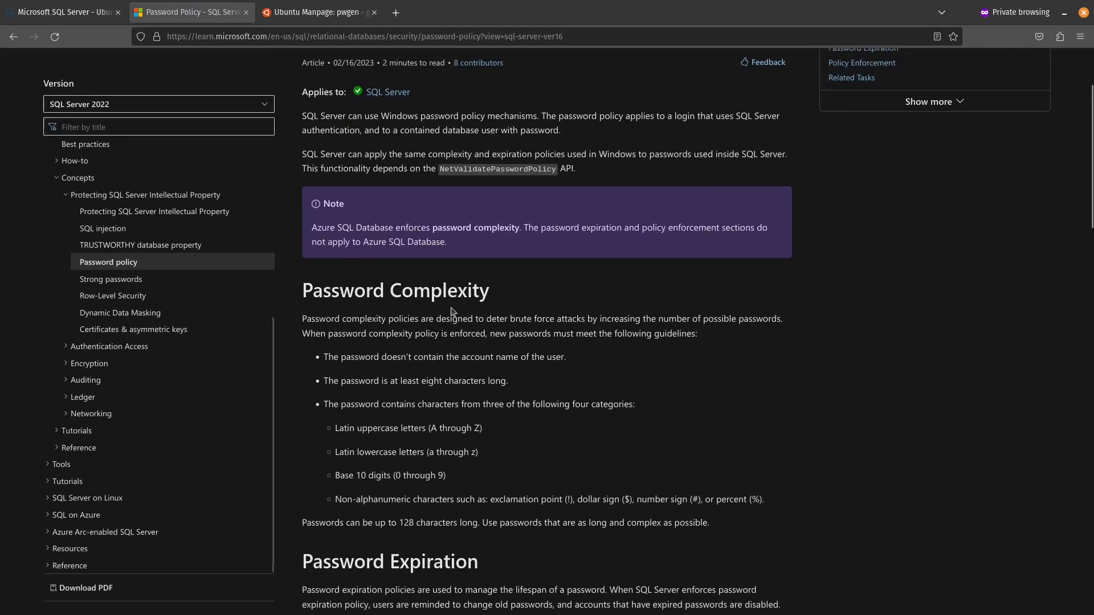
mouse_move(607, 453)
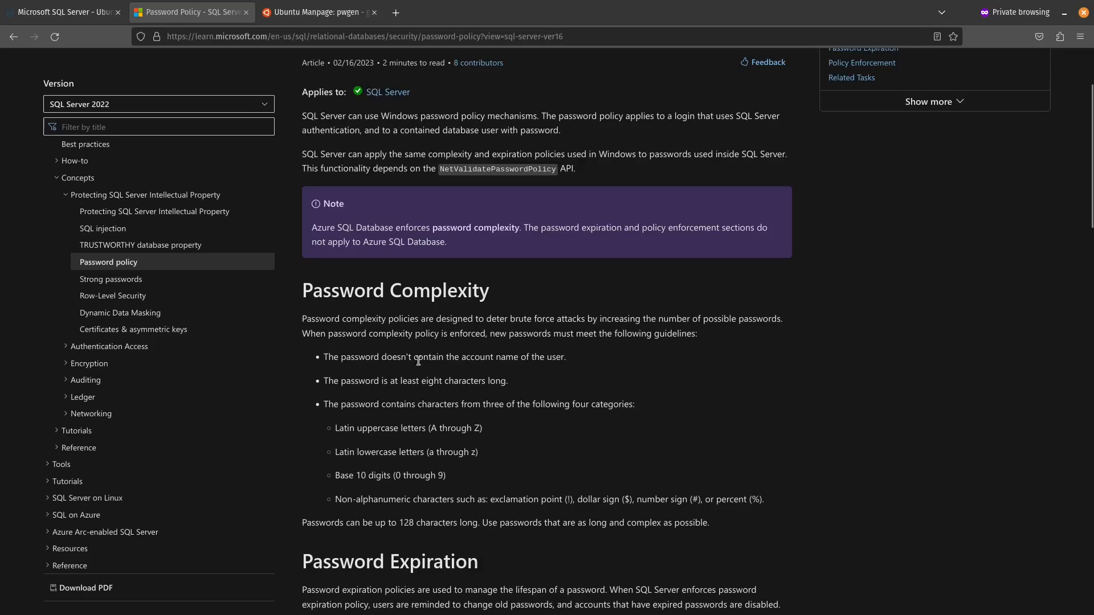
mouse_move(326, 358)
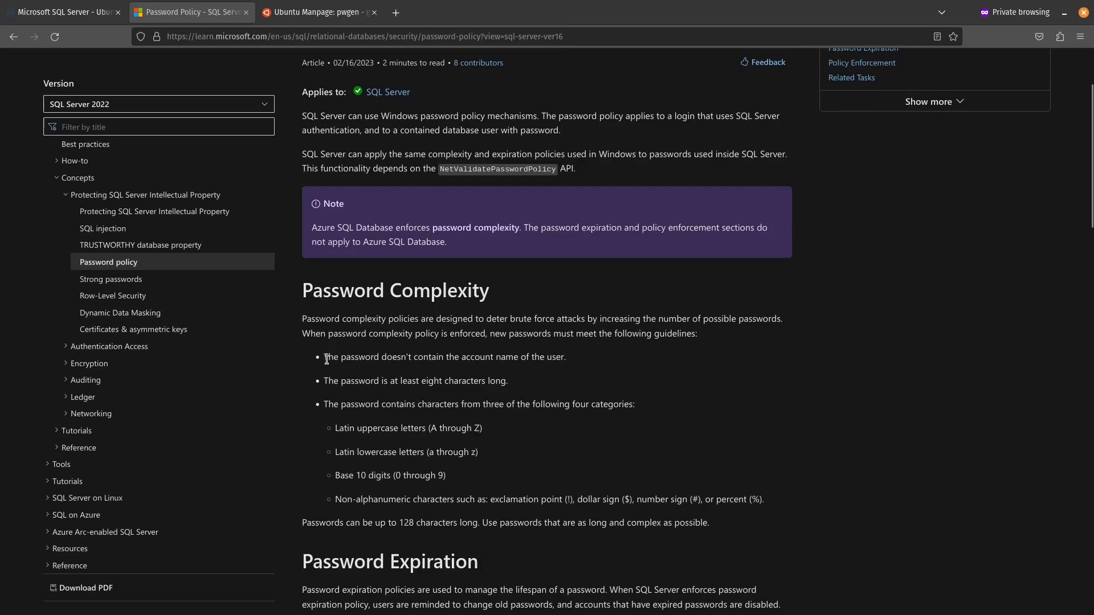
mouse_move(366, 314)
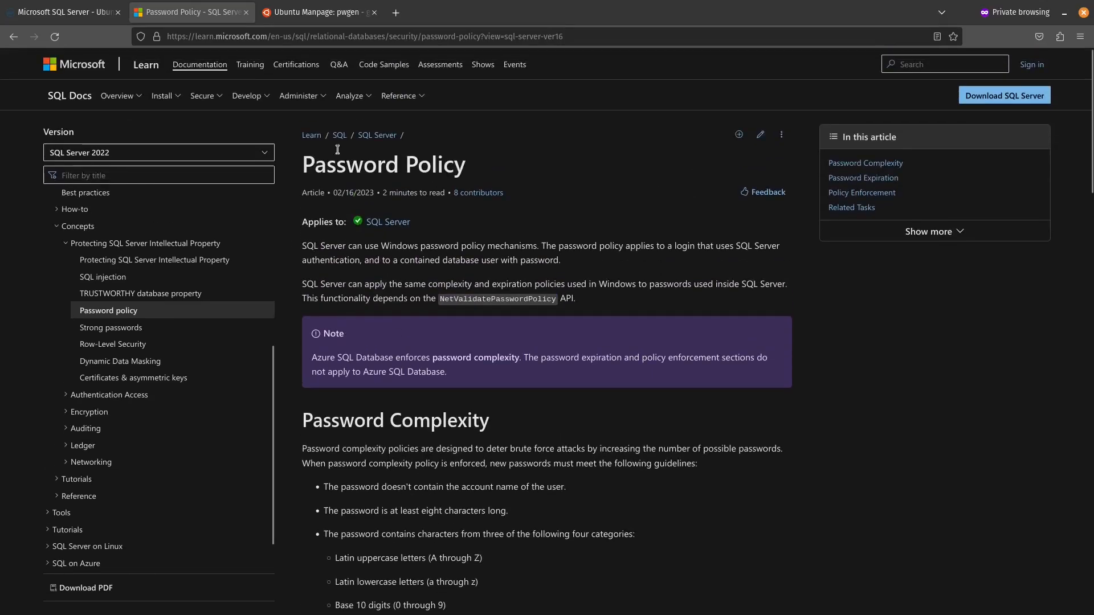
scroll(down, 3)
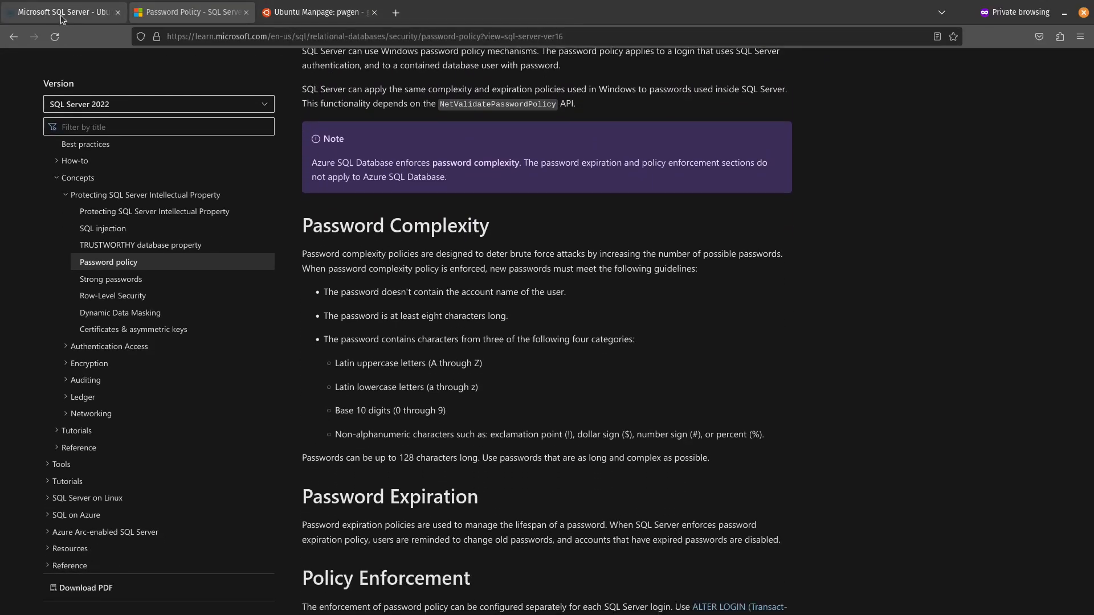
mouse_move(584, 340)
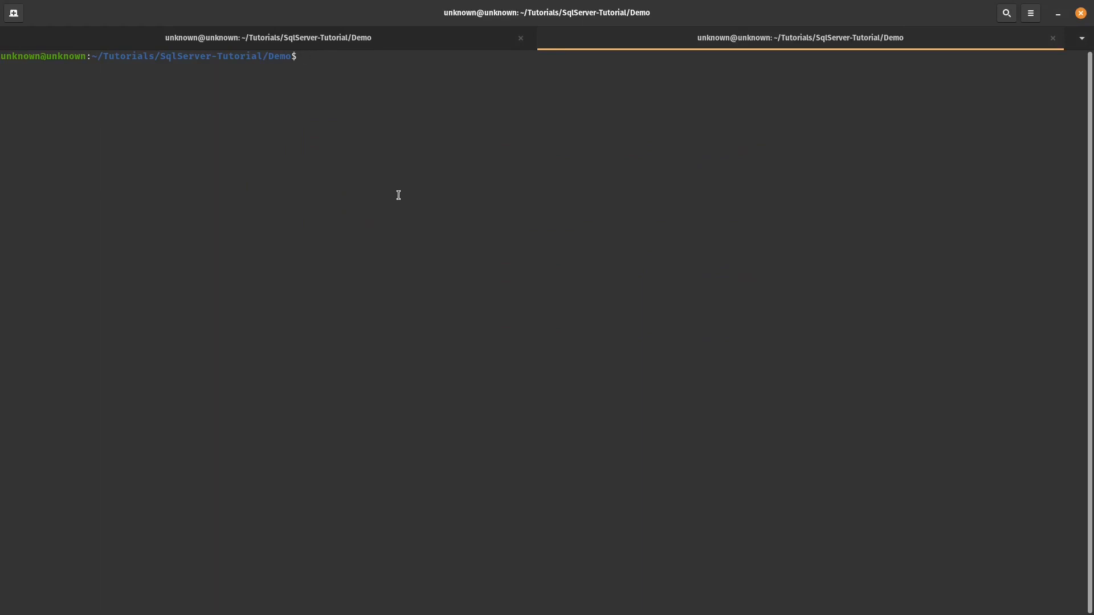
Step: Run sudo apt-get update && sudo apt-get install pwgen and supply the sudo password
text(sudo)
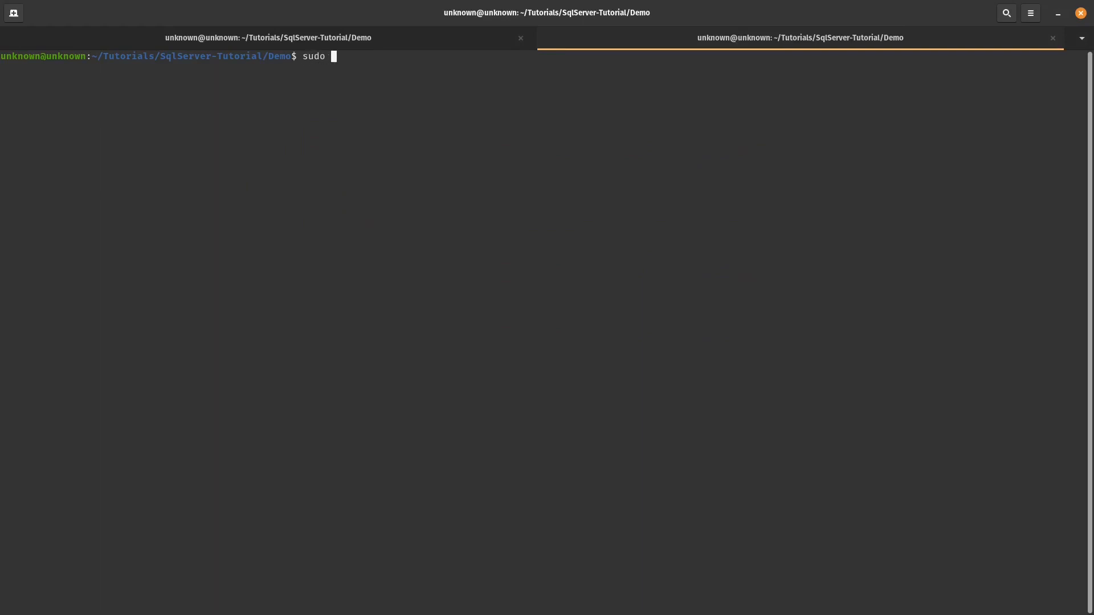
text(apt-get)
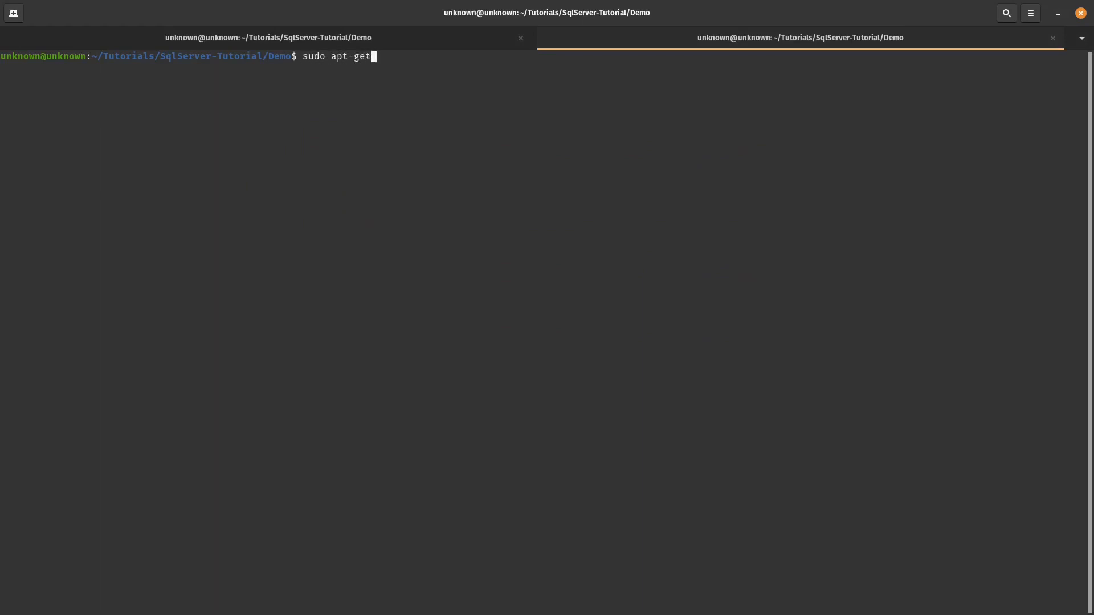
text(update &&)
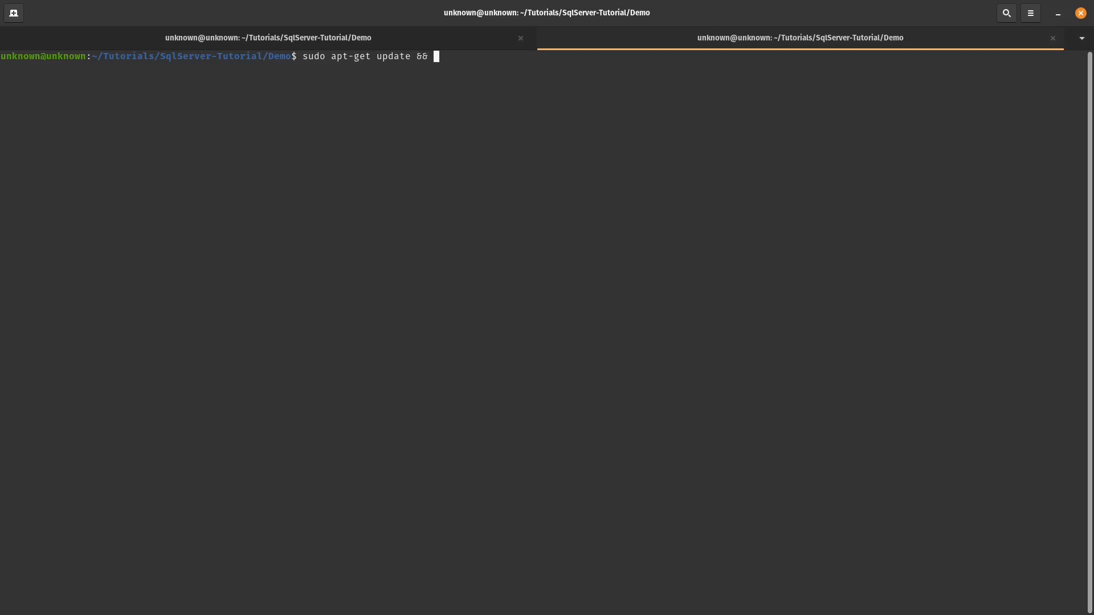
text(sudo apt)
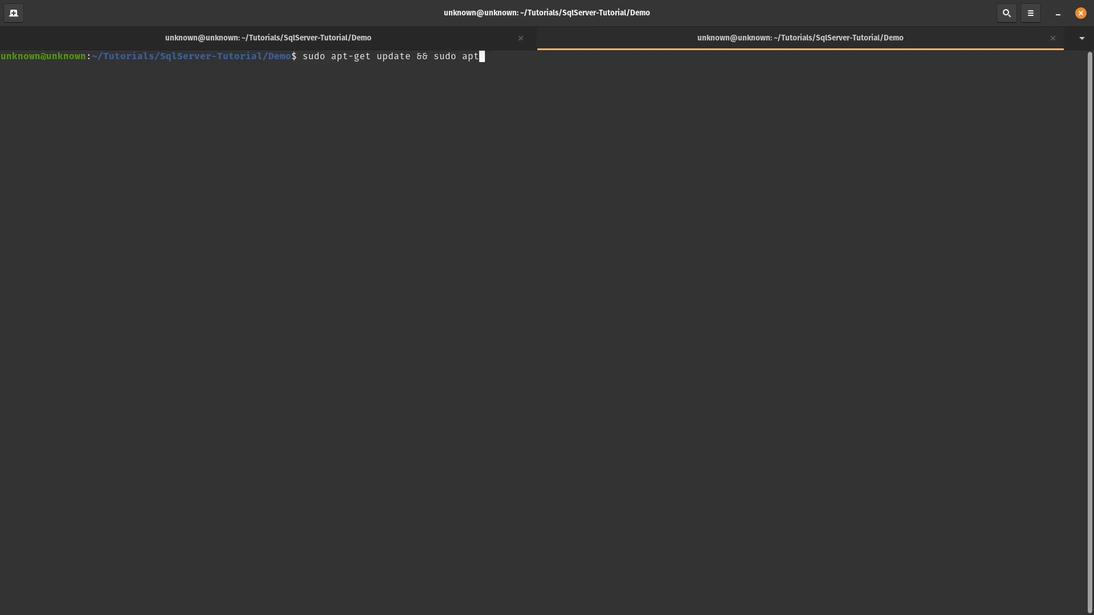
text(-get install)
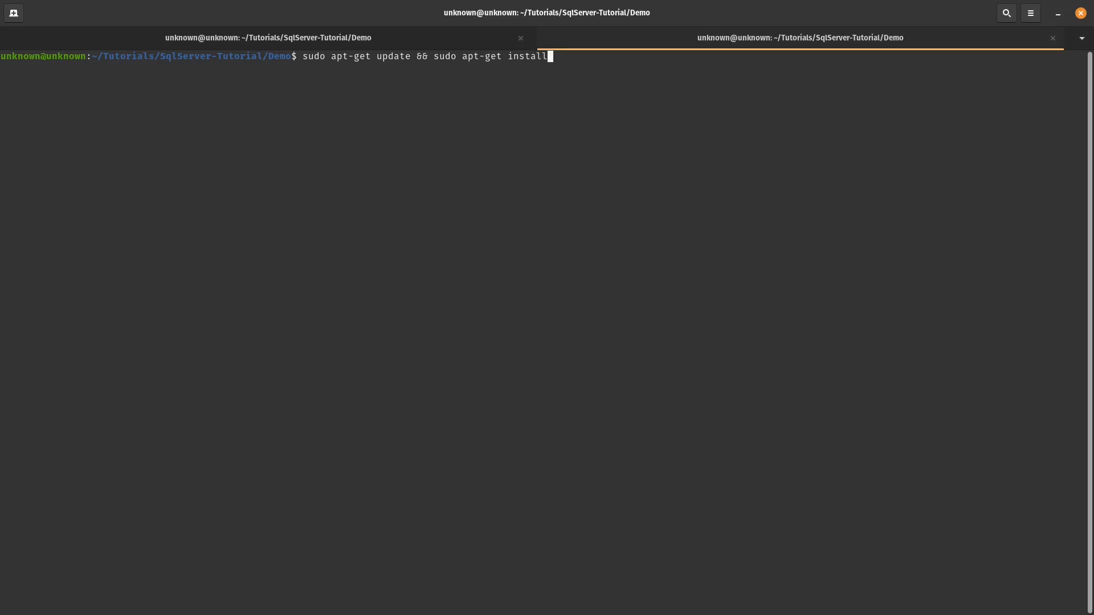
text(pwgen)
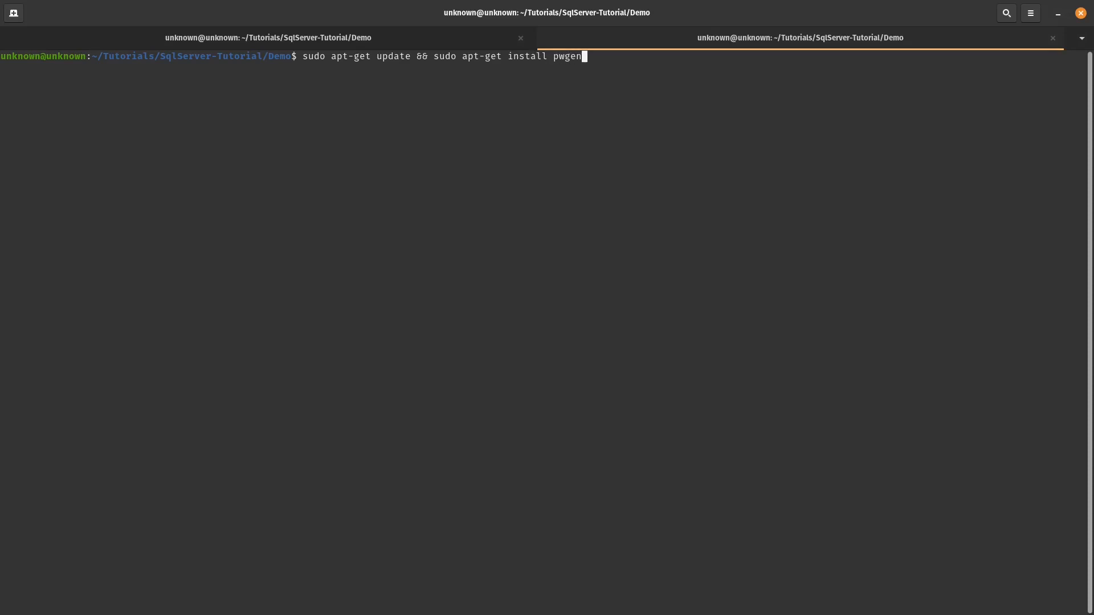
key(Return)
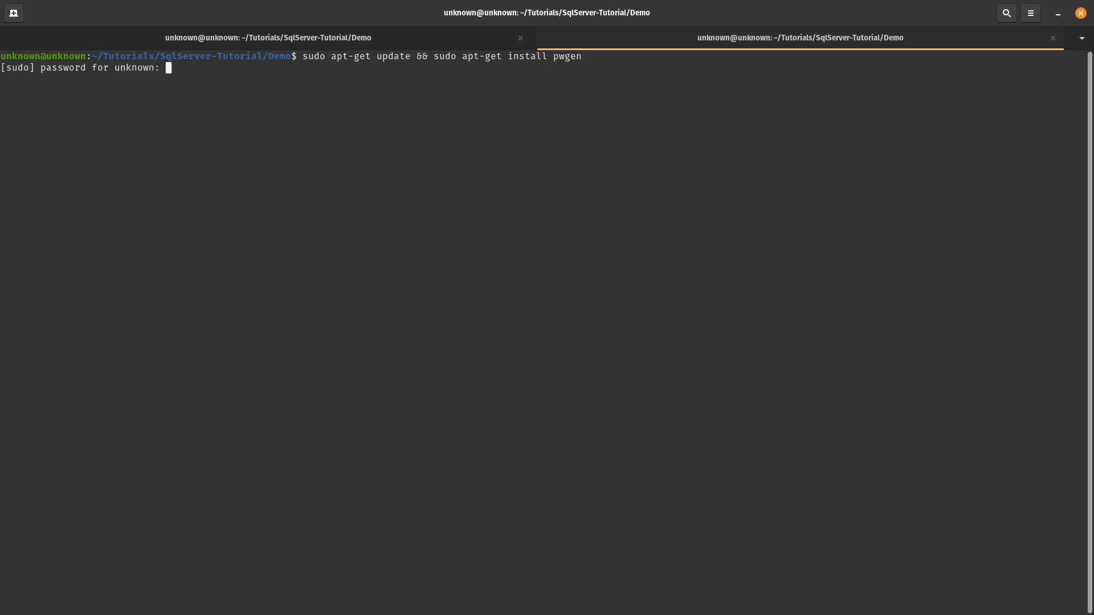
key(Return)
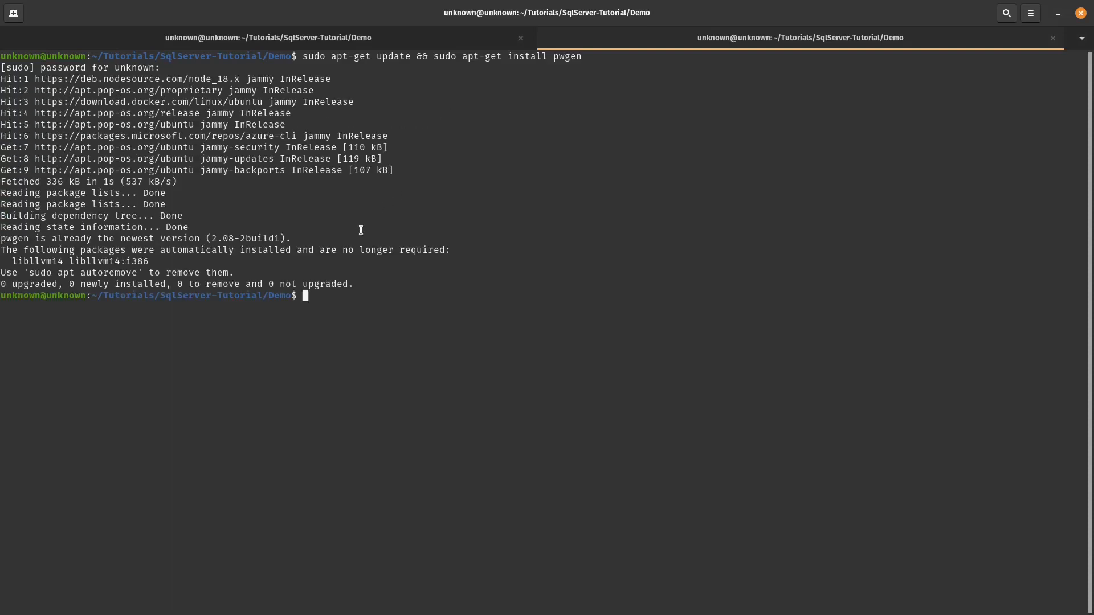
Step: Start a fresh pwgen -s -y command at the prompt
double_click(23, 249)
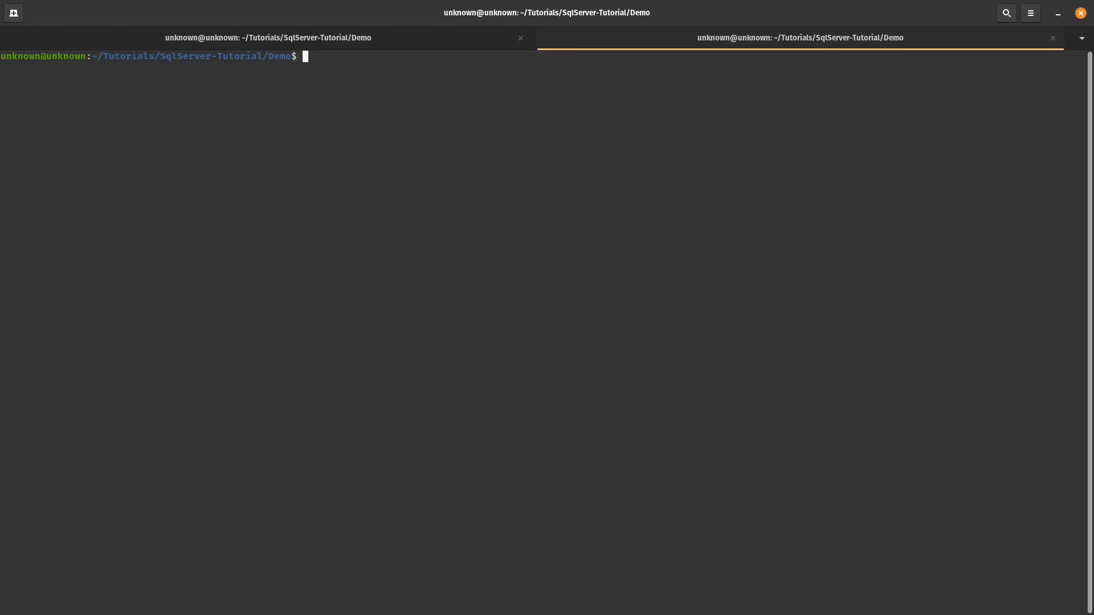
text(pw)
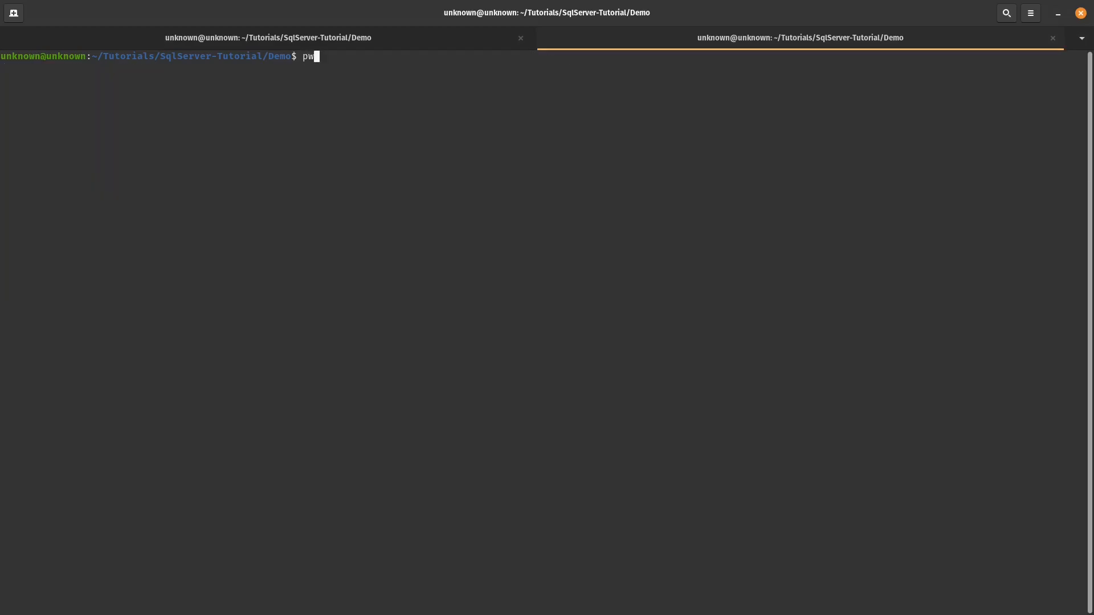
text(gen)
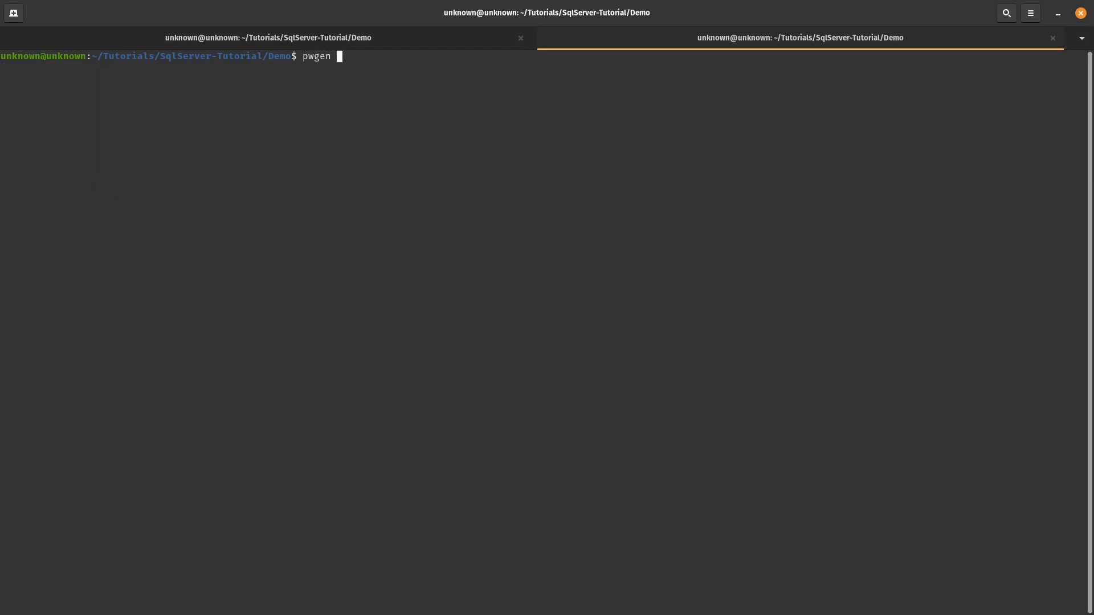
text(-s -y)
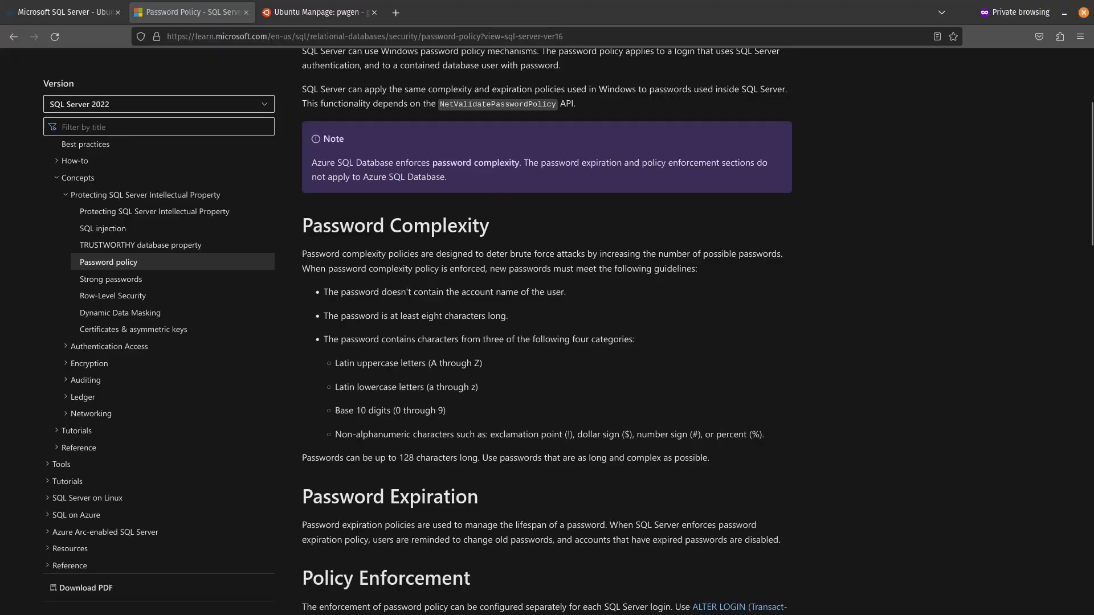
Step: Review the pwgen manpage's -y symbols and -s secure option descriptions
click(317, 12)
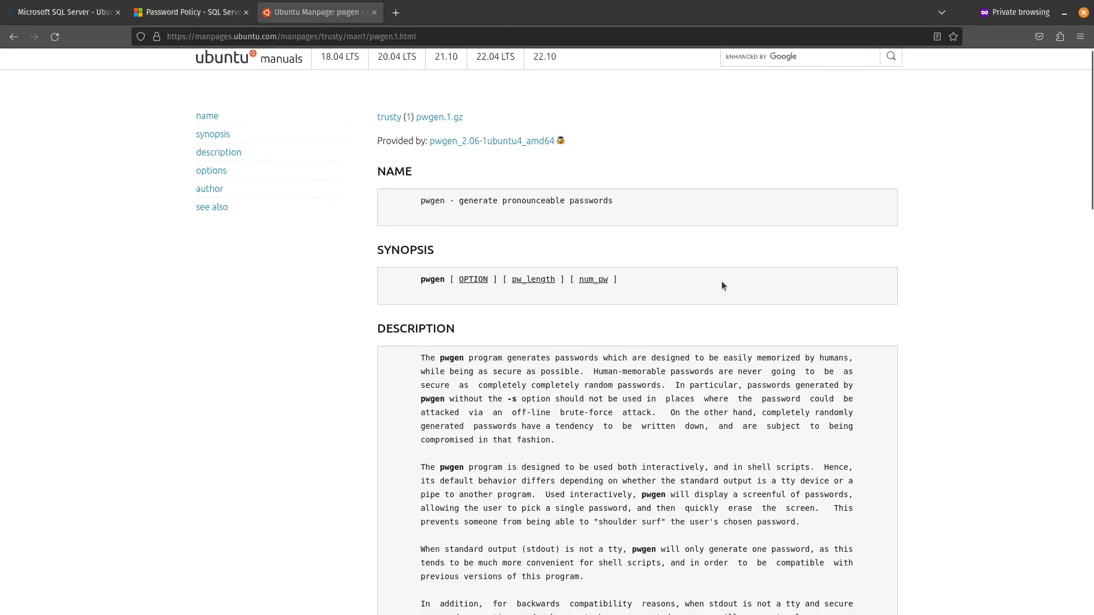
scroll(down, 3)
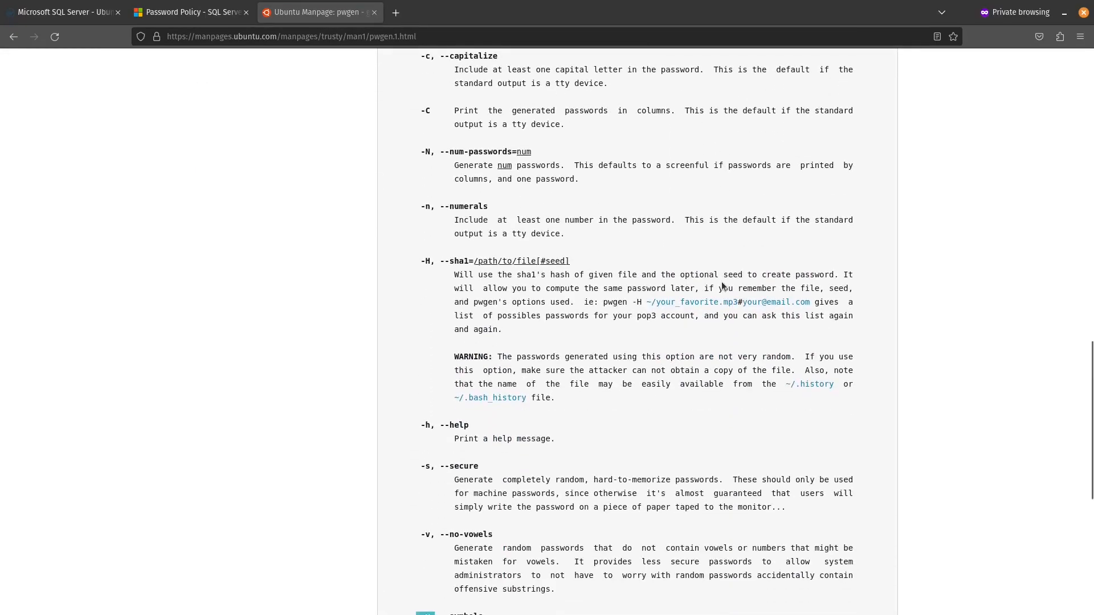
scroll(down, 3)
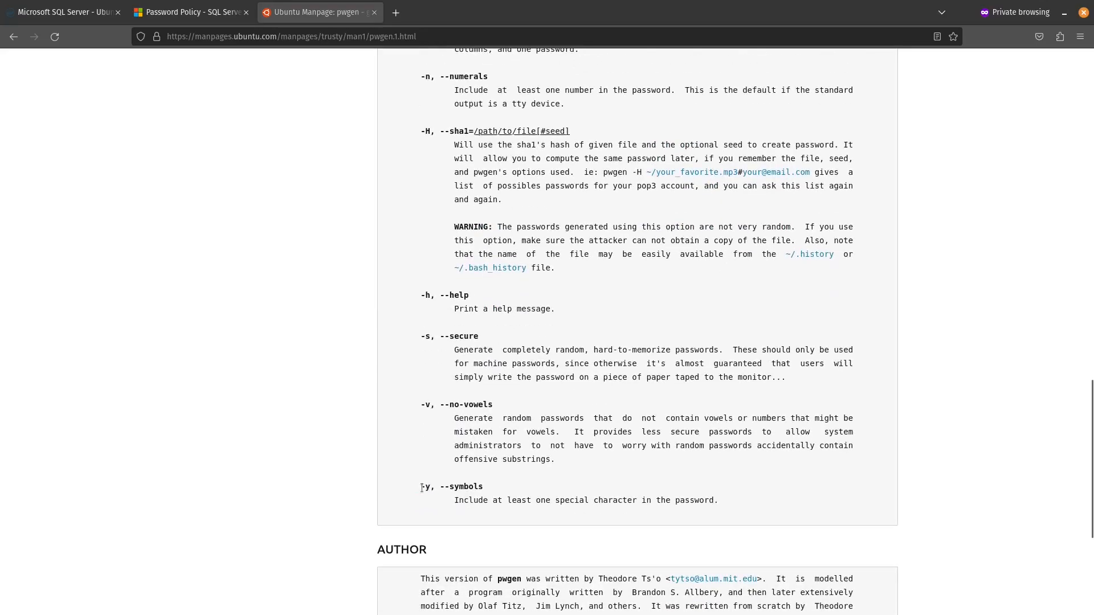
drag(458, 500, 719, 501)
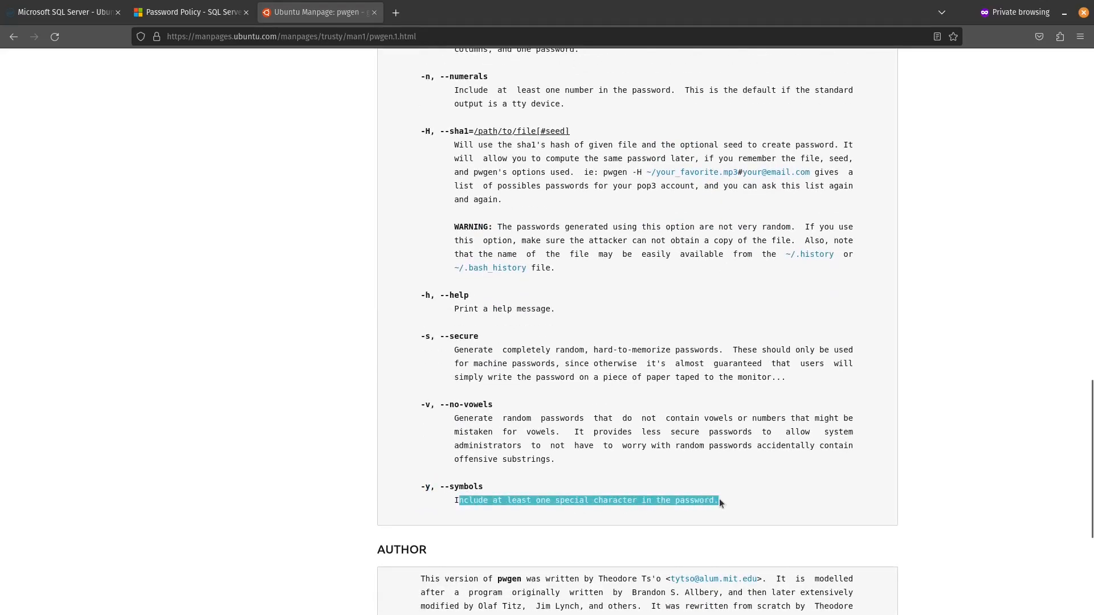
click(455, 350)
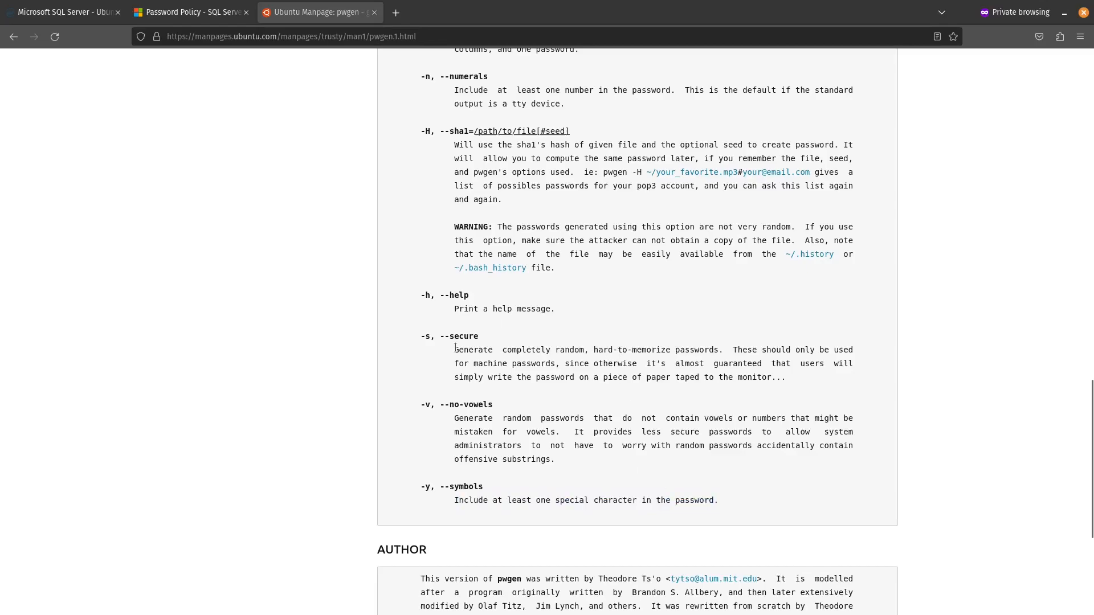
drag(458, 350, 584, 349)
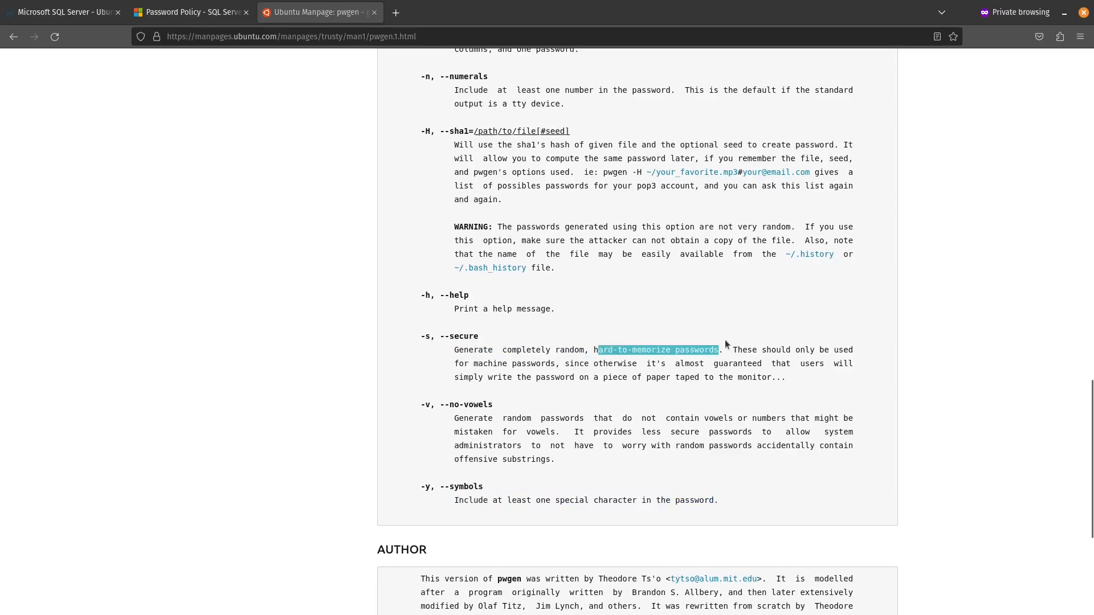
Step: Compare against the Password Policy article's non-alphanumeric requirement, then return to the manpage
click(188, 11)
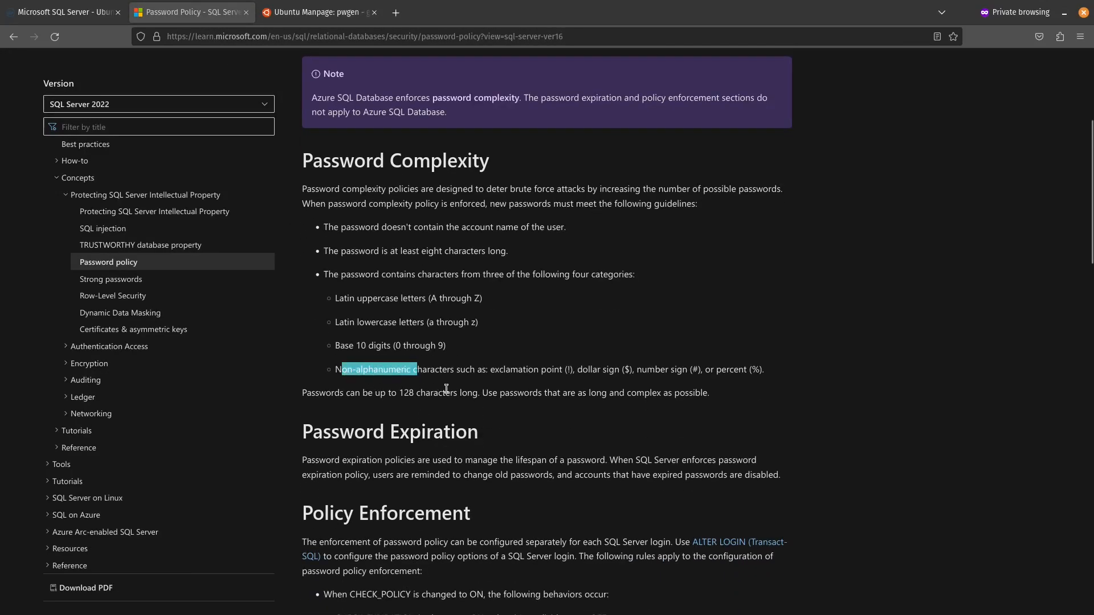
click(410, 199)
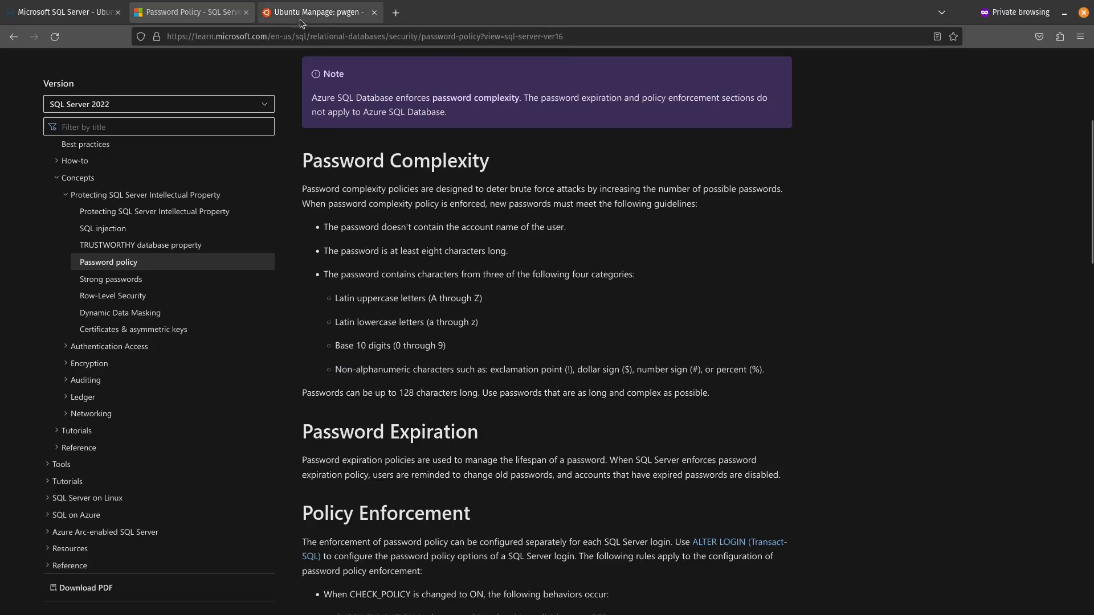
click(320, 12)
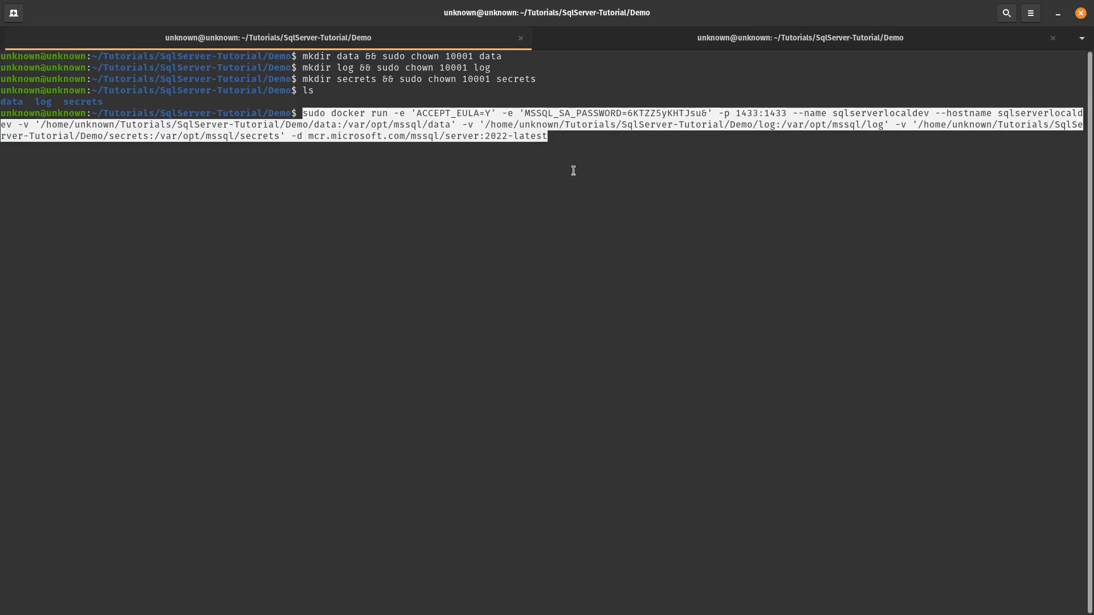
Step: Review the sqlserverlocaldev docker run command waiting at the prompt
click(408, 124)
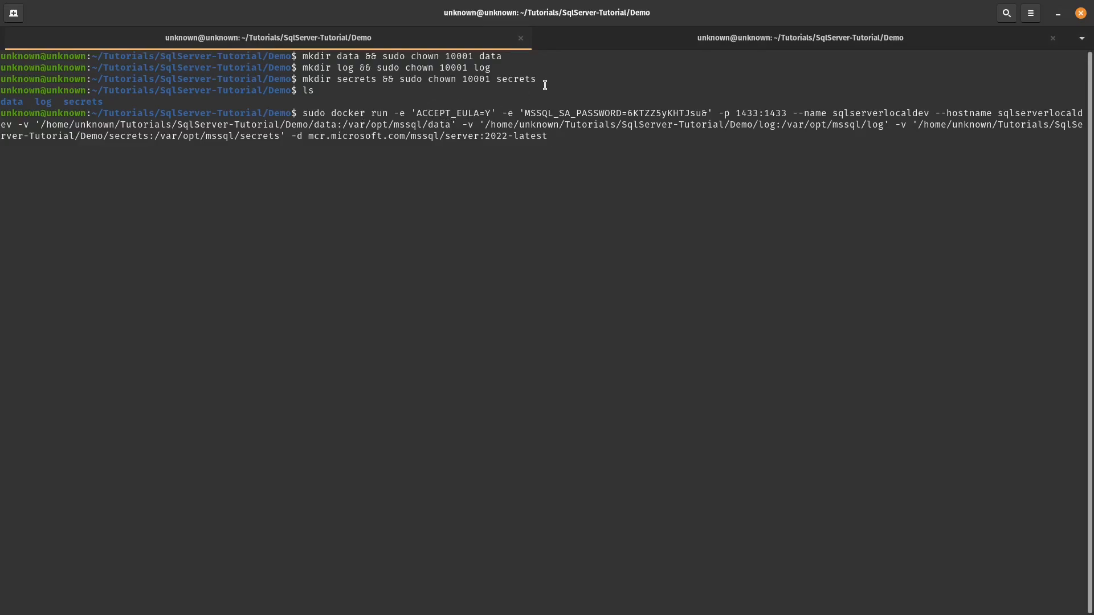
double_click(550, 113)
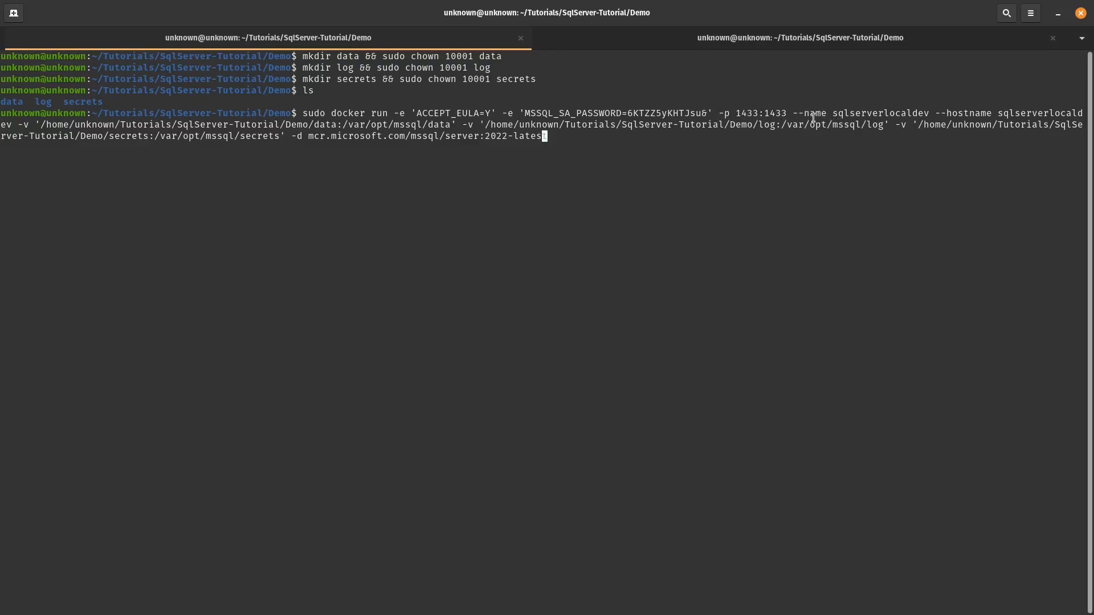
double_click(880, 113)
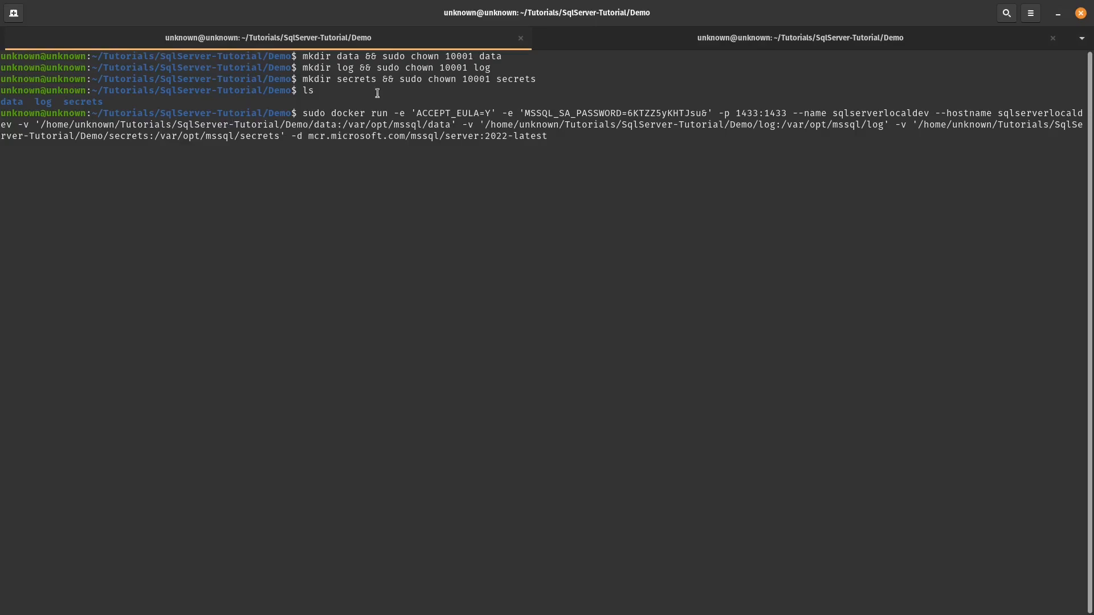
mouse_move(354, 67)
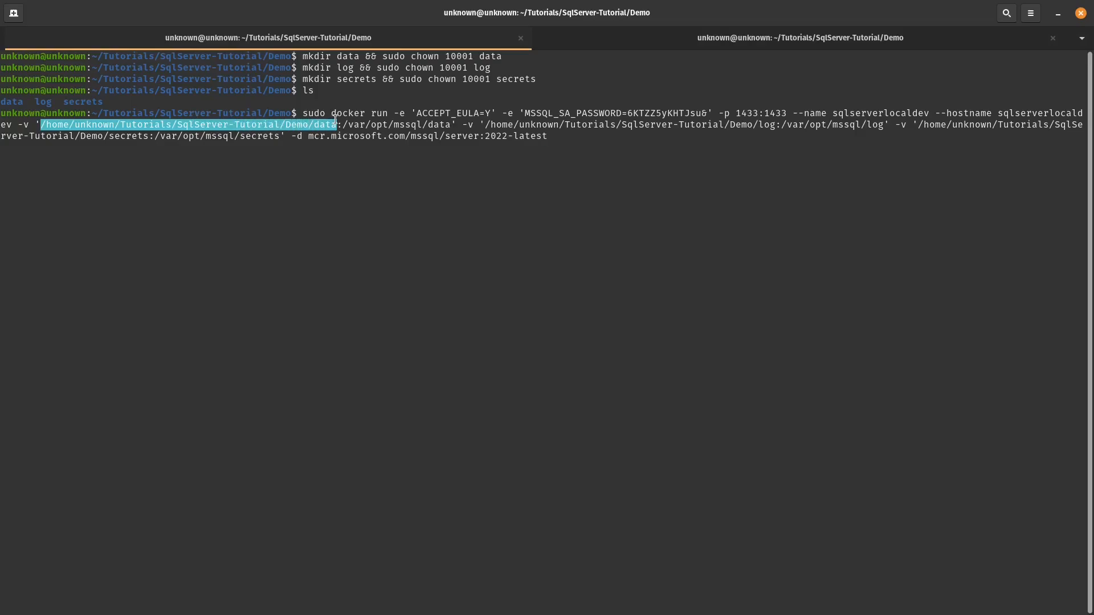
mouse_move(274, 186)
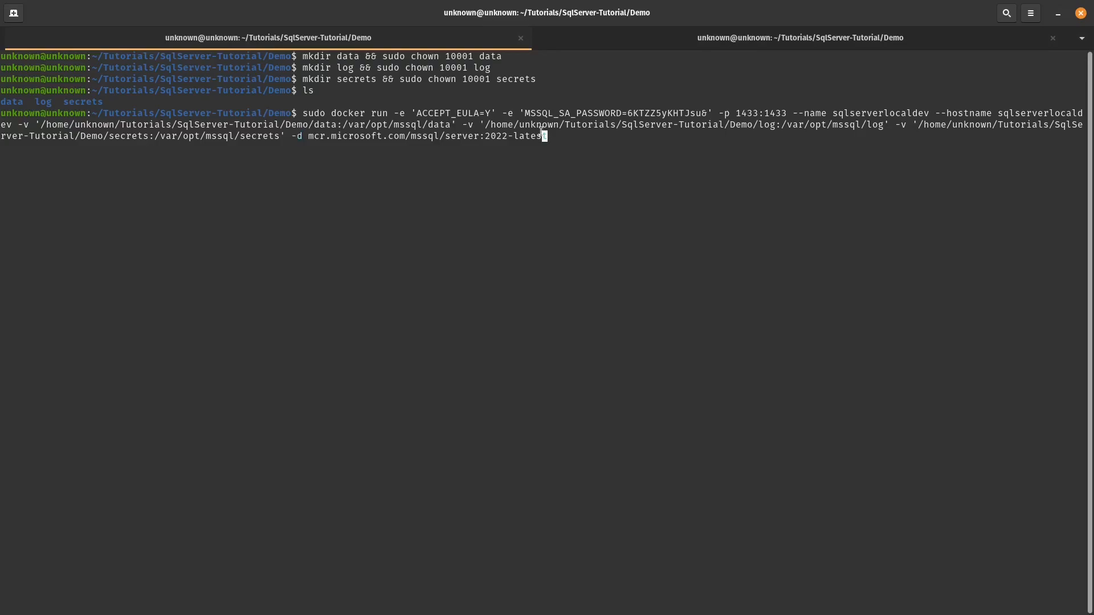
mouse_move(588, 173)
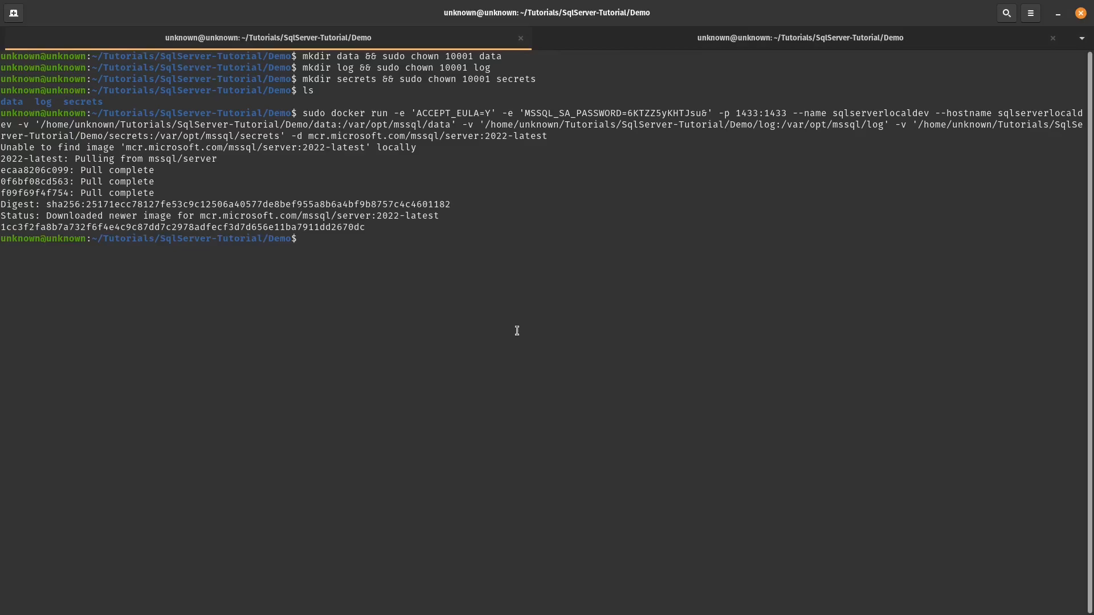
mouse_move(432, 324)
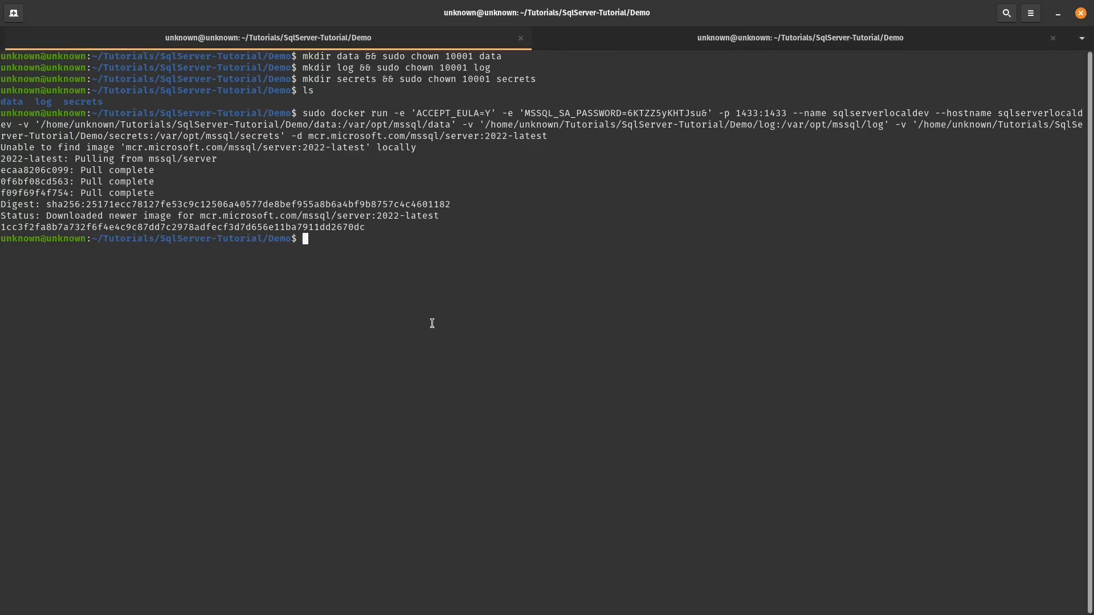
Step: Begin the sudo docker ps -a command to list containers
text(sudo docker ps -a)
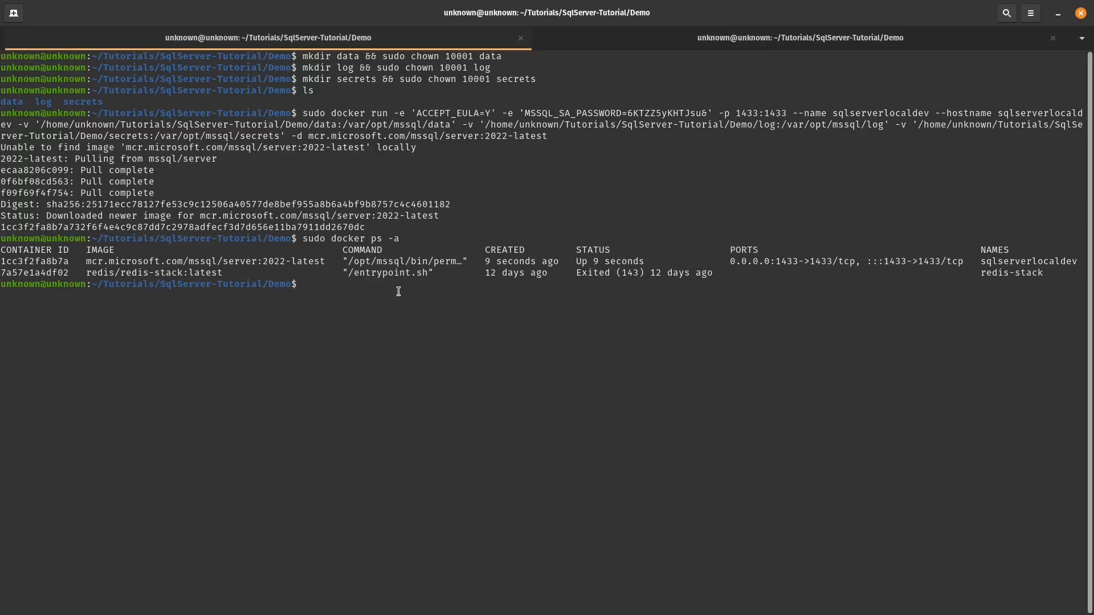
mouse_move(394, 296)
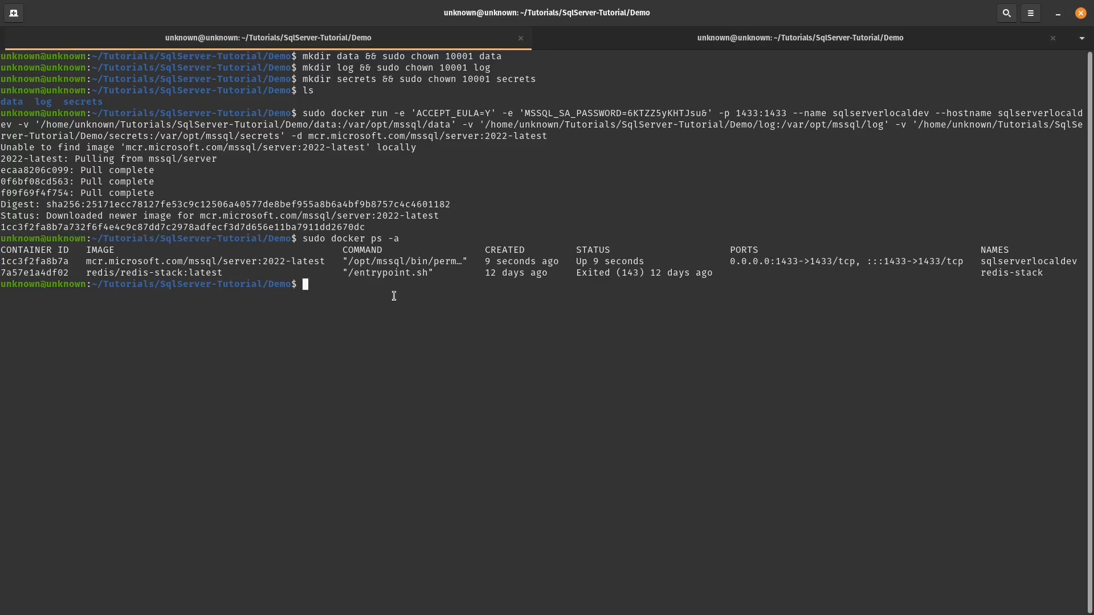
Step: Run sudo docker exec -it sqlserverlocaldev "bash" to get a shell inside the container
text(sudo)
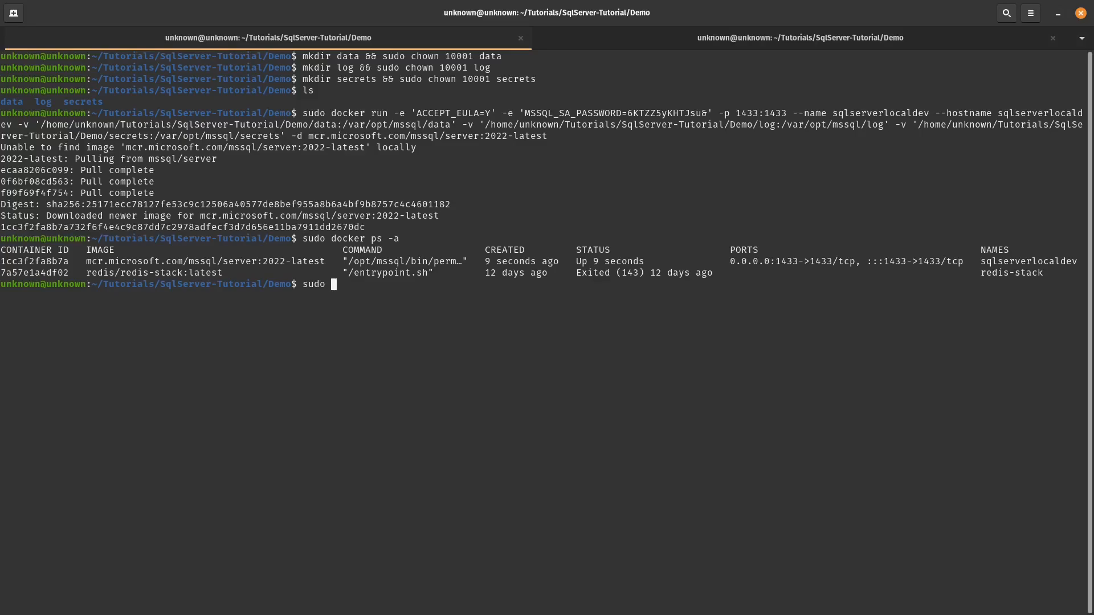
text(docker)
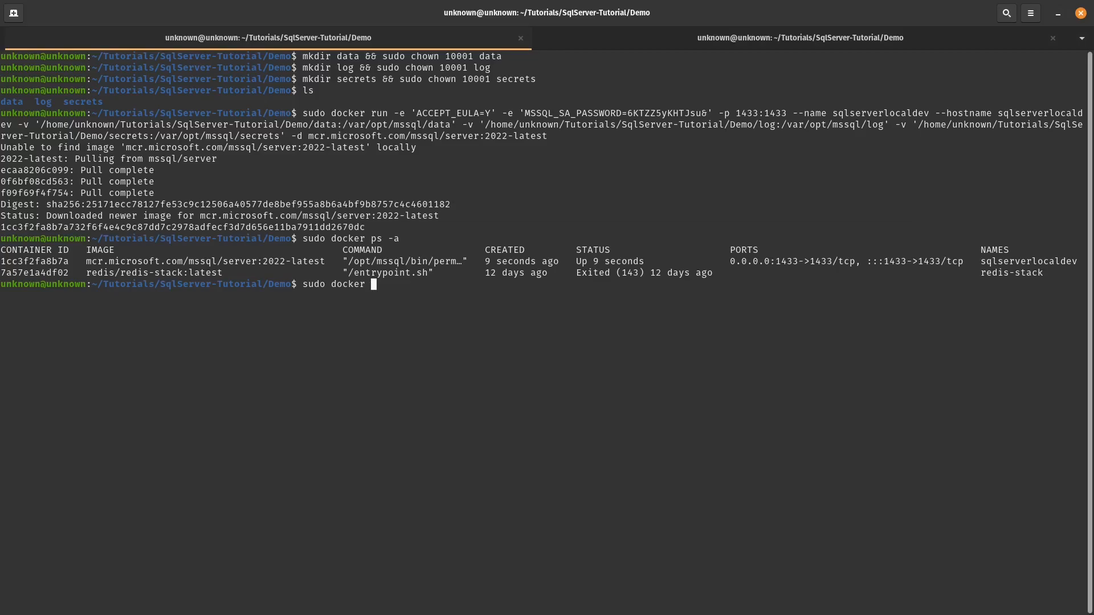
text(exec -it sqlserverloca)
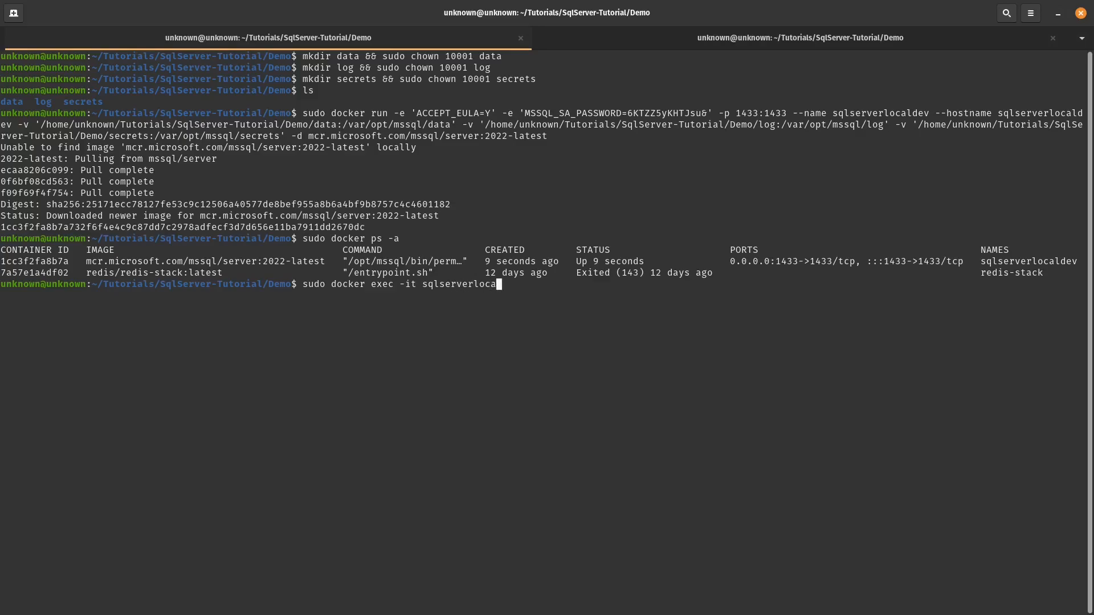
text(ldev)
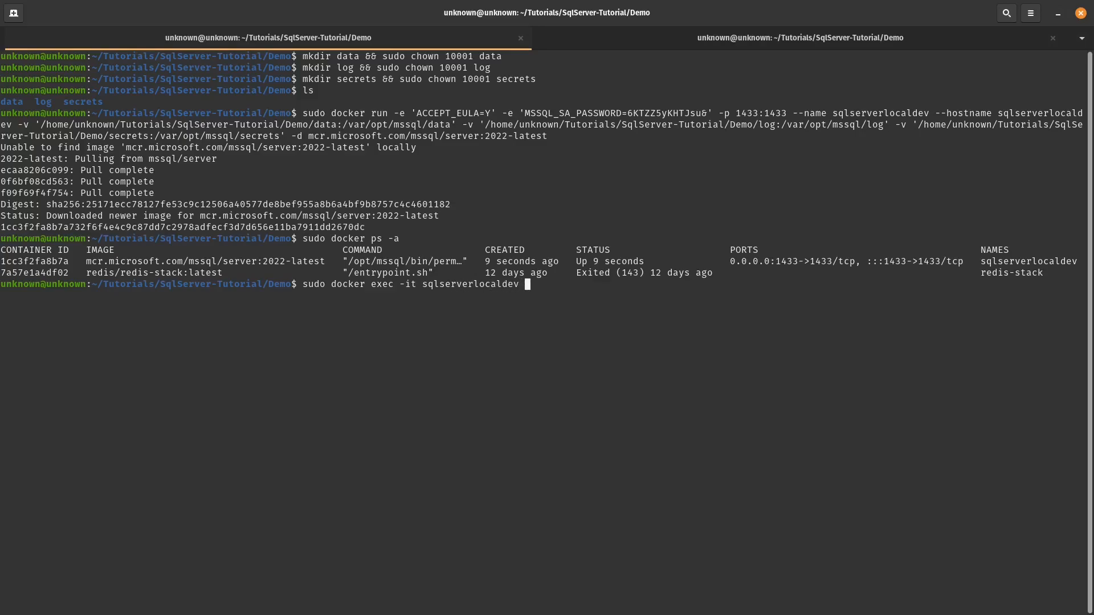
text("bash)
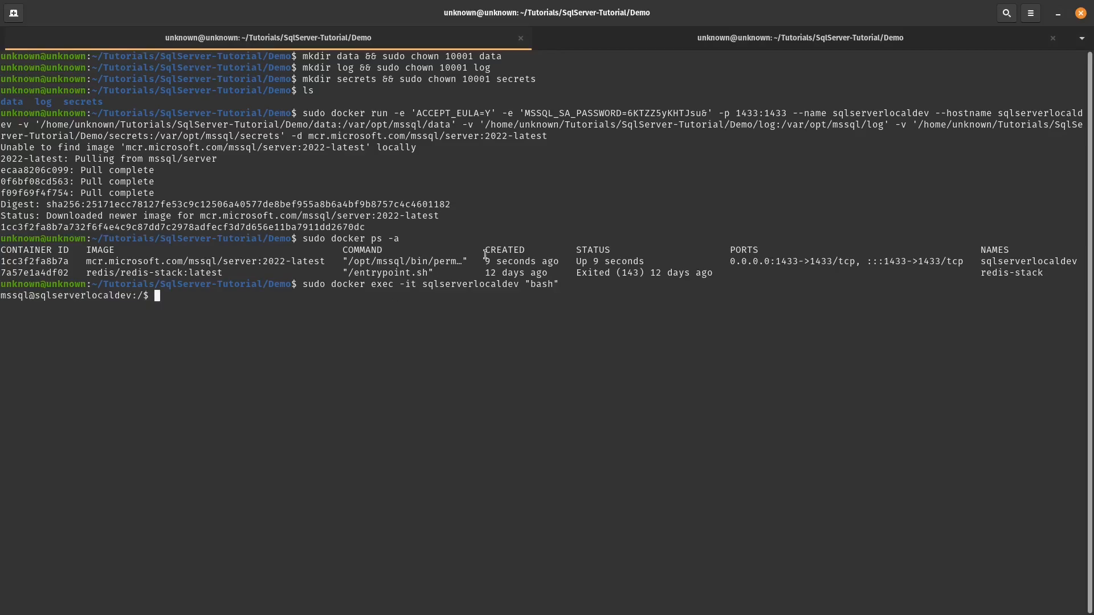
Step: Highlight the sqlserverlocaldev container name in the listing
double_click(470, 283)
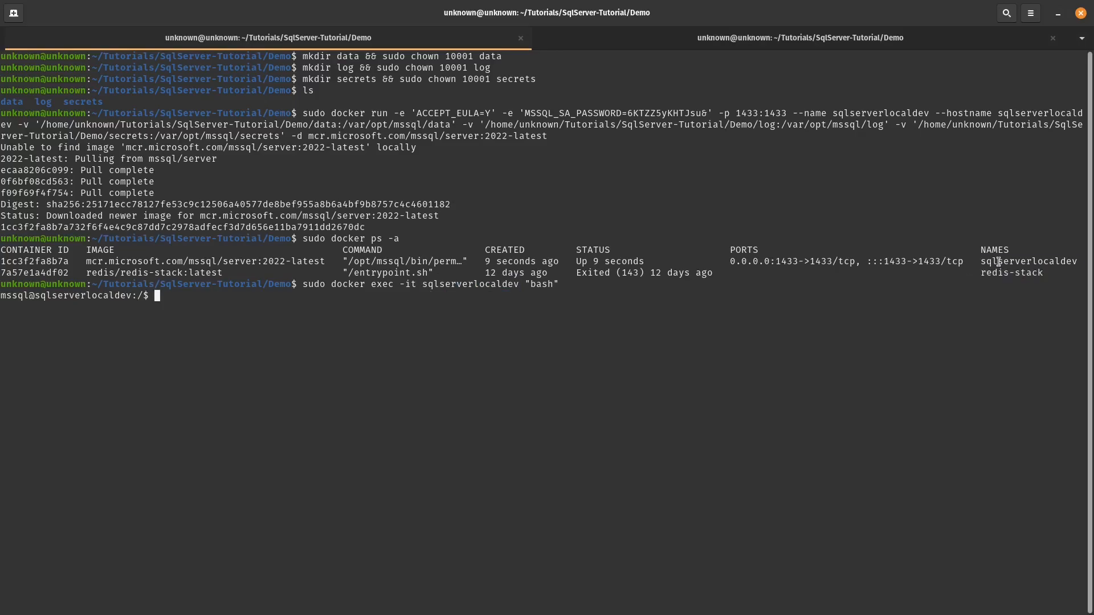
double_click(1028, 261)
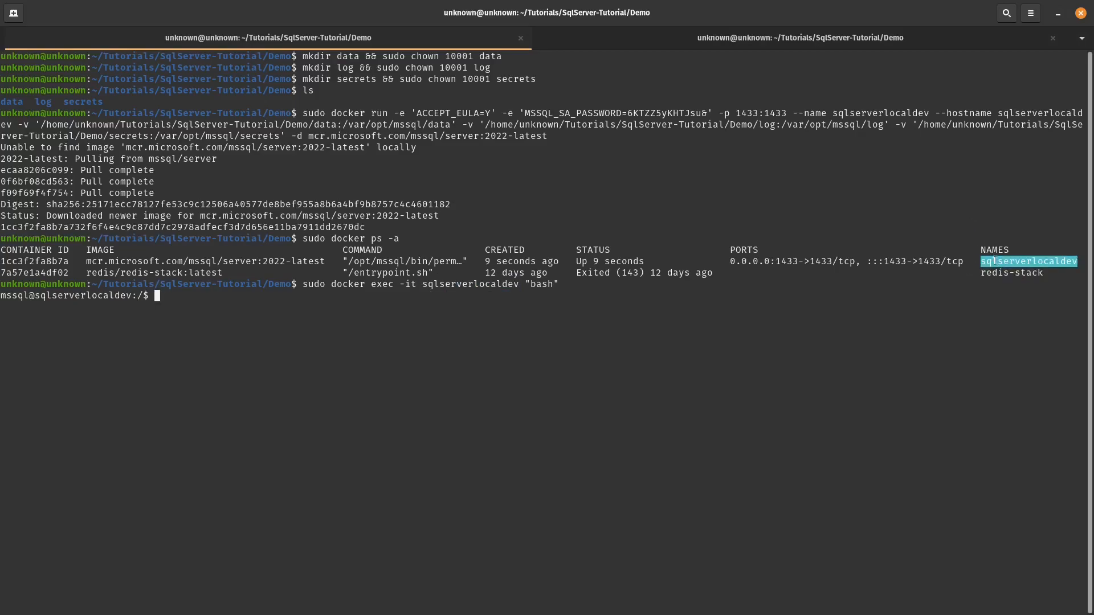
double_click(879, 113)
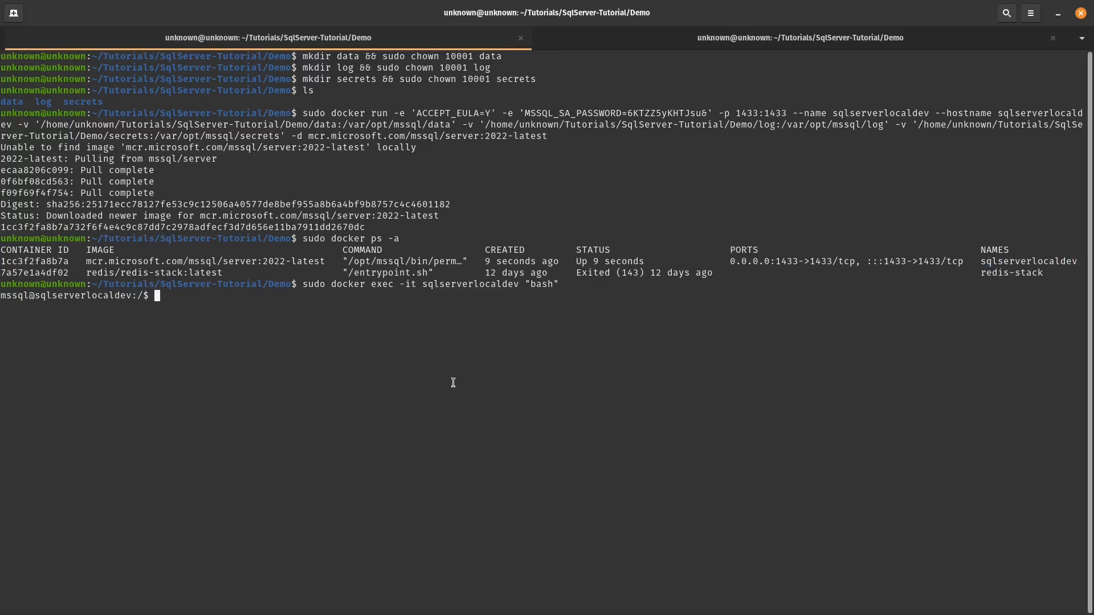
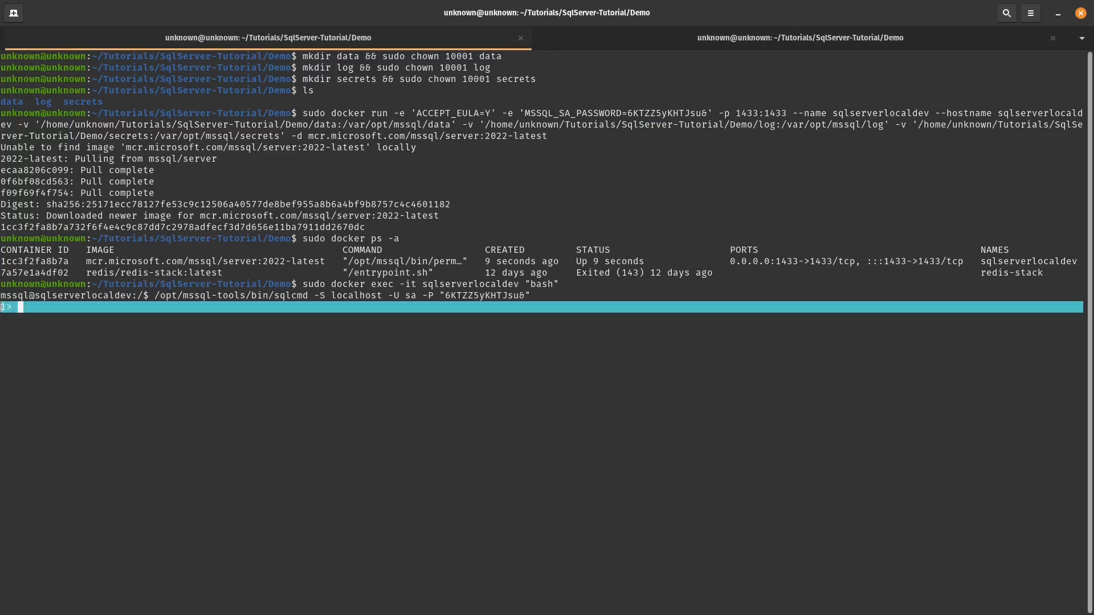
Step: Connect with sqlcmd and run CREATE DATABASE DockerSqlTutorial; with GO
key(Return)
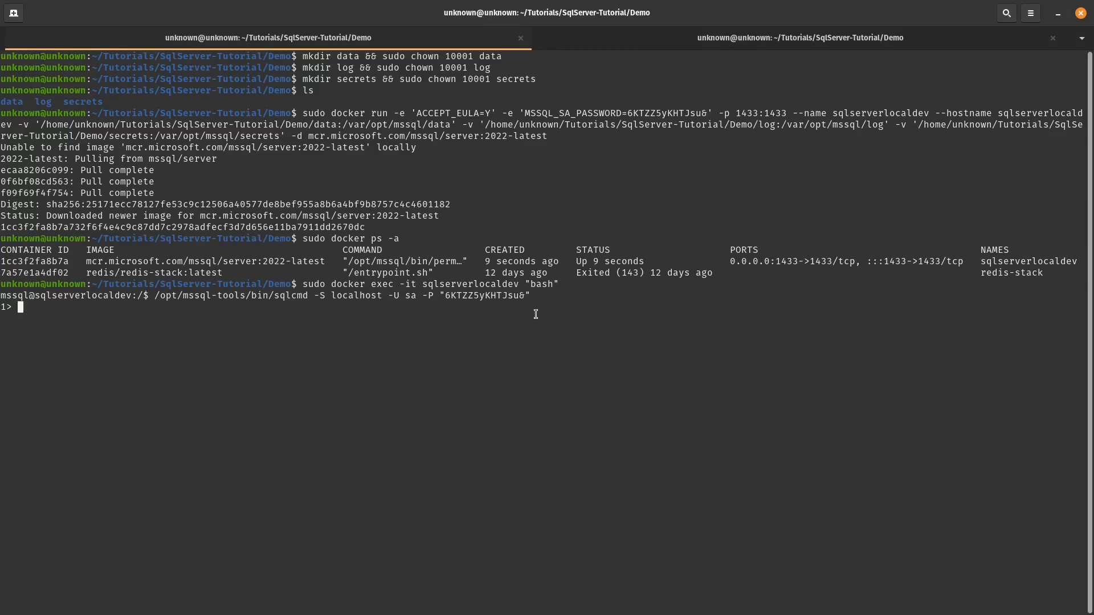
text(CREATE)
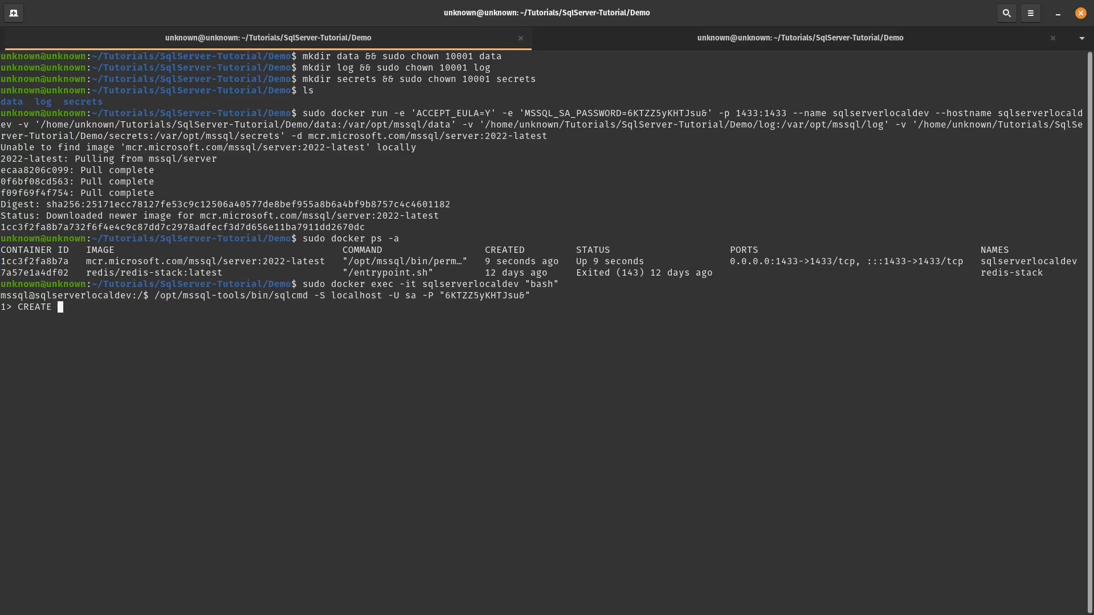
text(DATABASE)
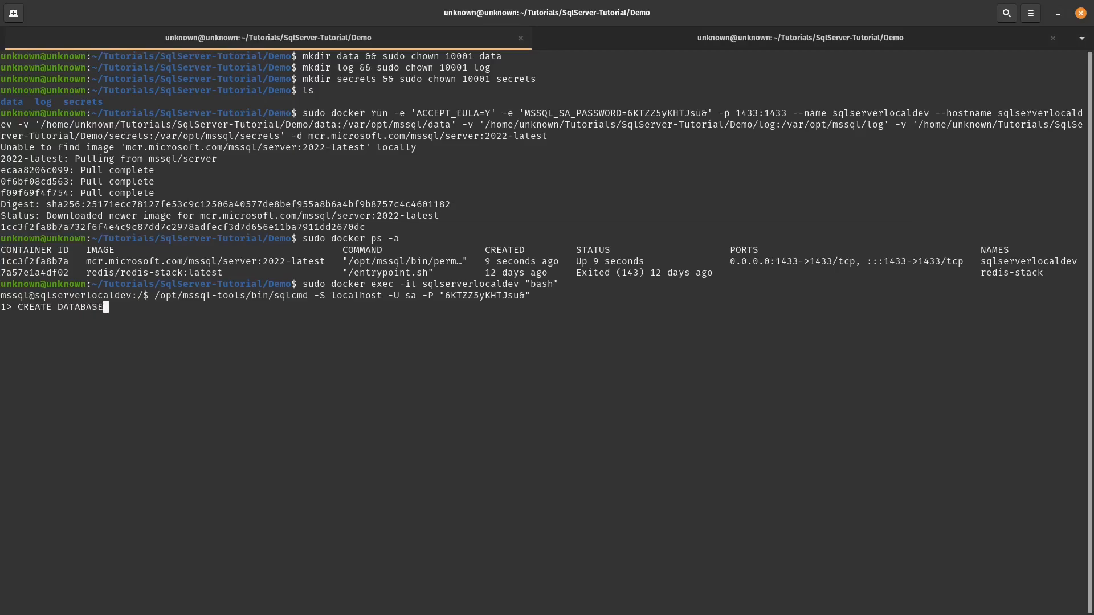
text(Dock)
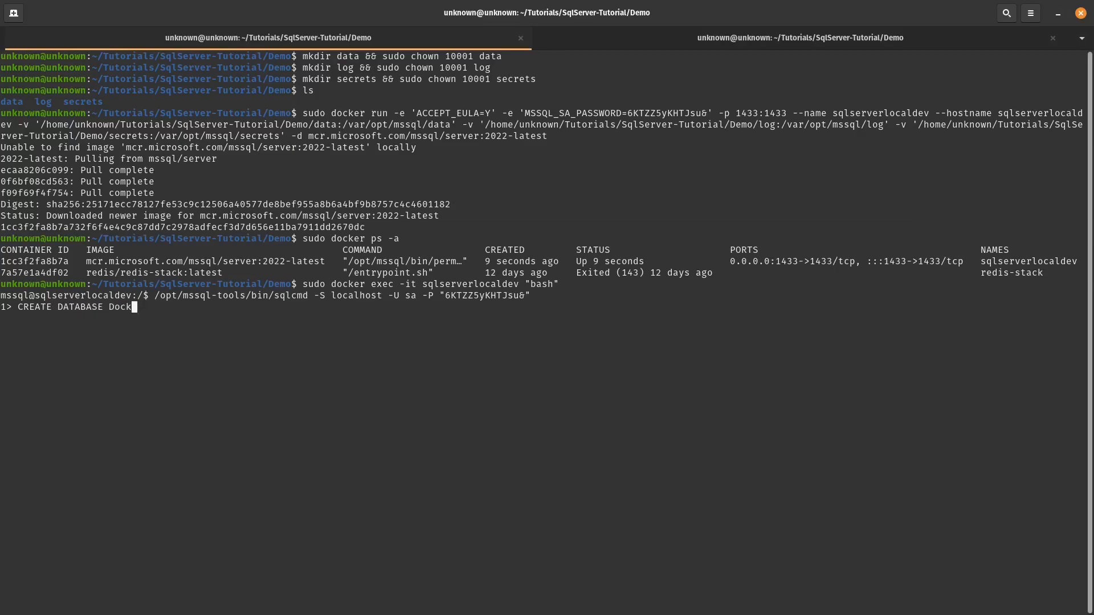
text(erSql)
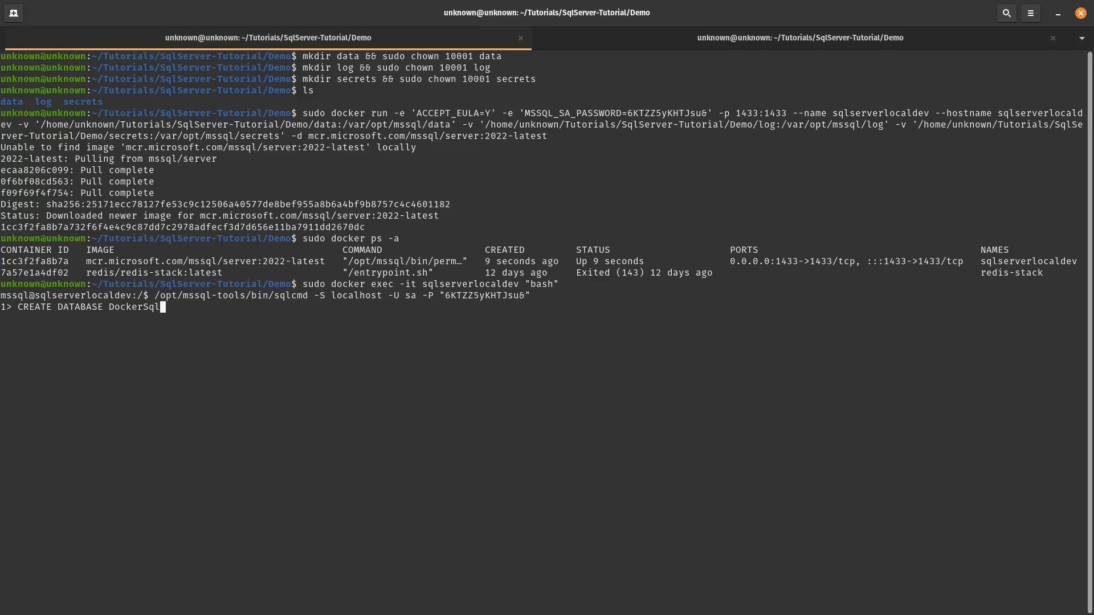
text(Tutorial;)
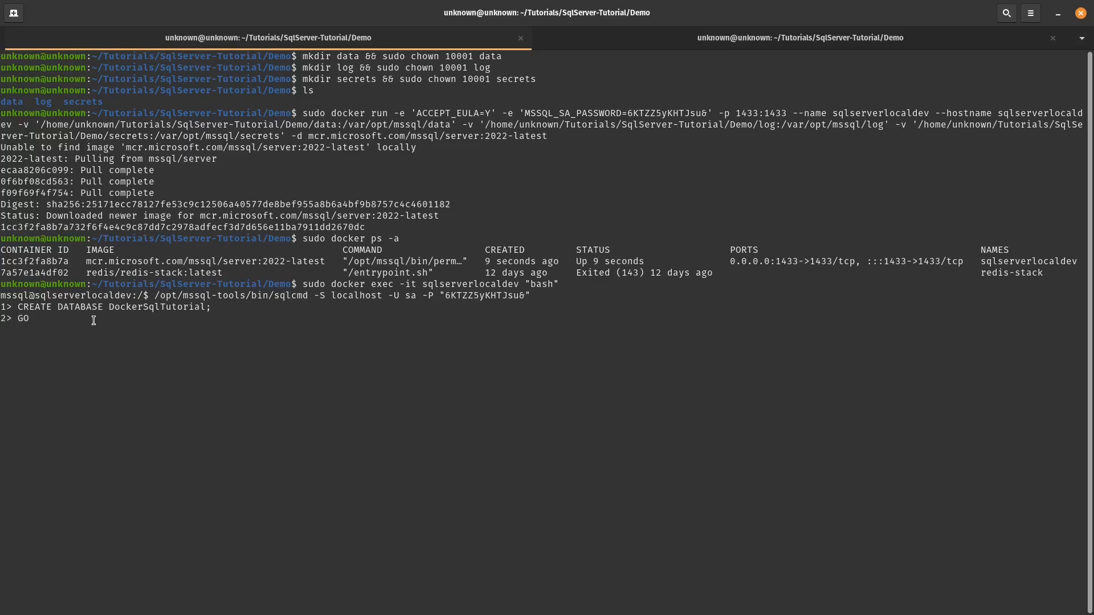
key(Return)
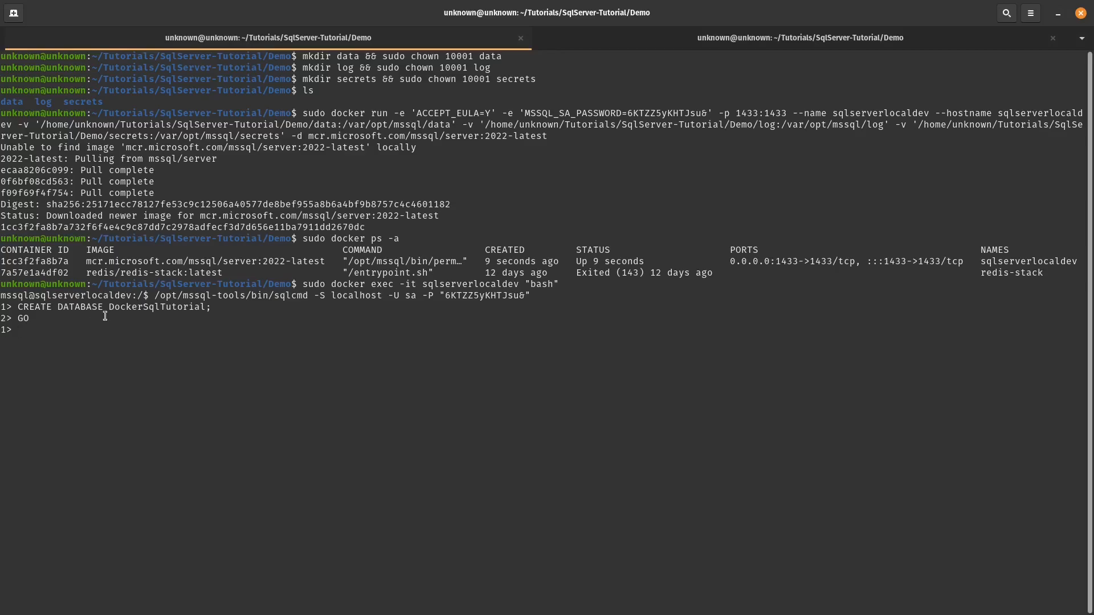
Step: Enter USE DockerSqlTutorial; to switch the session's database context
text(USE)
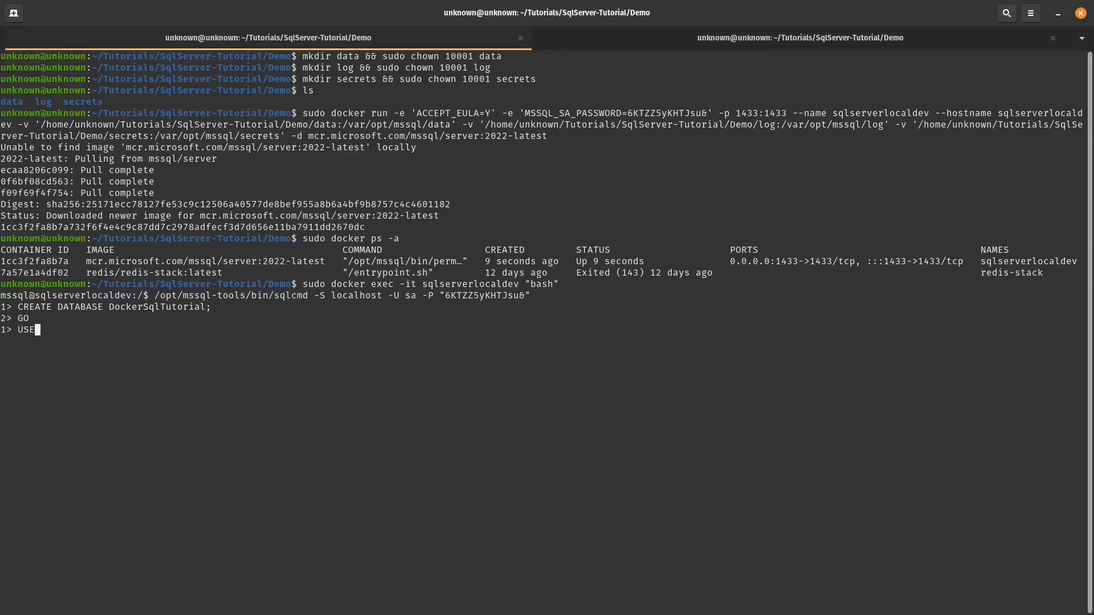
text(D)
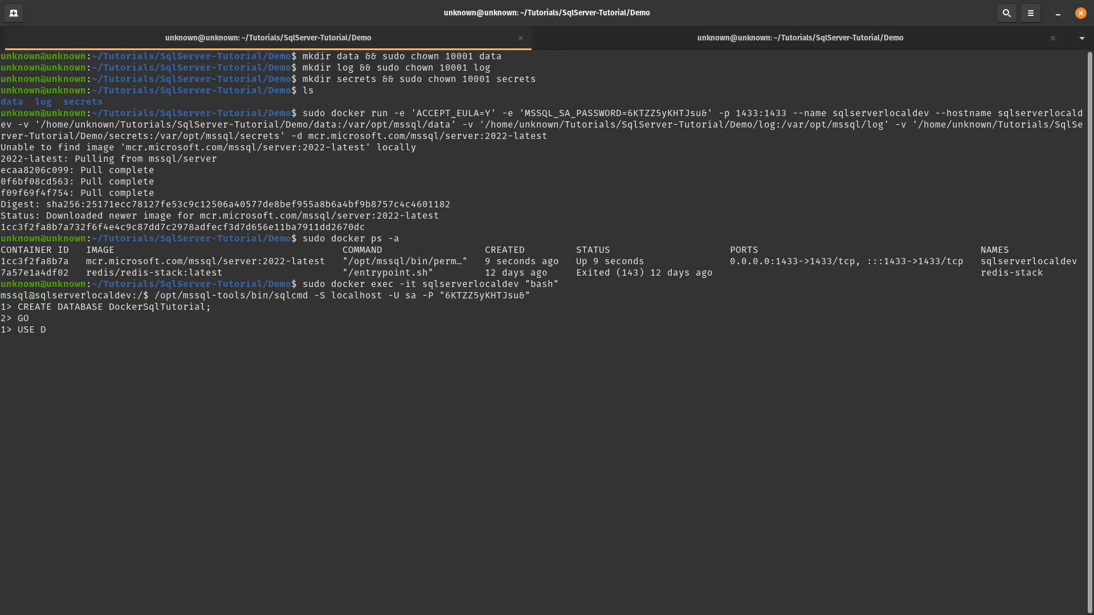
text(ocke)
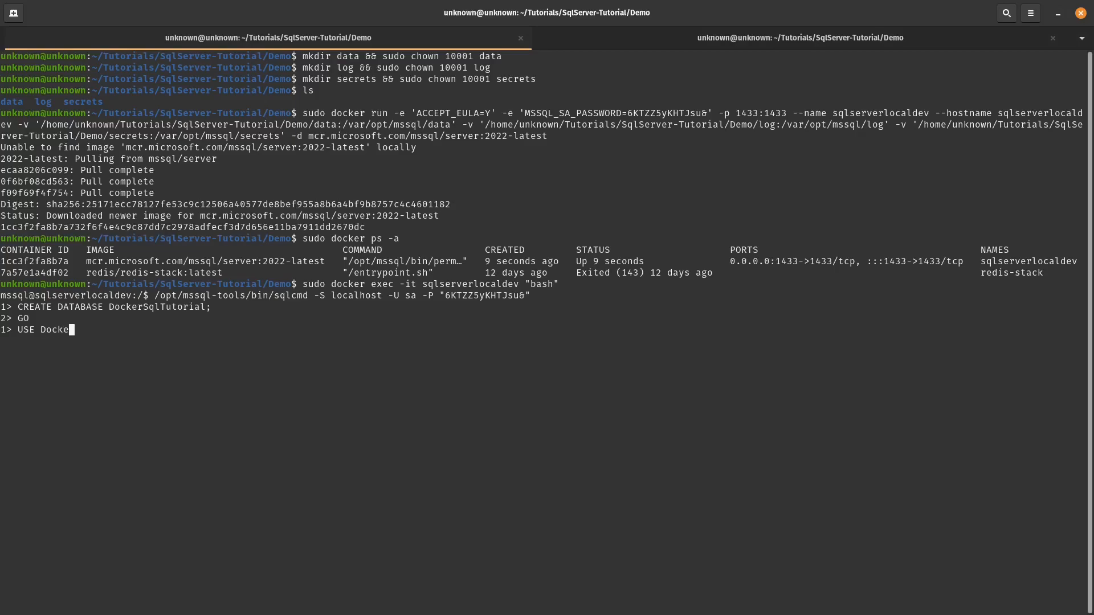
text(rSqlTutorial)
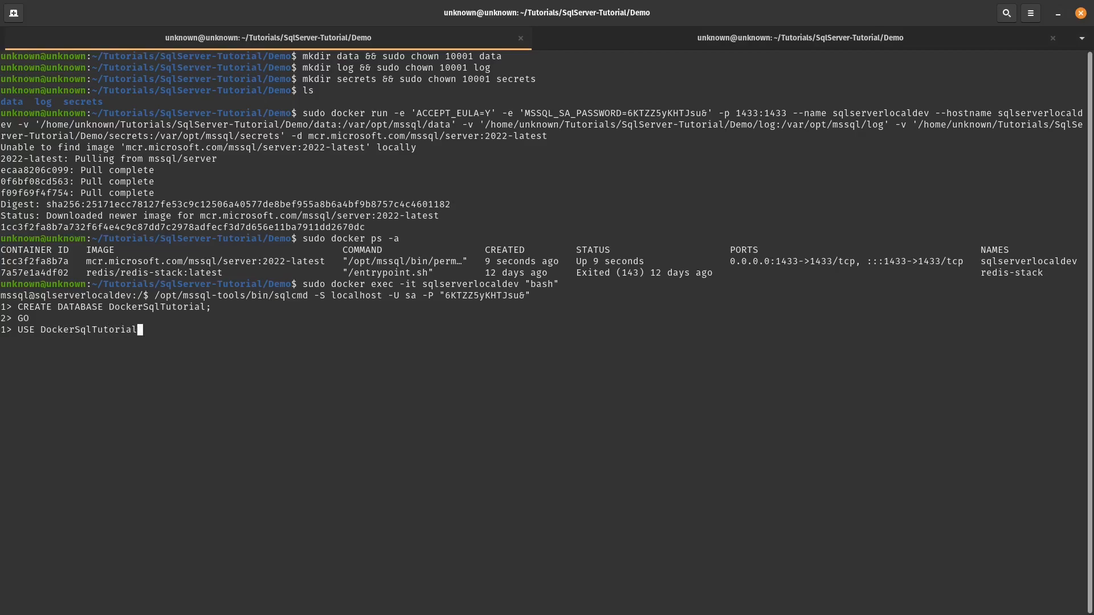
text(;)
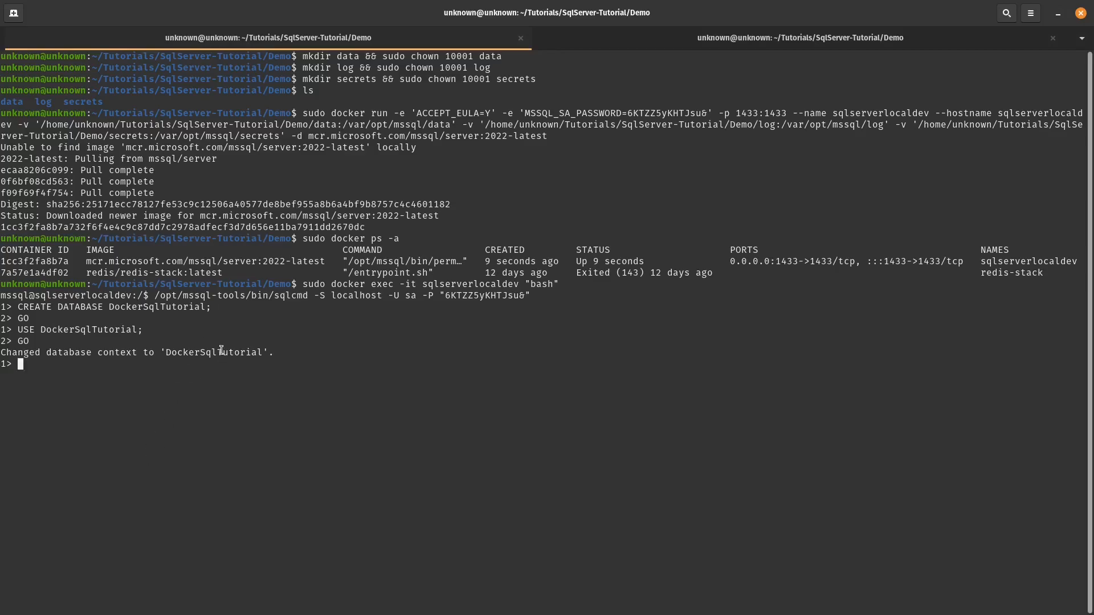
mouse_move(425, 389)
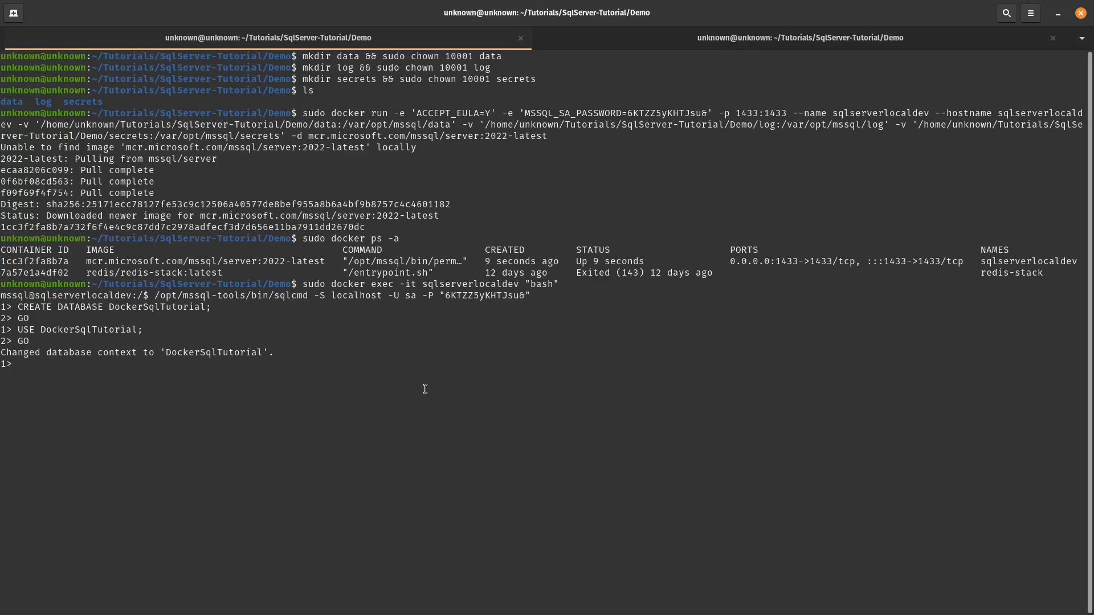
Step: Begin CREATE TABLE WhatWeLearned with a step INT column
text(CREATE TABLE)
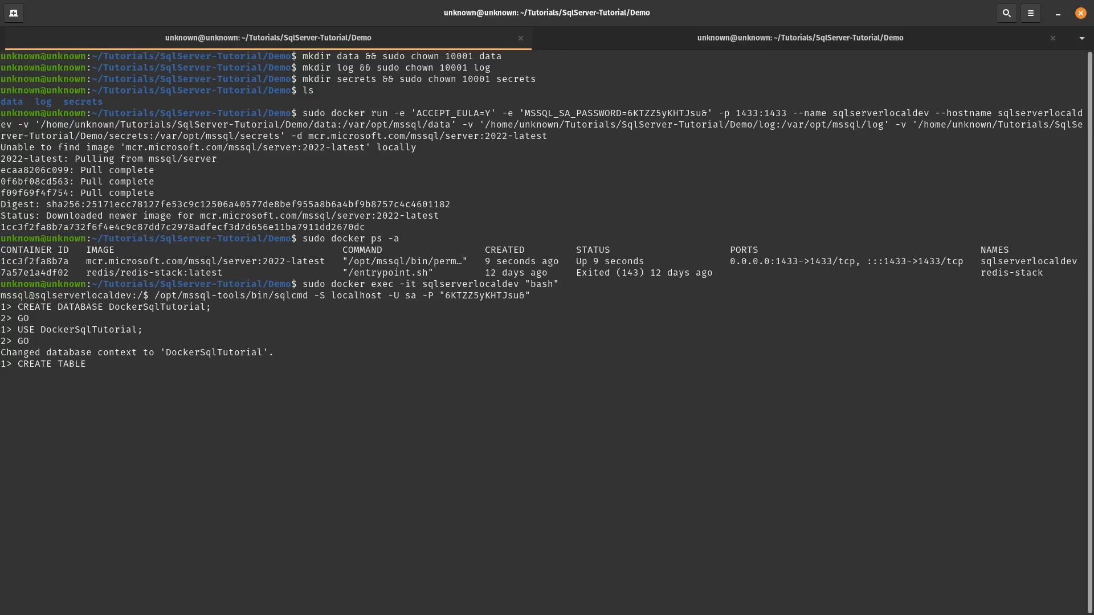
text(What)
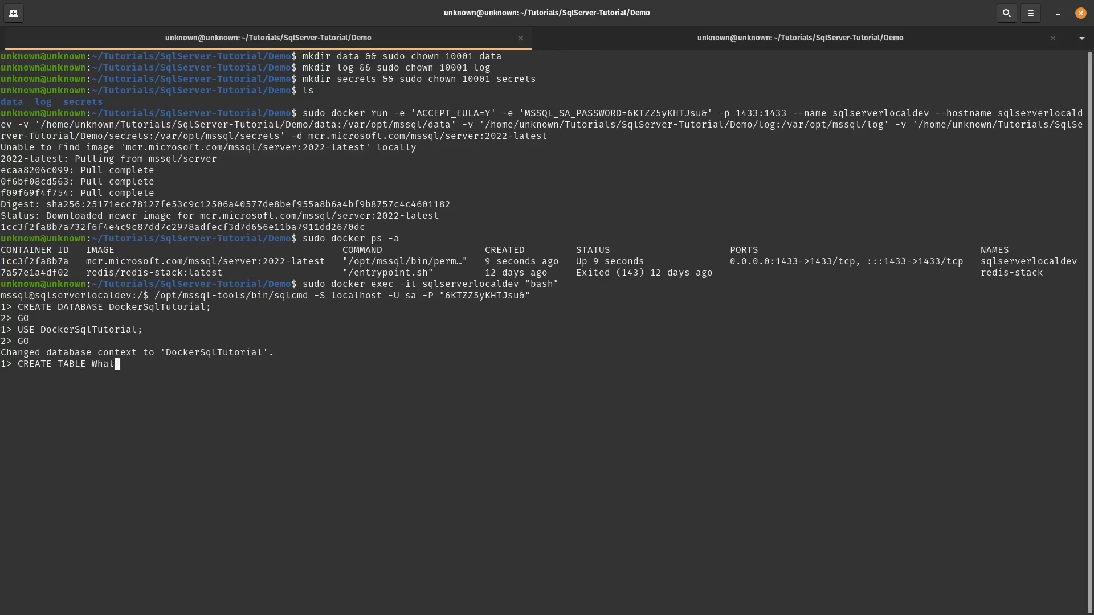
text(WeL)
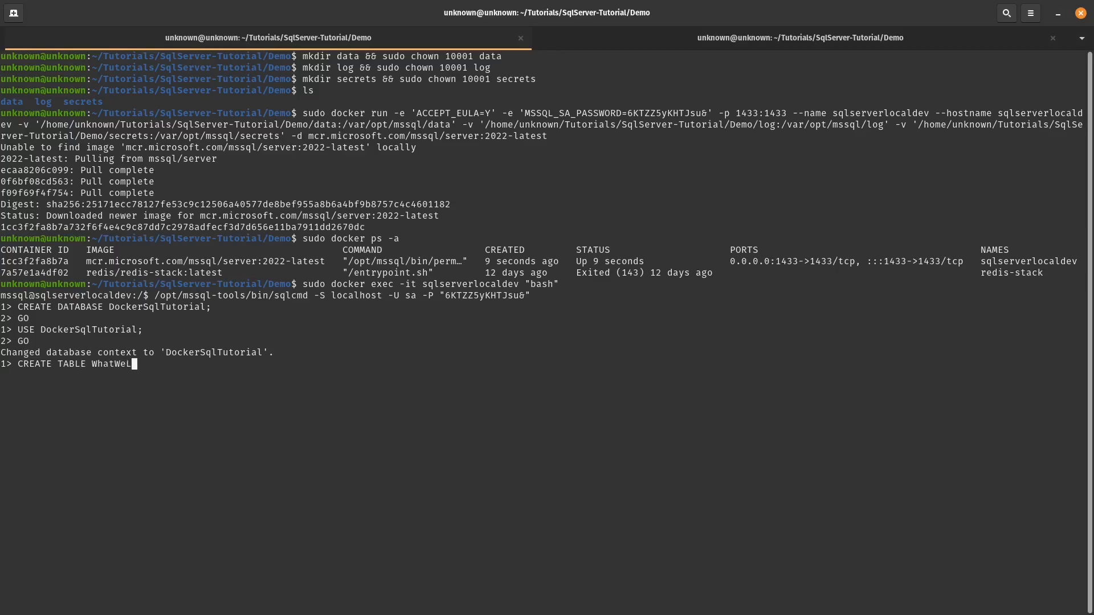
text(earned)
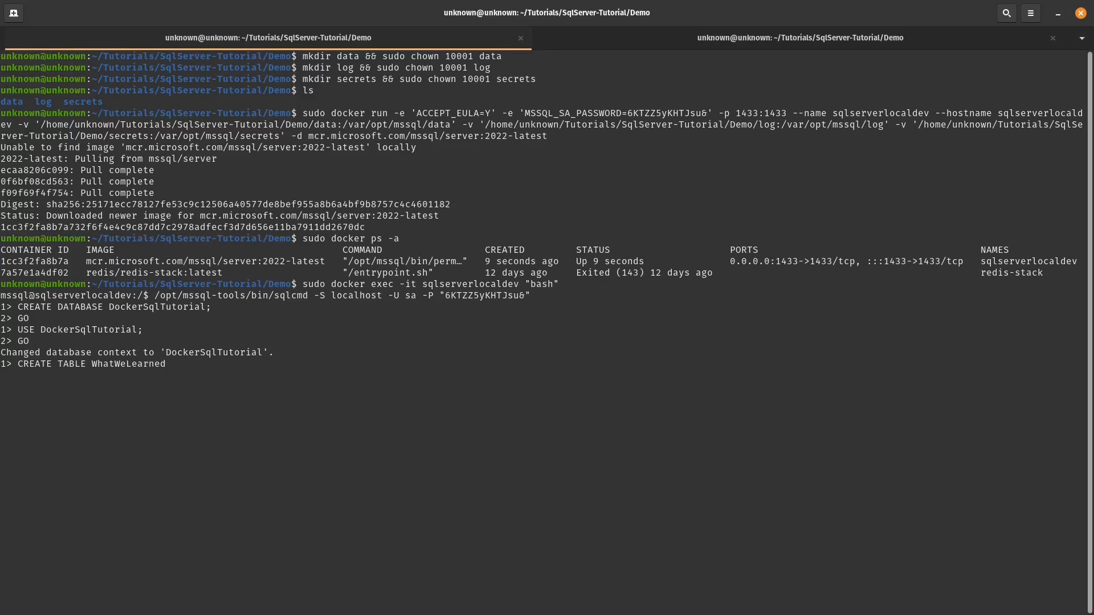
text(()
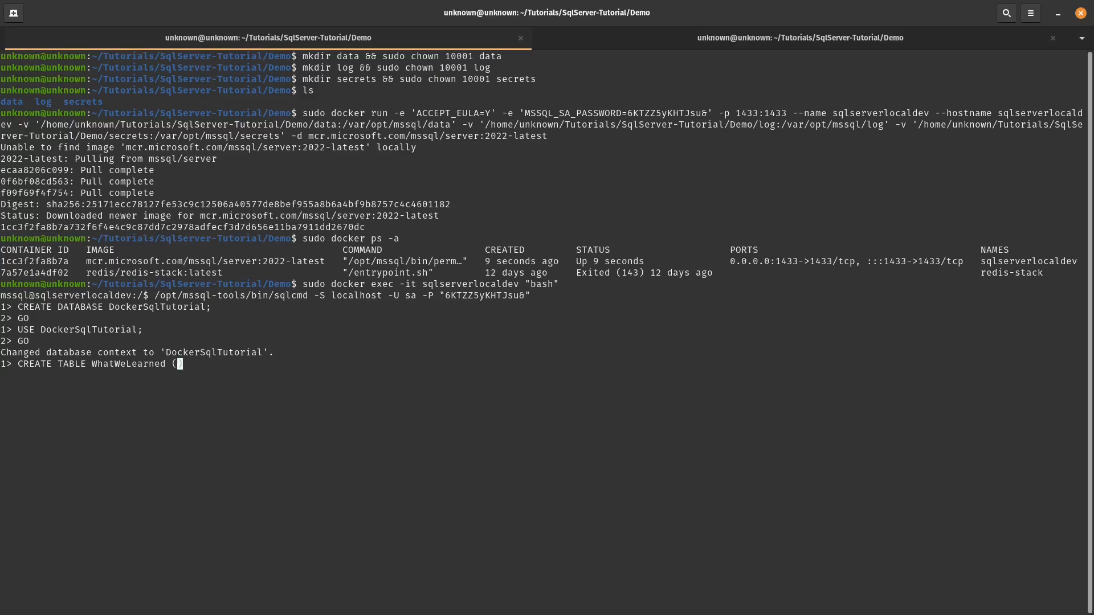
text(step INT,)
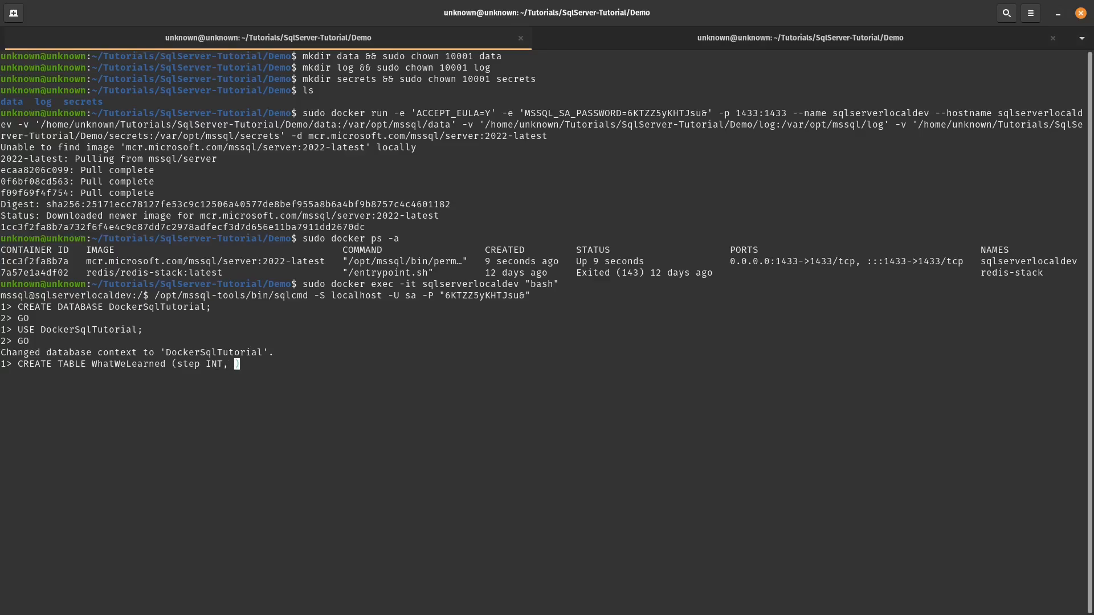
Step: Add description NVARCHAR(300) and completed bit columns and create the table with GO
text(descr)
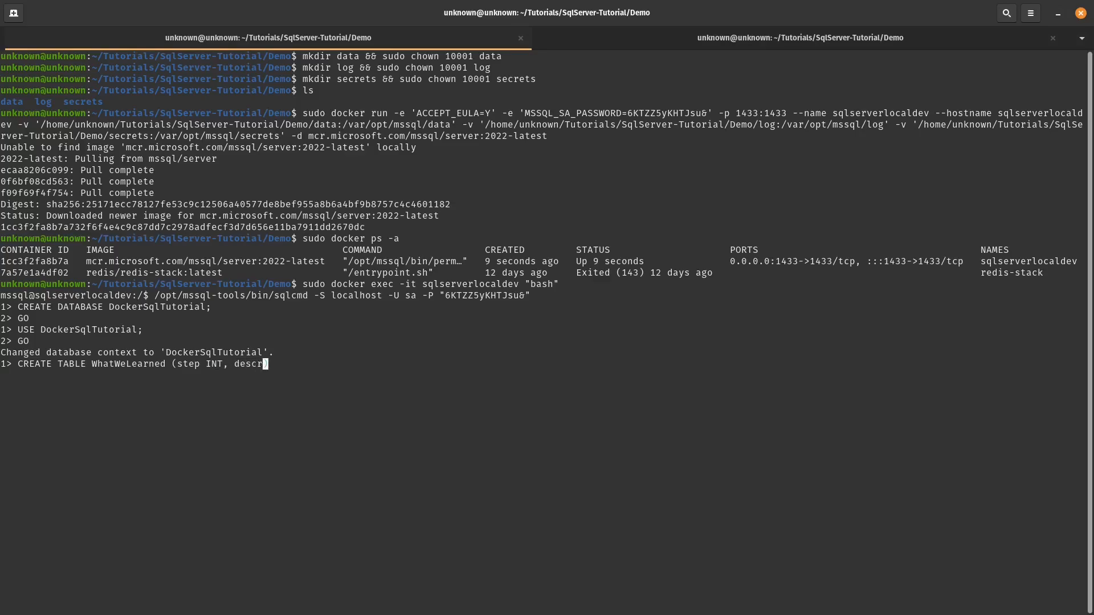
text(iption)
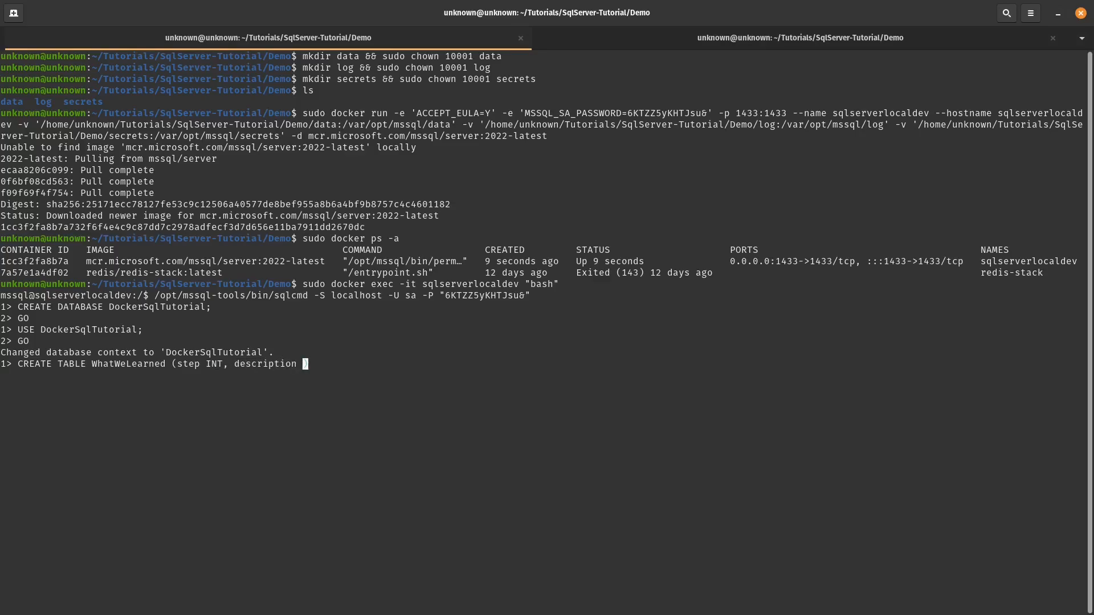
text(NVARCHAR)
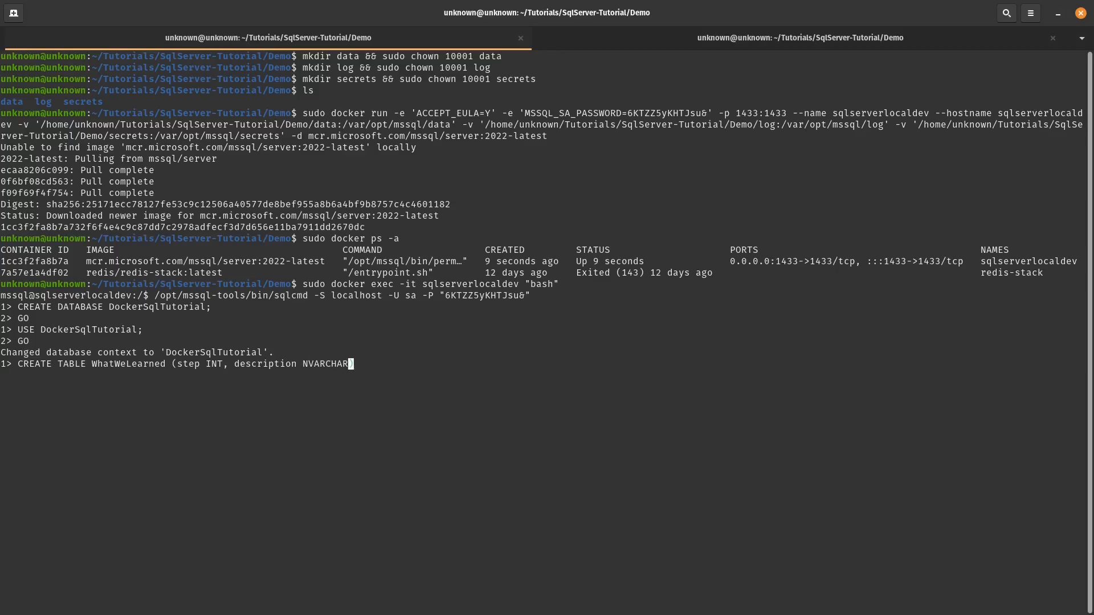
text(()
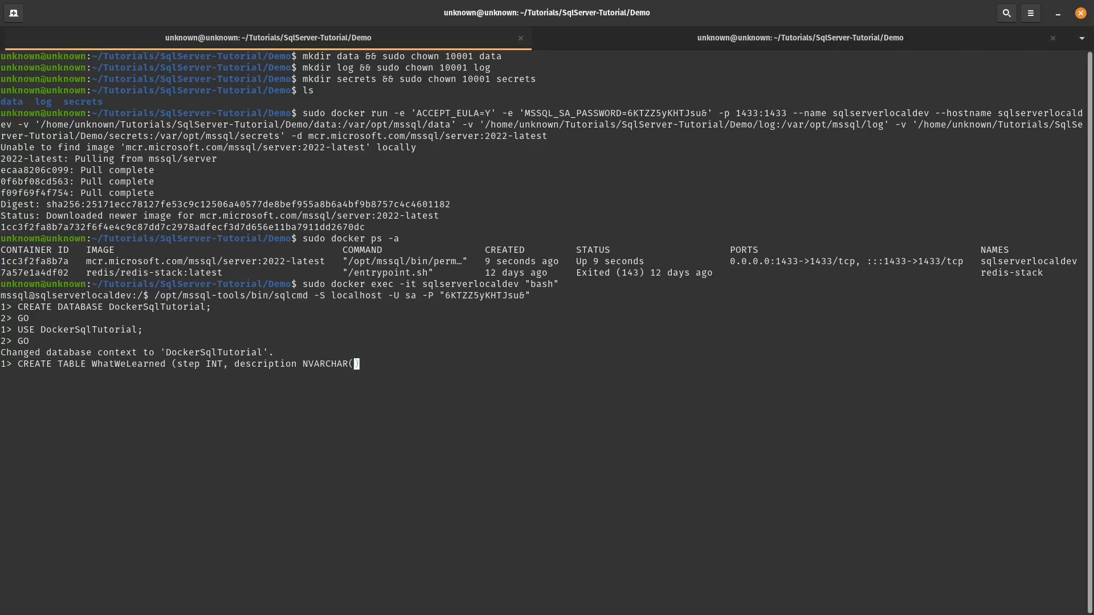
text(3))
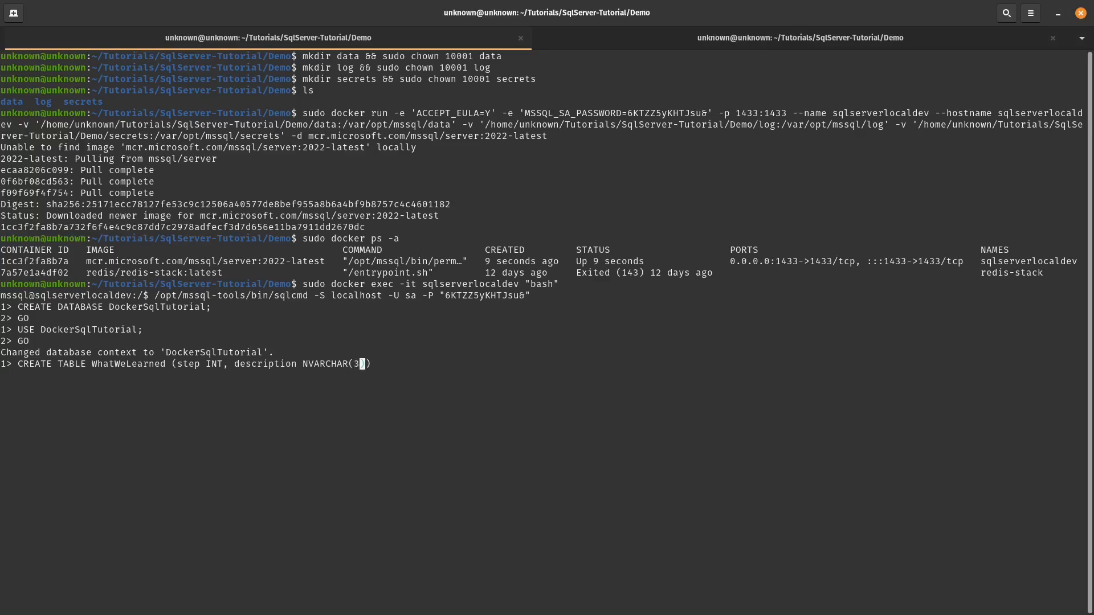
text(00)
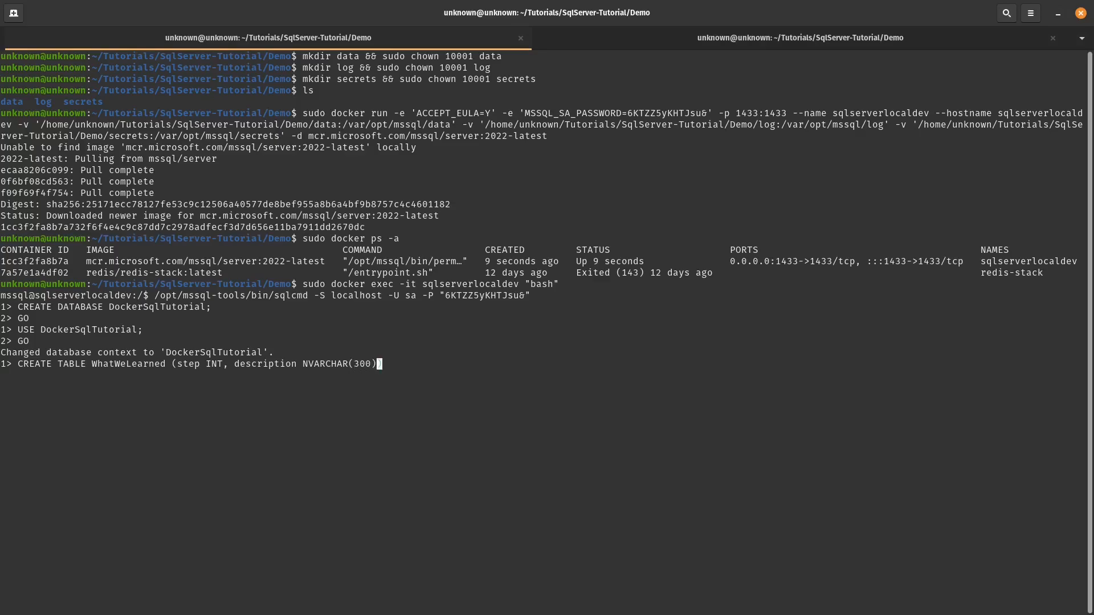
text(, complte)
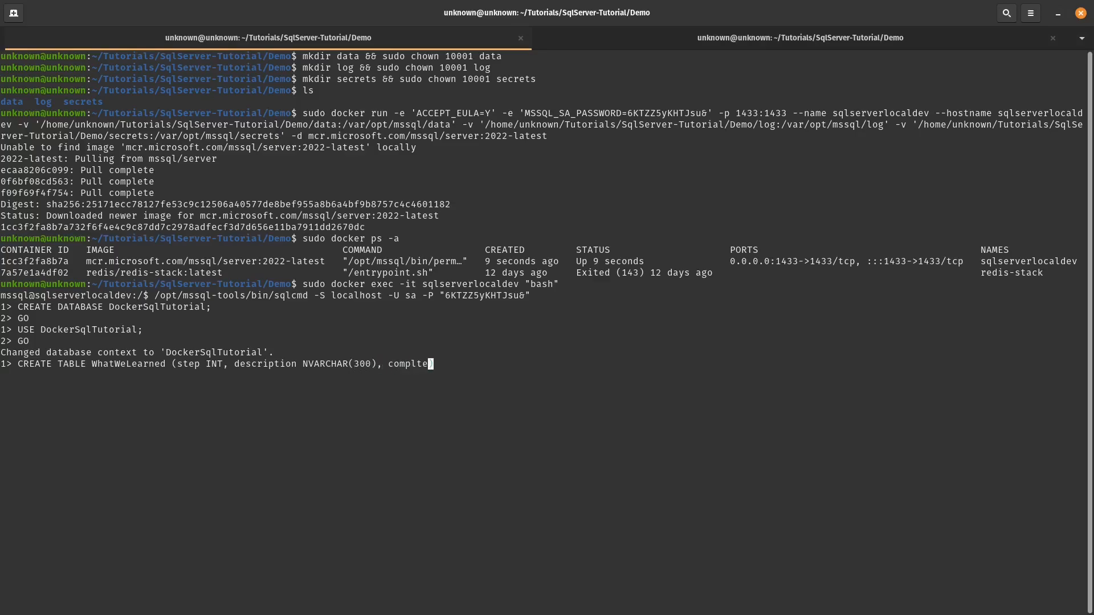
text(ted)
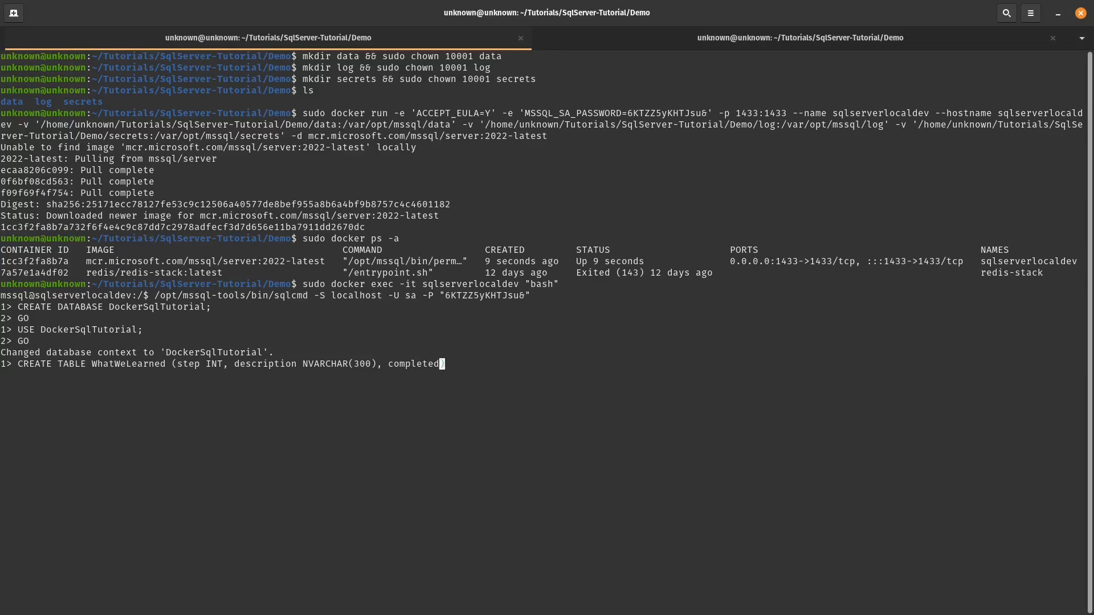
text(bit);)
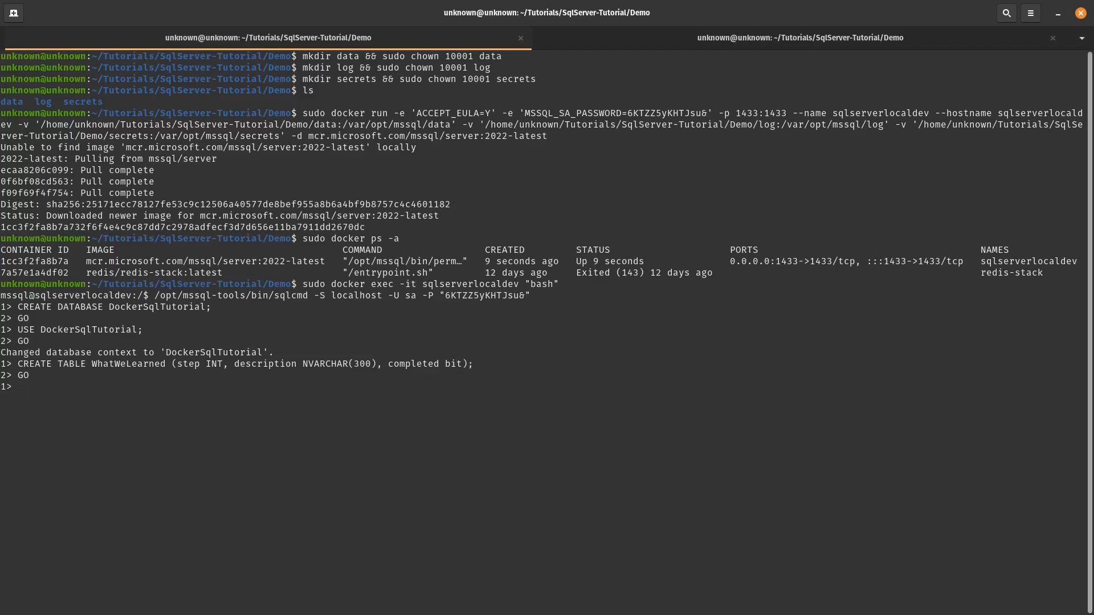
text(ins)
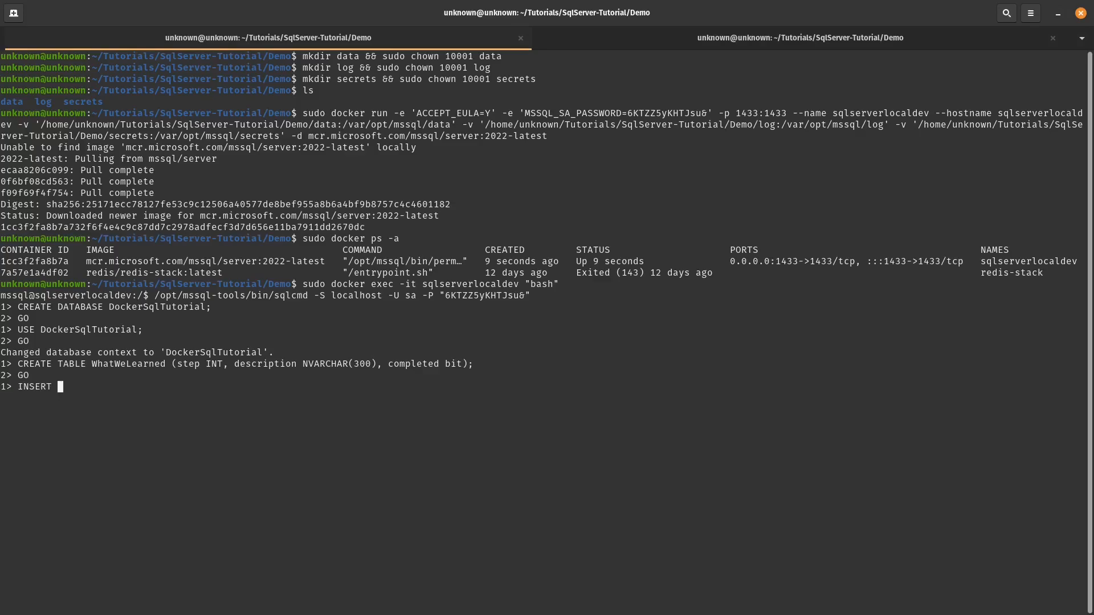
Step: Insert WhatWeLearned rows 1 (SQL Server in Docker) and 2 ('Persist data locally...') with GO
text(INTO Wh)
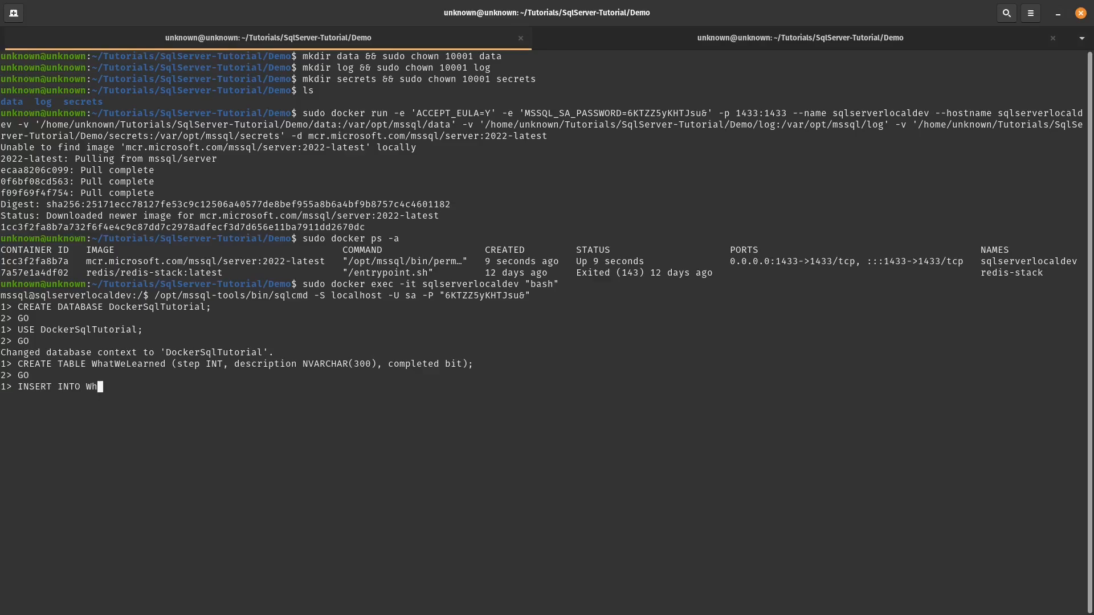
text(atWeLearned VALUES)
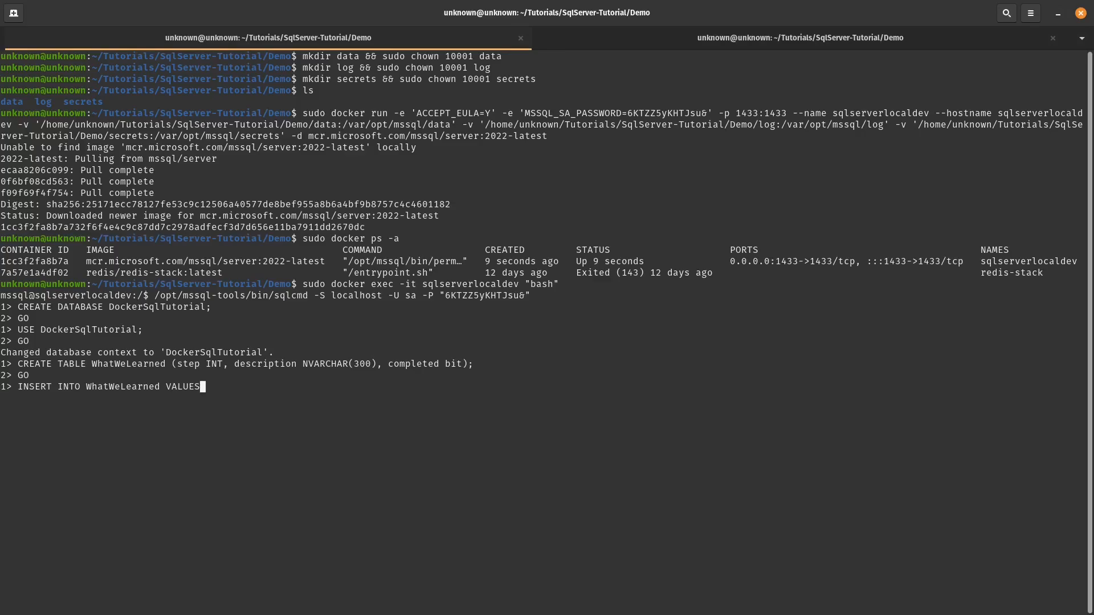
text(())
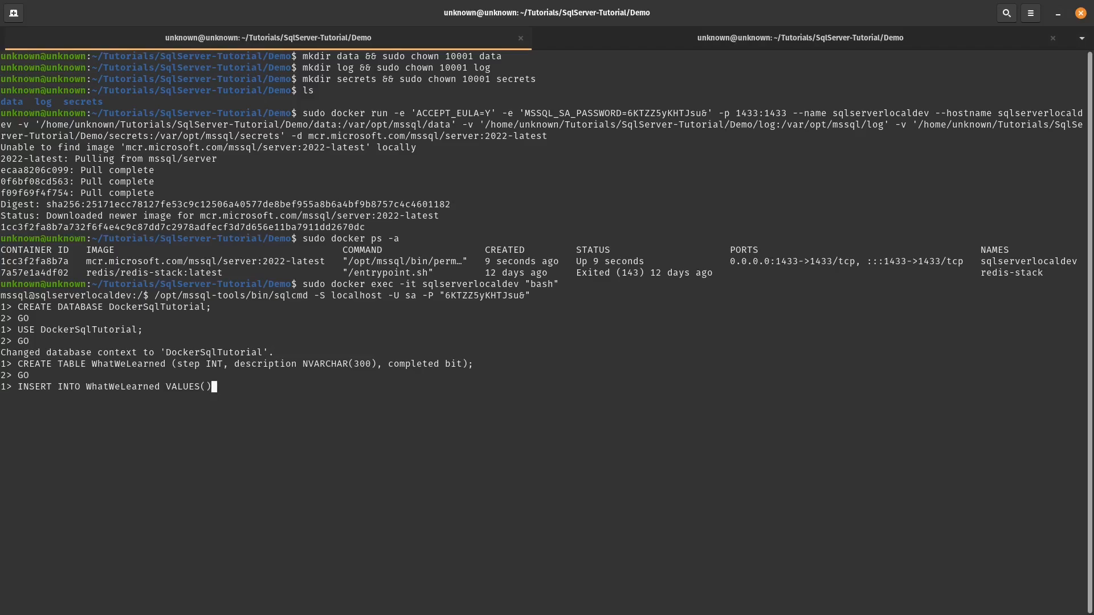
text(1,)
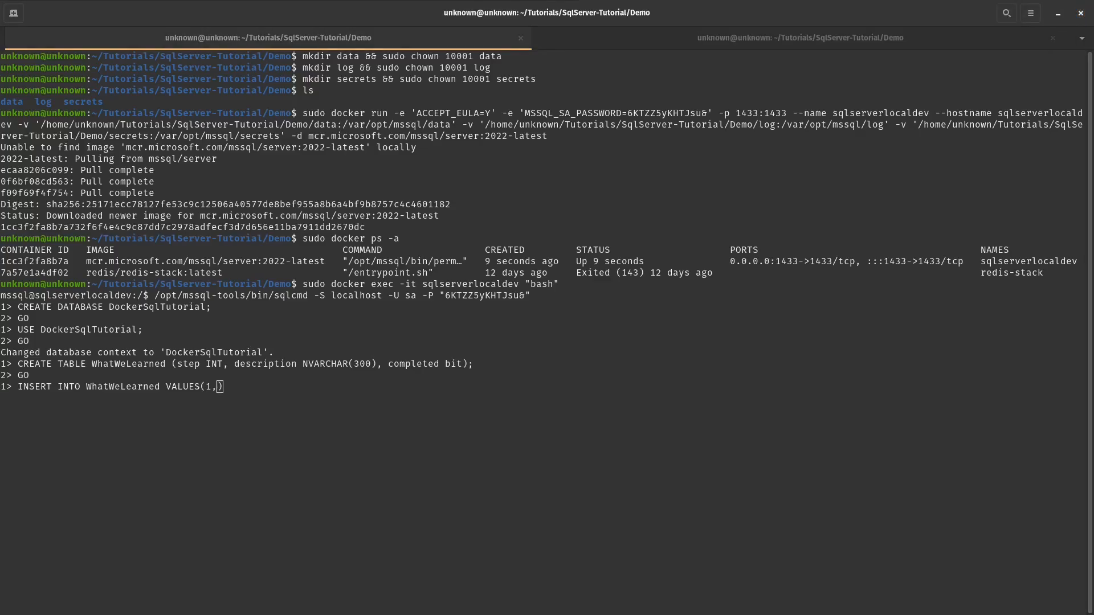
mouse_move(355, 410)
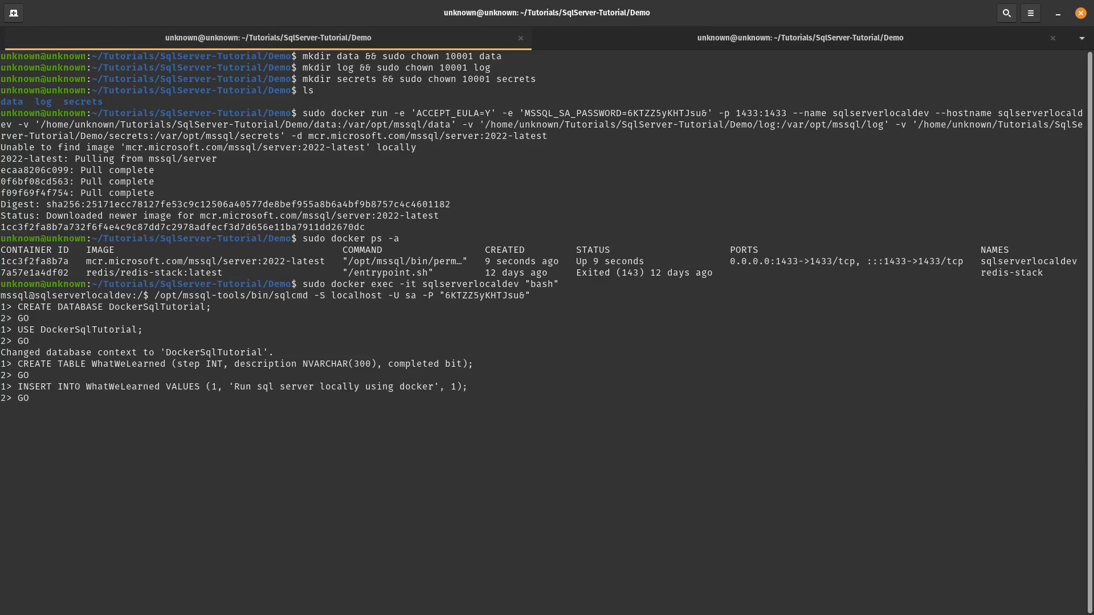
key(Return)
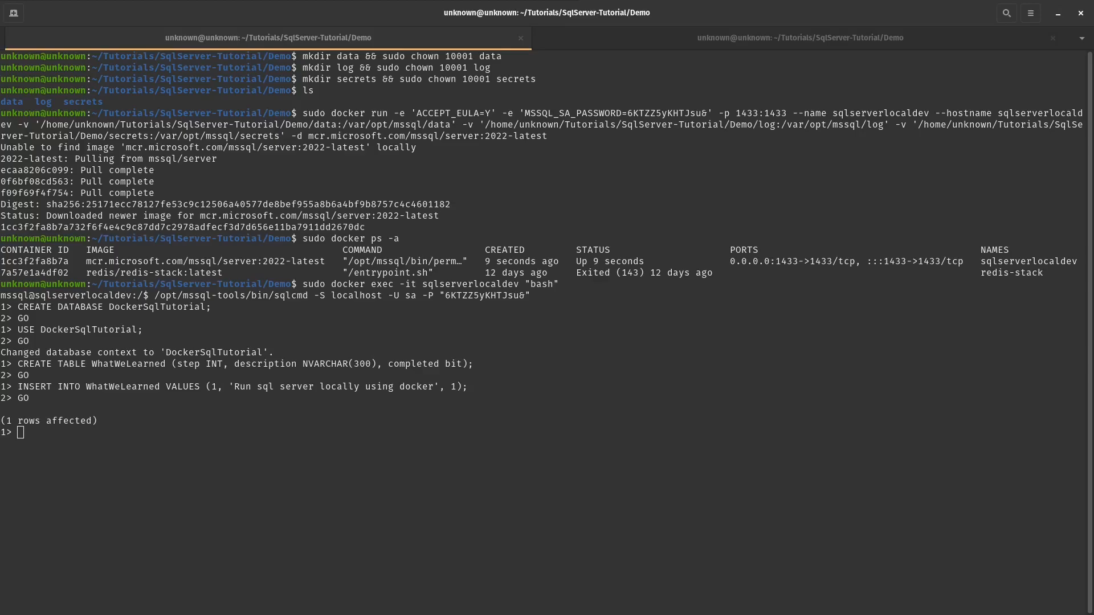
text(INSERT INTO WhatWeLearned VALUES (2, 'Persist data locally, so it is not deleted after we remove the container image' , 1);)
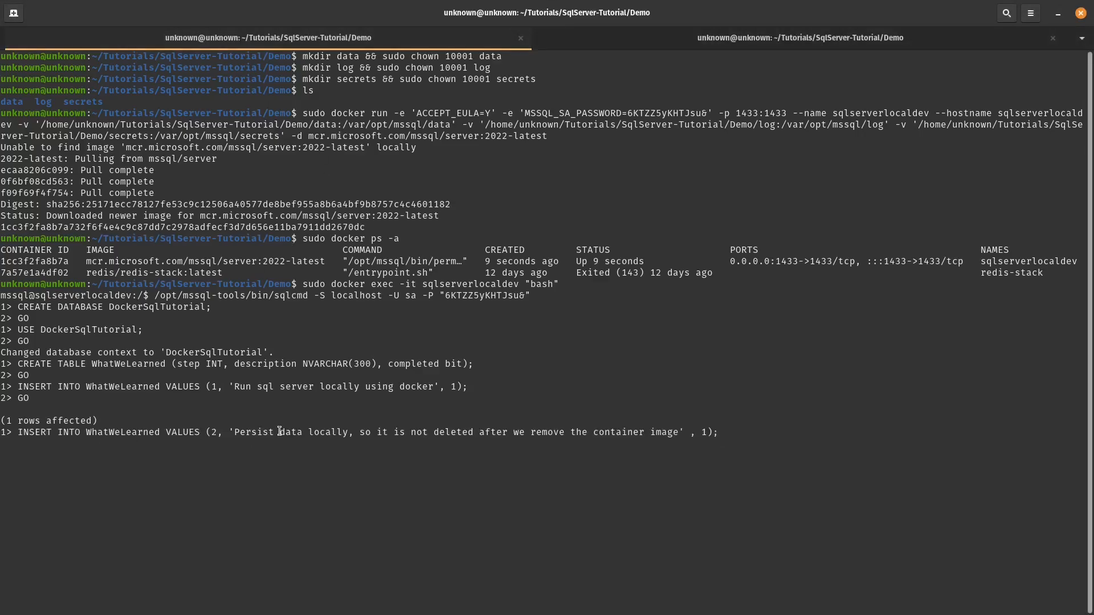
text(GO)
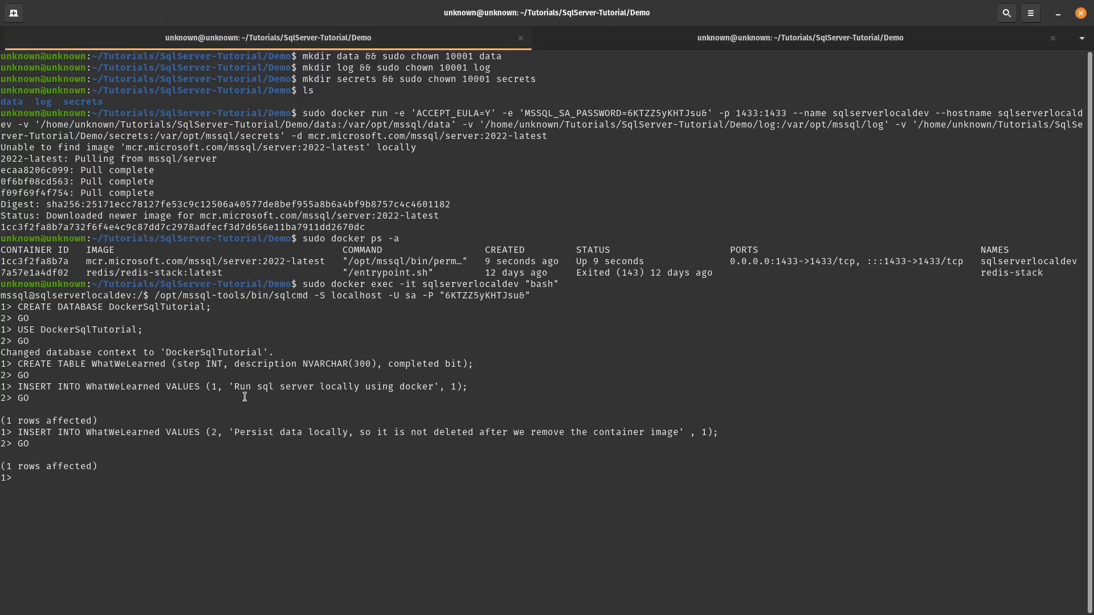
mouse_move(235, 390)
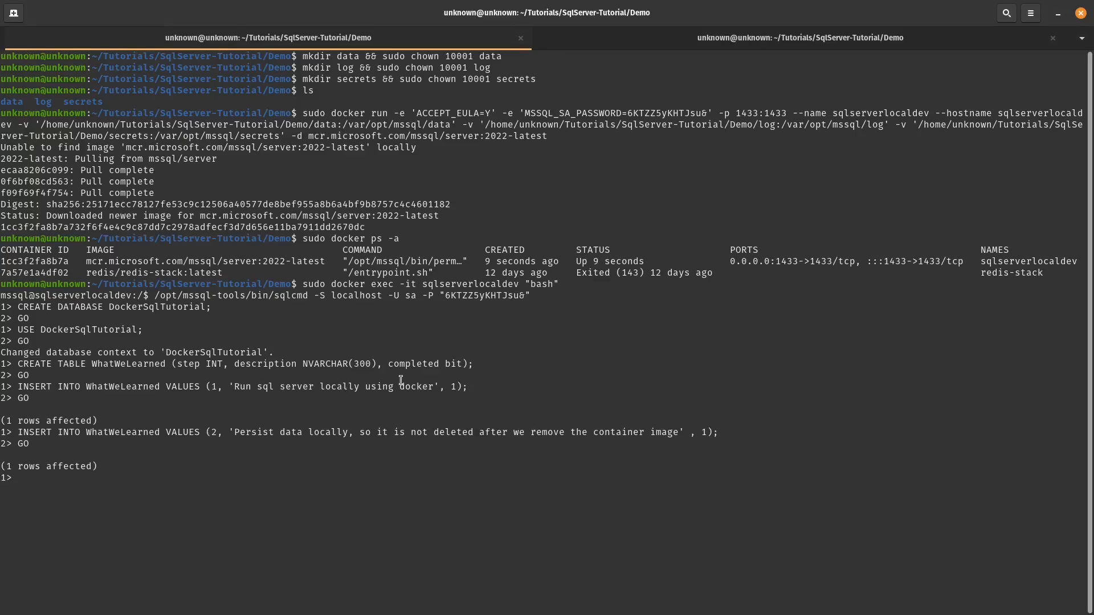
mouse_move(219, 424)
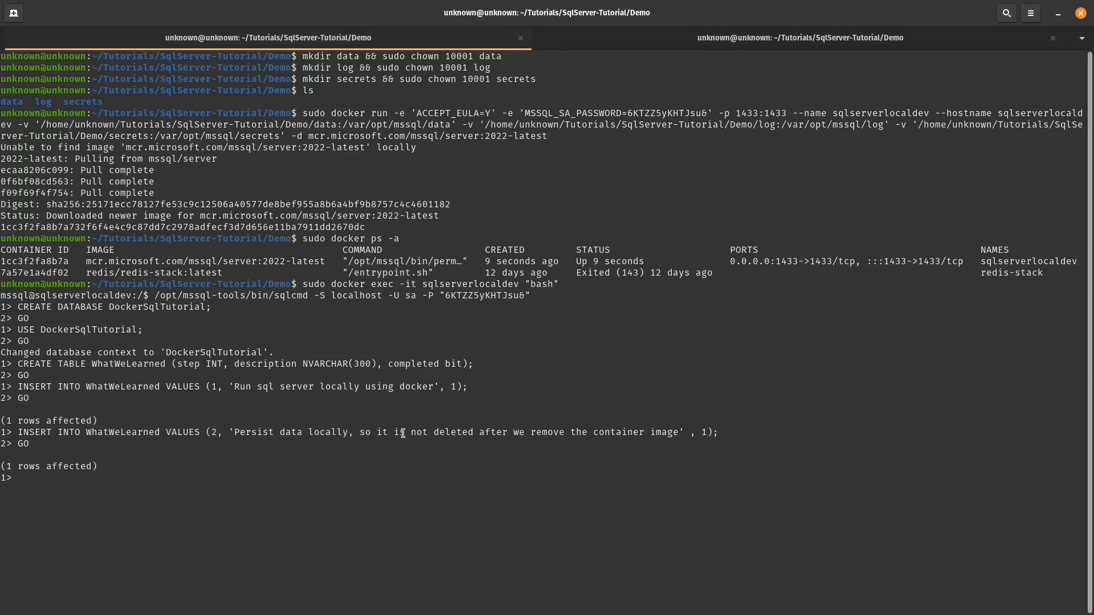
mouse_move(687, 423)
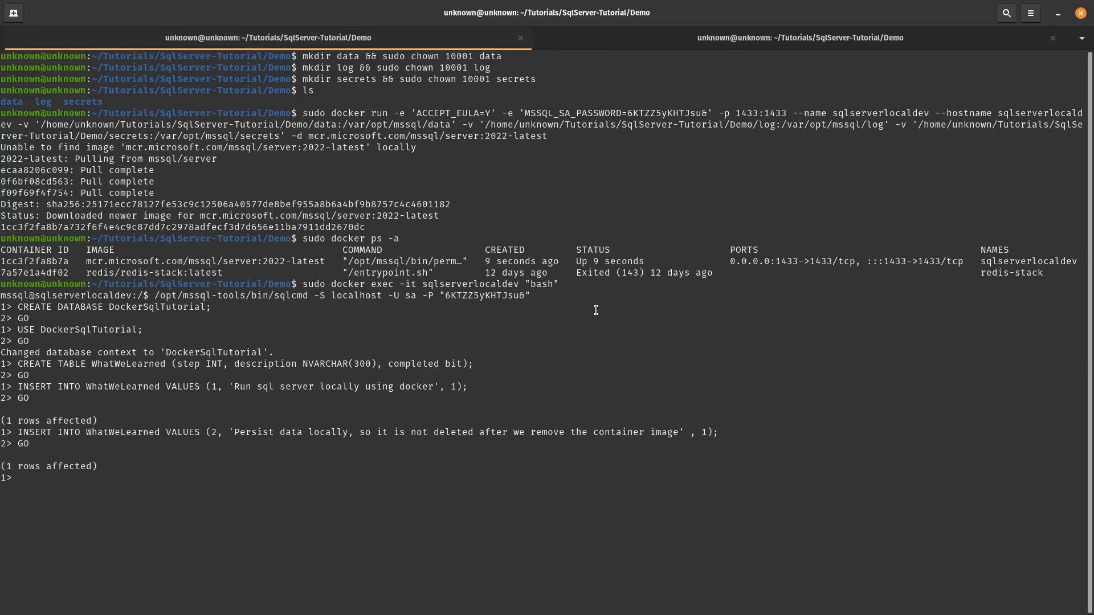
Step: SELECT * FROM WhatWeLearned to show both rows, then exit sqlcmd and the container shell
text(SE)
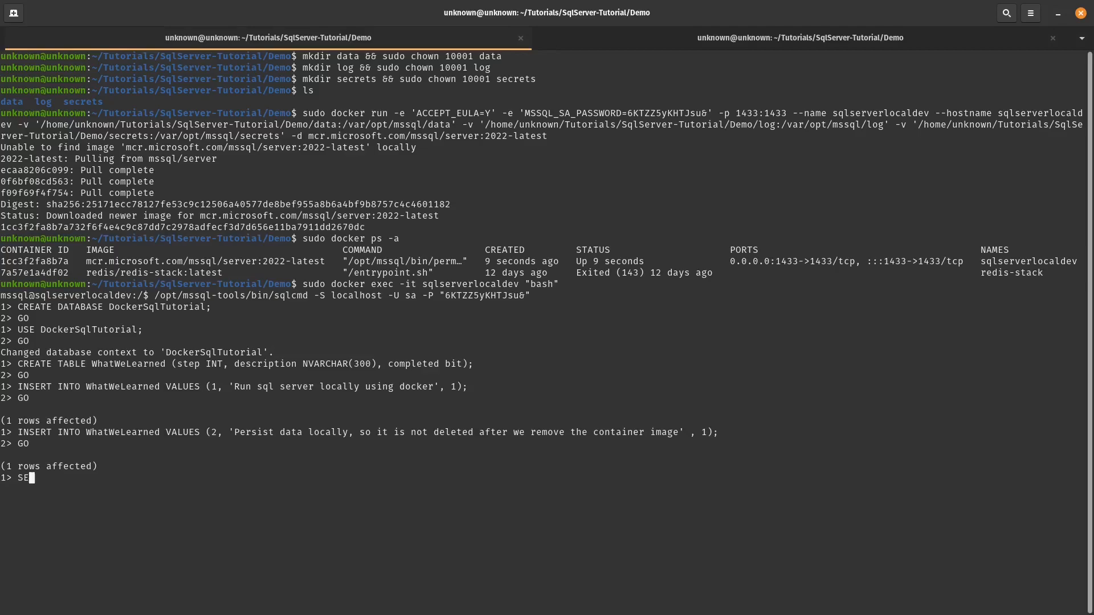
text(LECT * F)
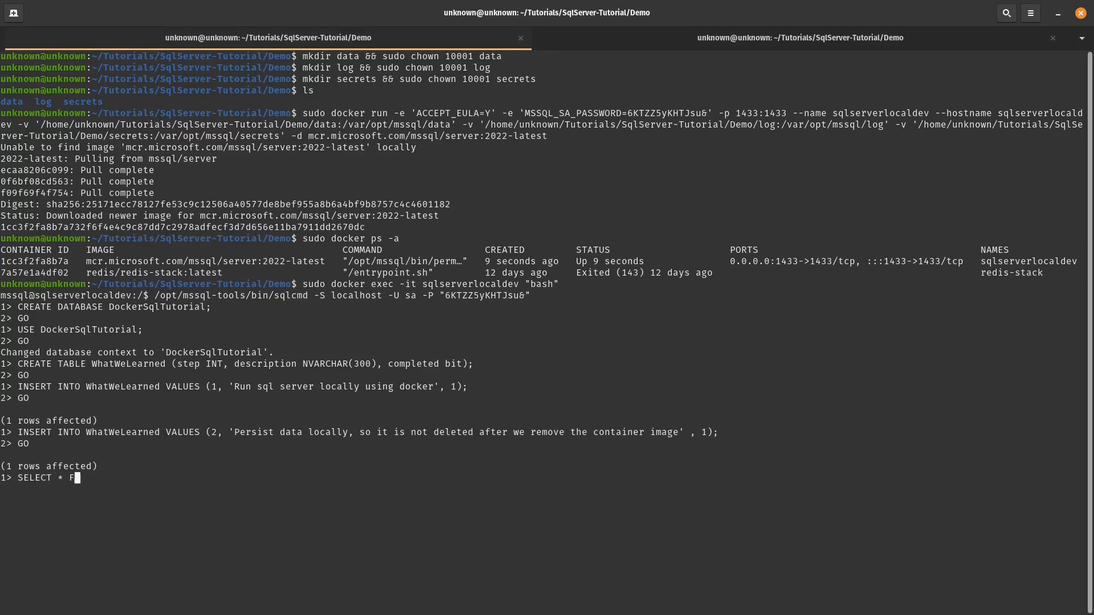
text(ROM What)
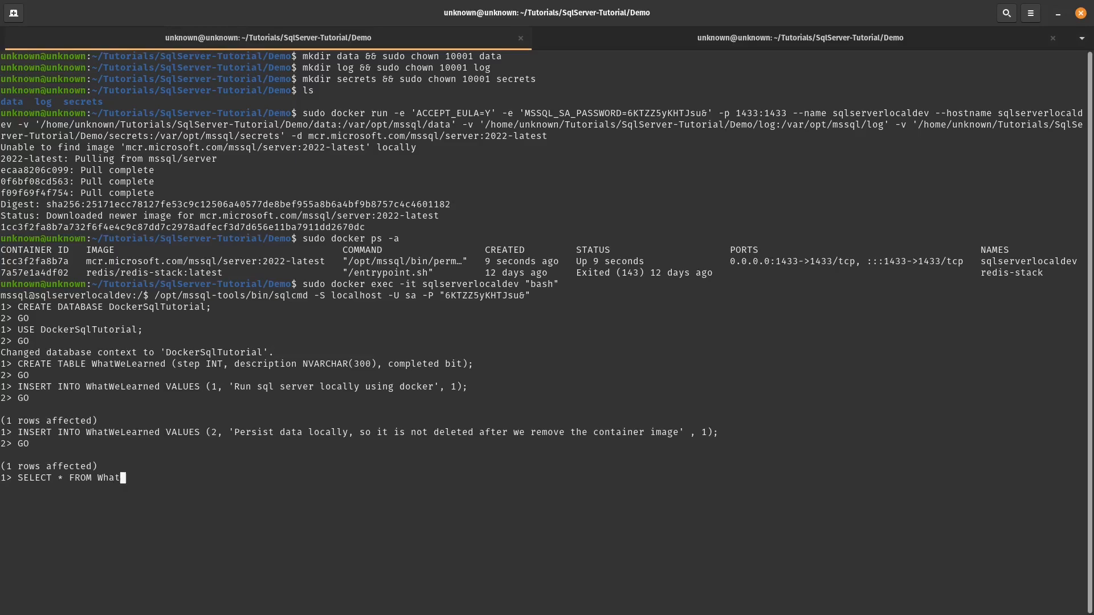
text(WeLea)
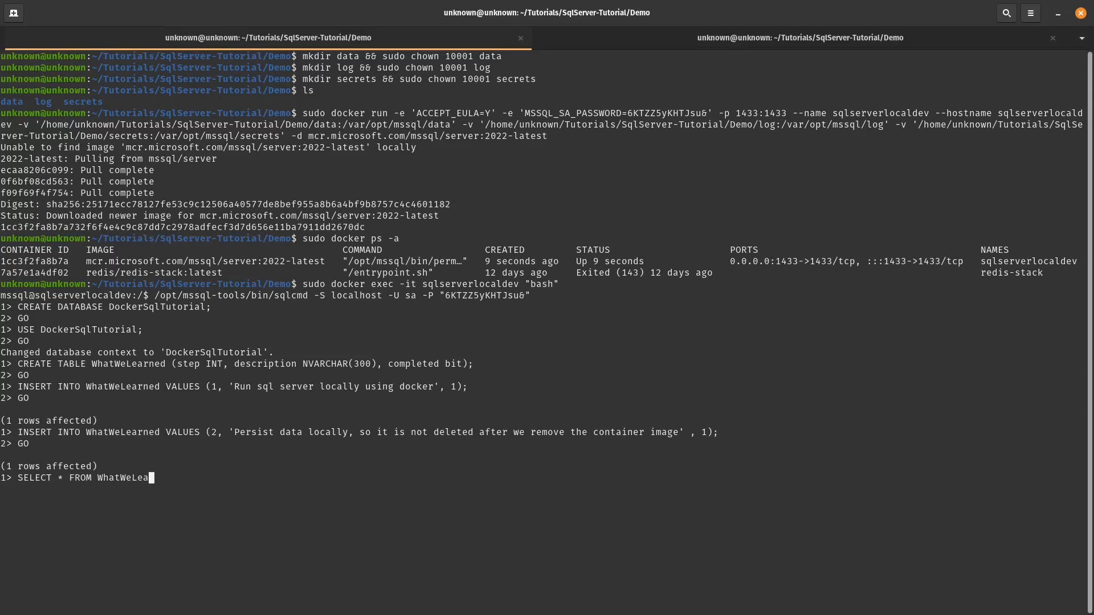
text(rned;)
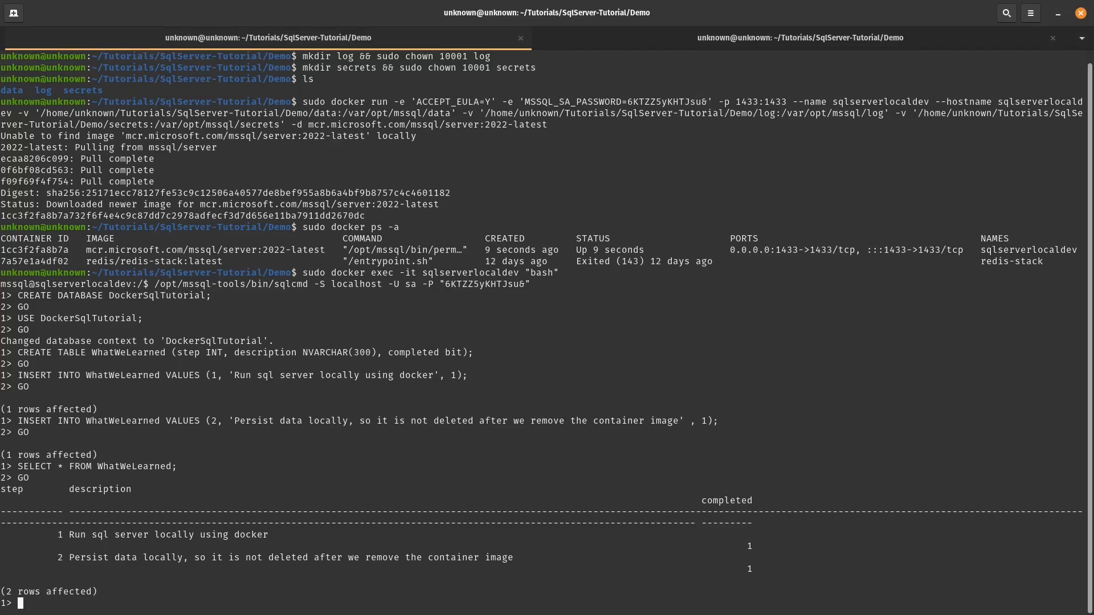
text(e)
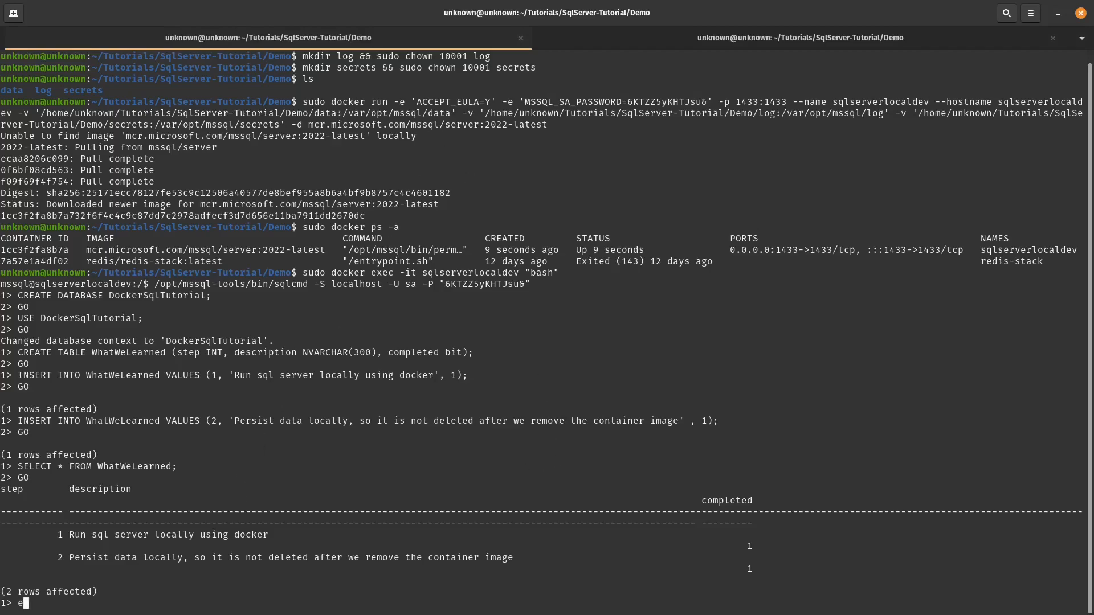
text(xit)
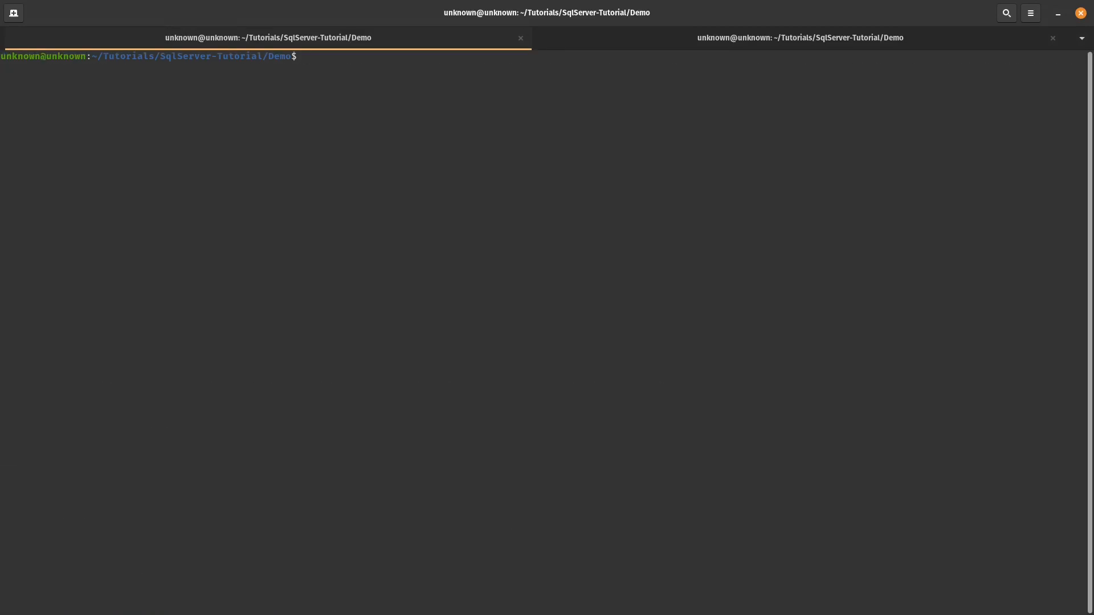
Step: List all containers, then stop sqlserverlocaldev with sudo docker stop
text(sudo docker ps -a)
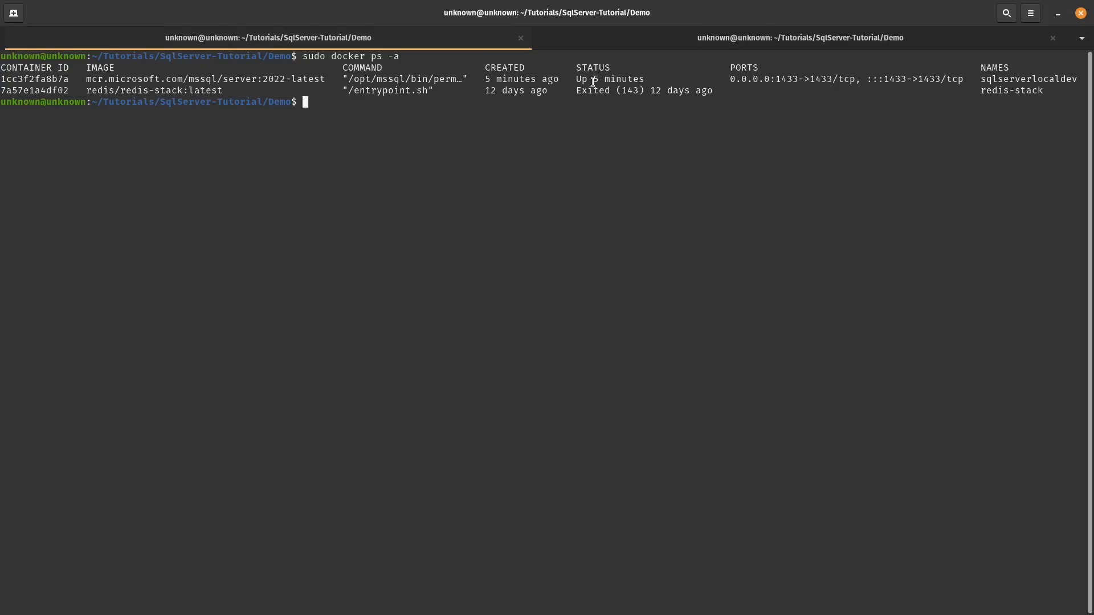
text(s)
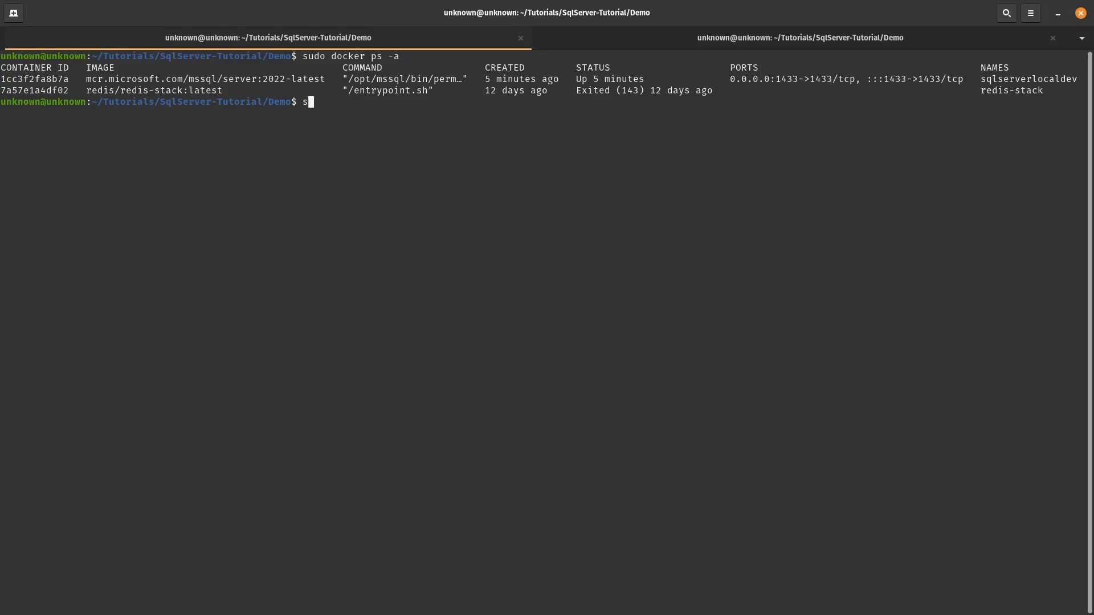
text(udo)
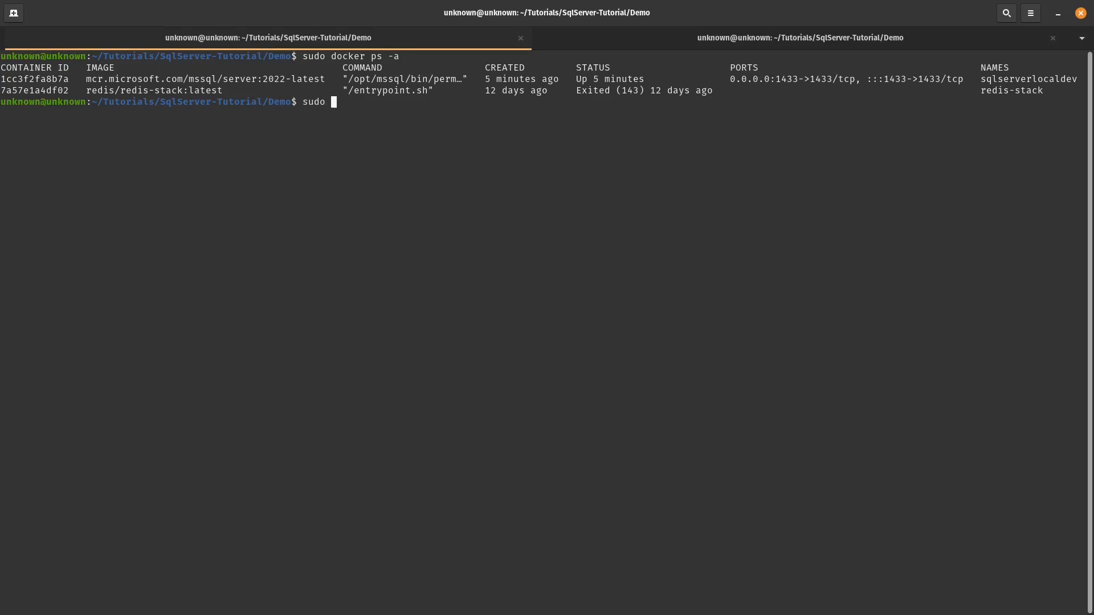
text(docker)
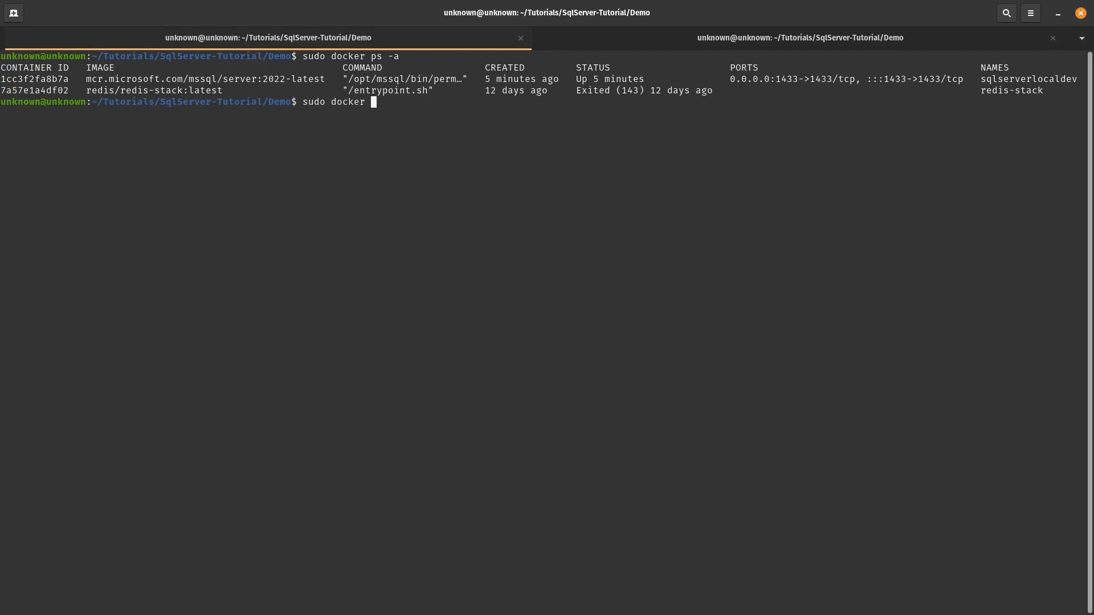
text(stop ^C)
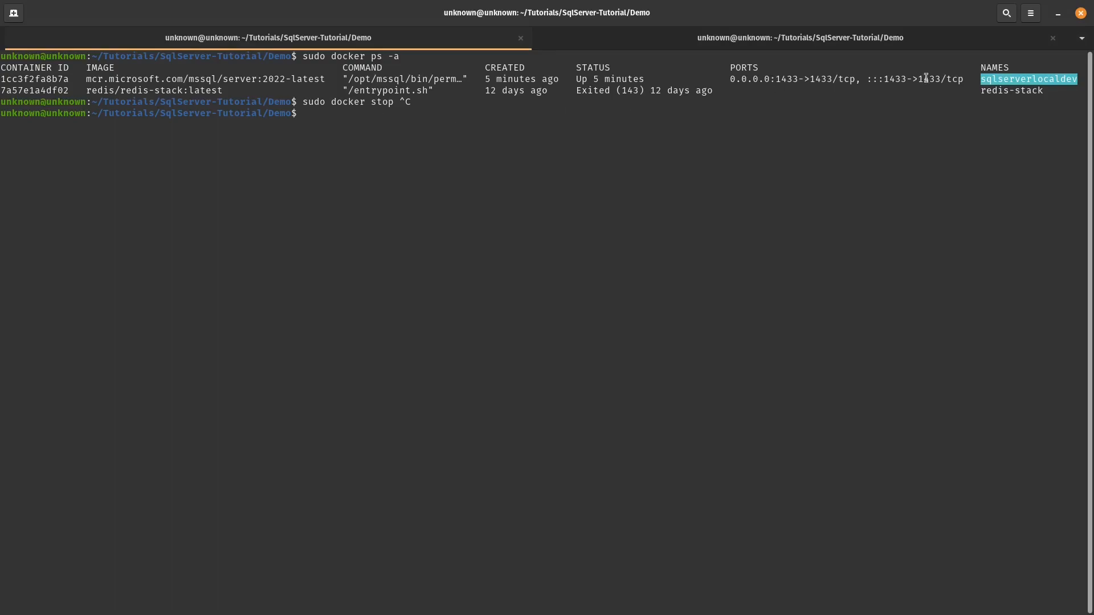
right_click(1029, 78)
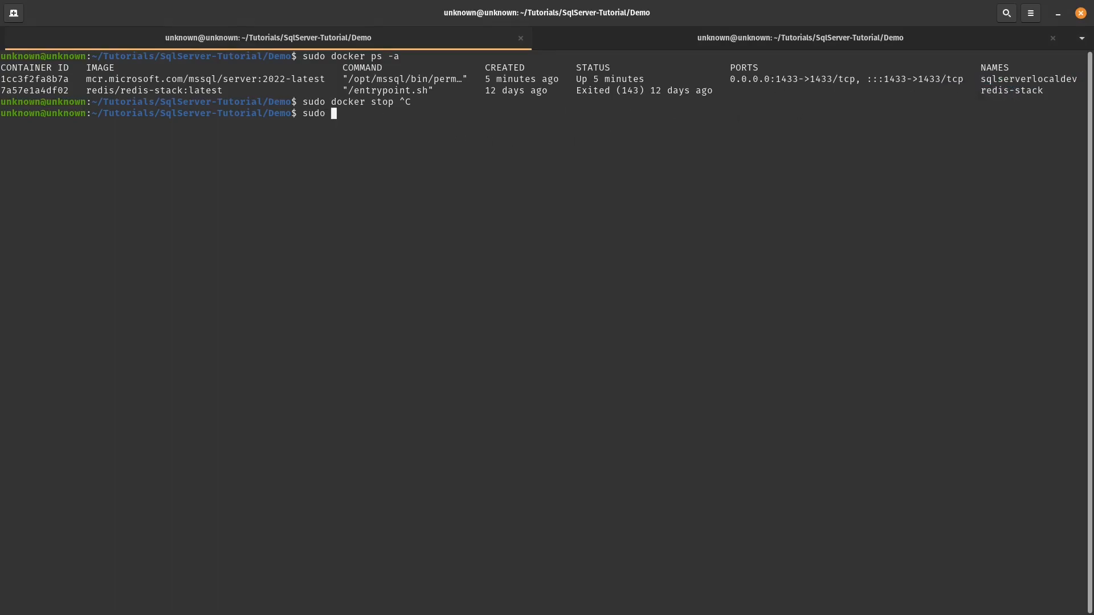
text(docker stop sqlserverlocaldev)
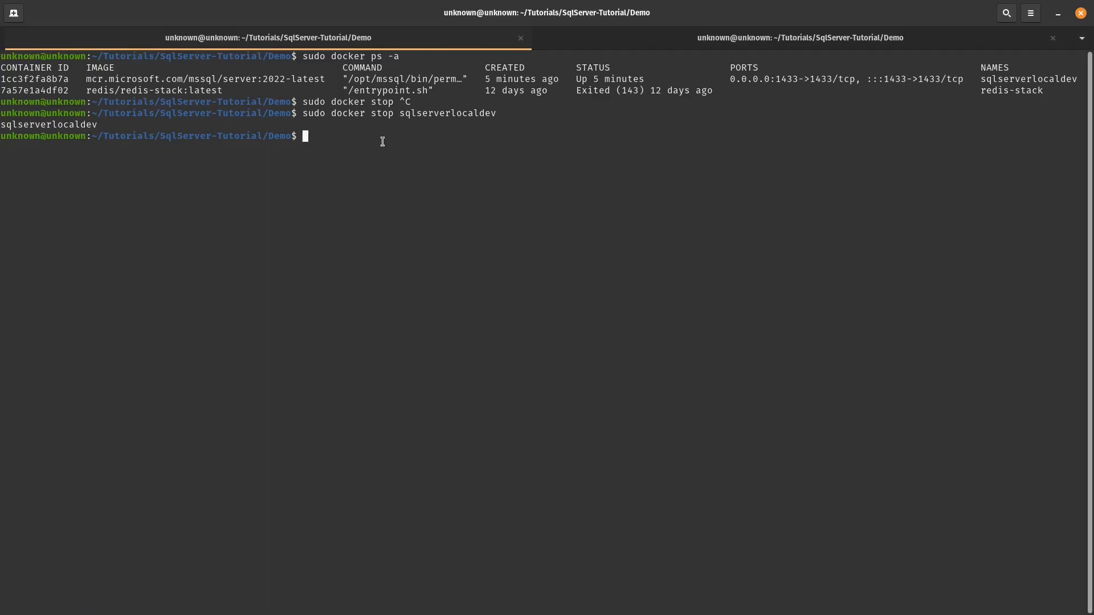
Step: List containers again showing sqlserverlocaldev as Exited, then clear the screen
text(sudo docker ps -a)
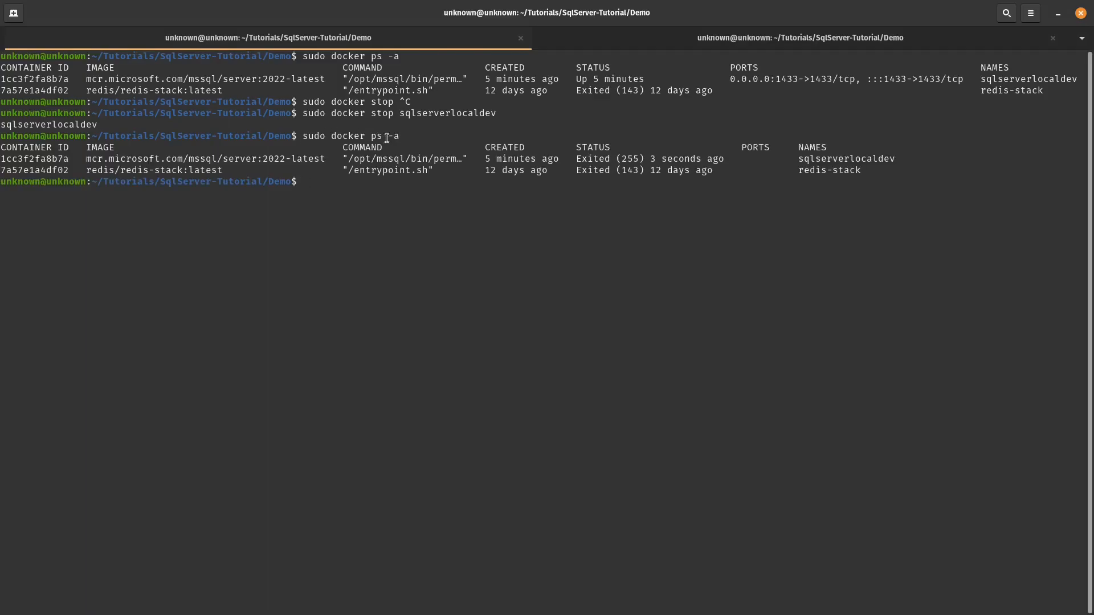
drag(577, 158, 735, 159)
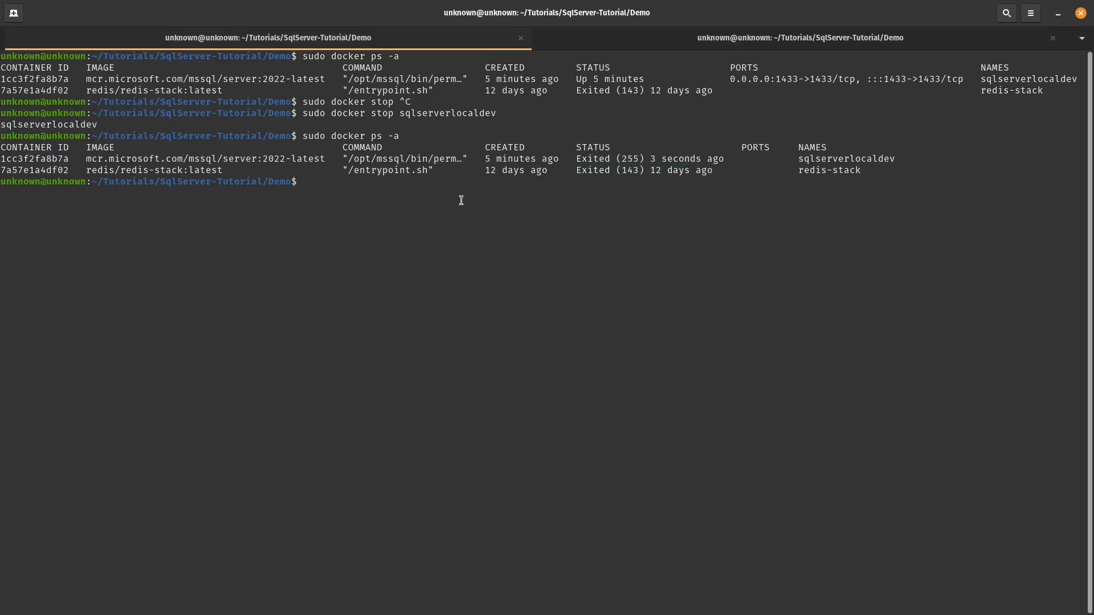
text(clear)
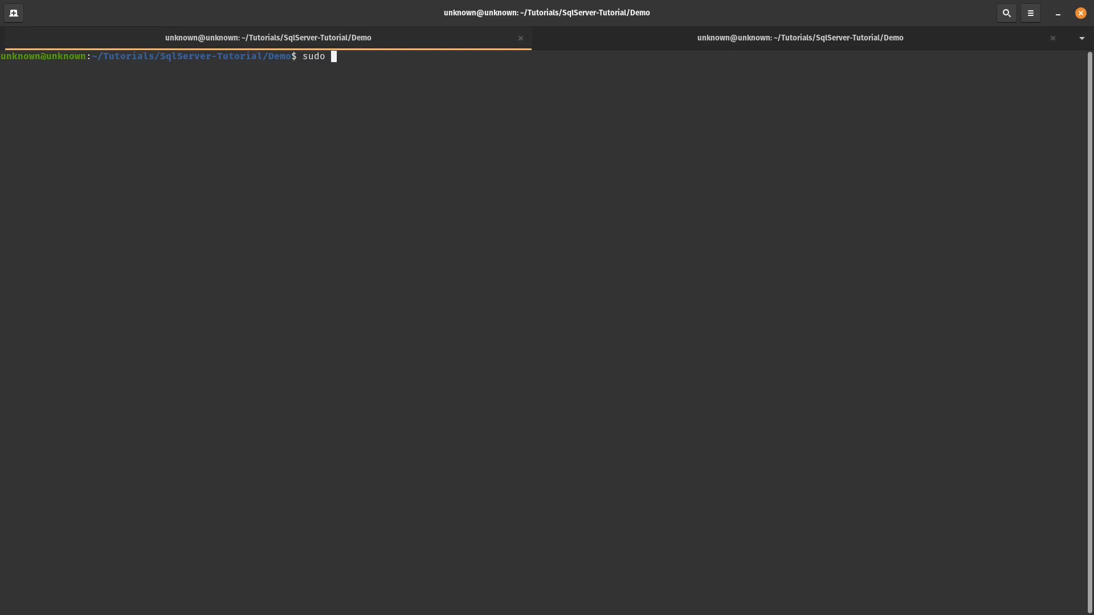
Step: List docker images and attempt removing the SQL Server image, hitting the in-use container error
text(docker ima)
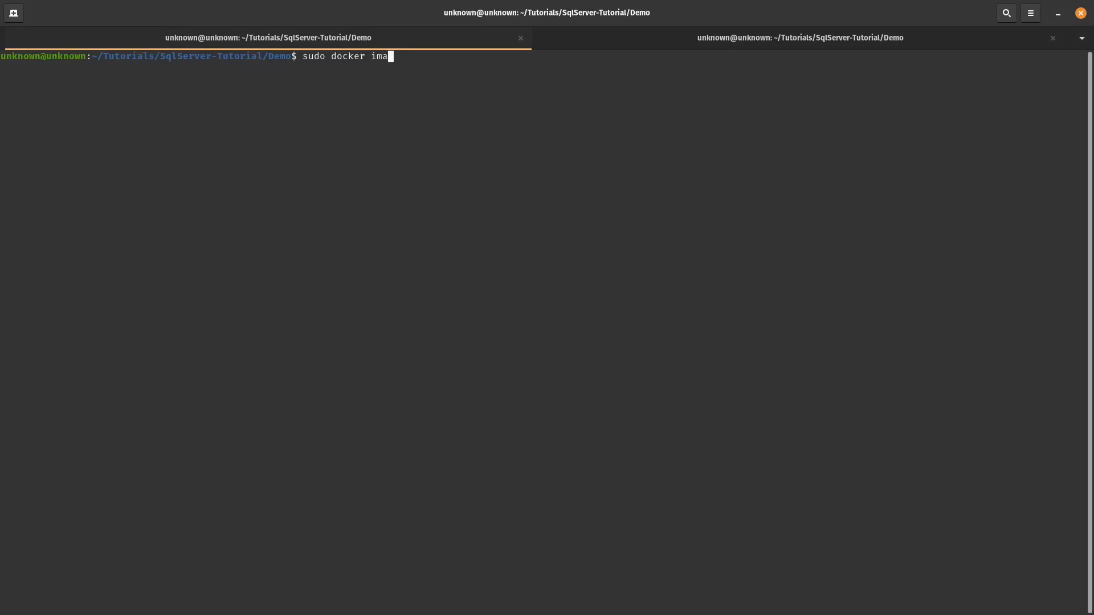
text(ge ls)
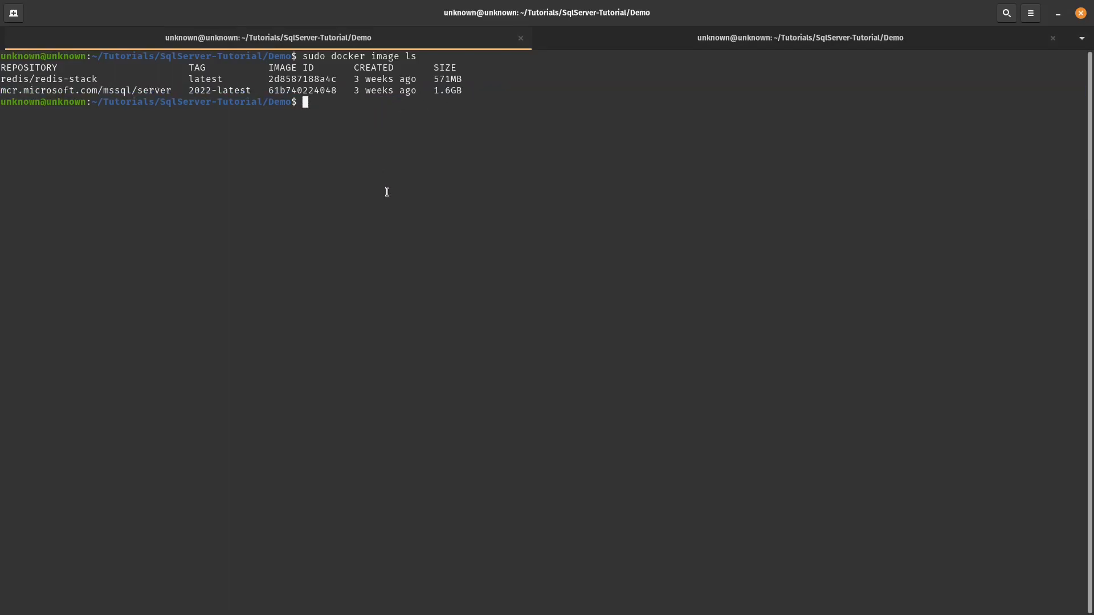
text(sudo docker rmi)
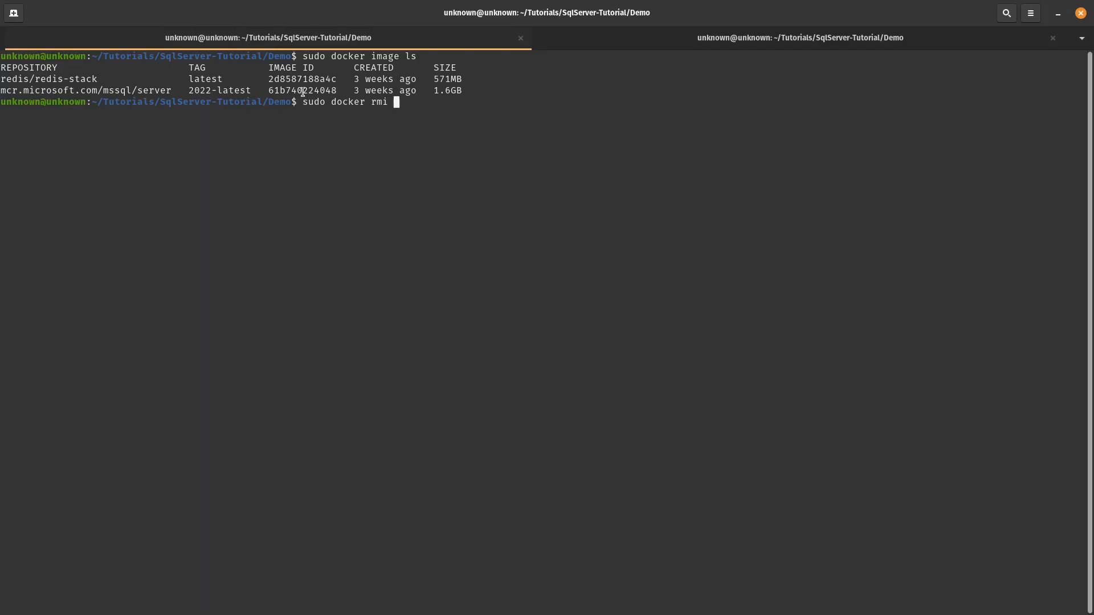
mouse_move(420, 103)
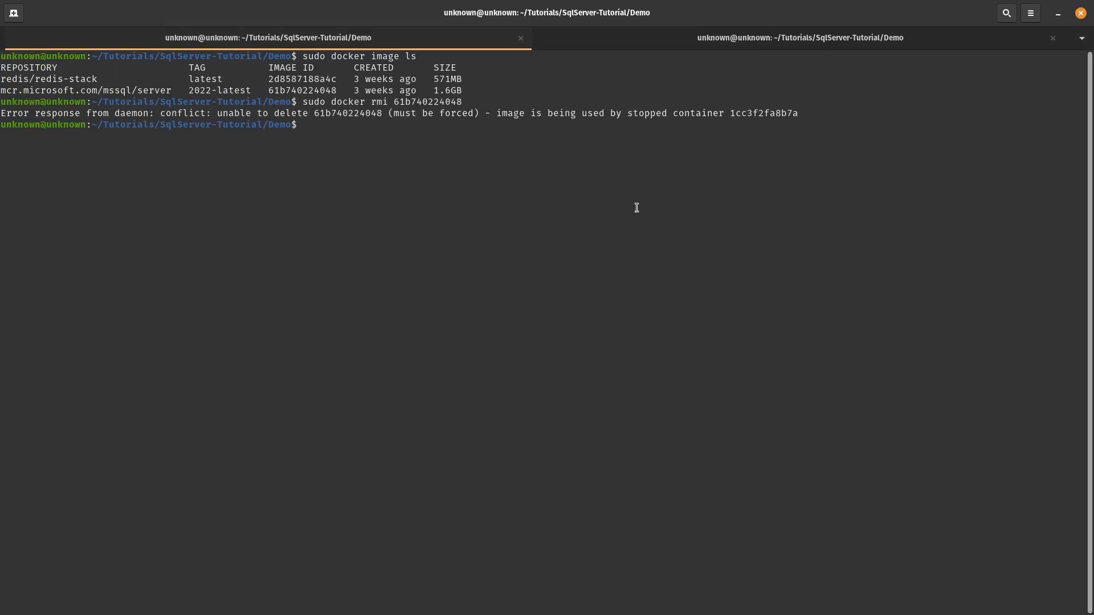
text(sudo)
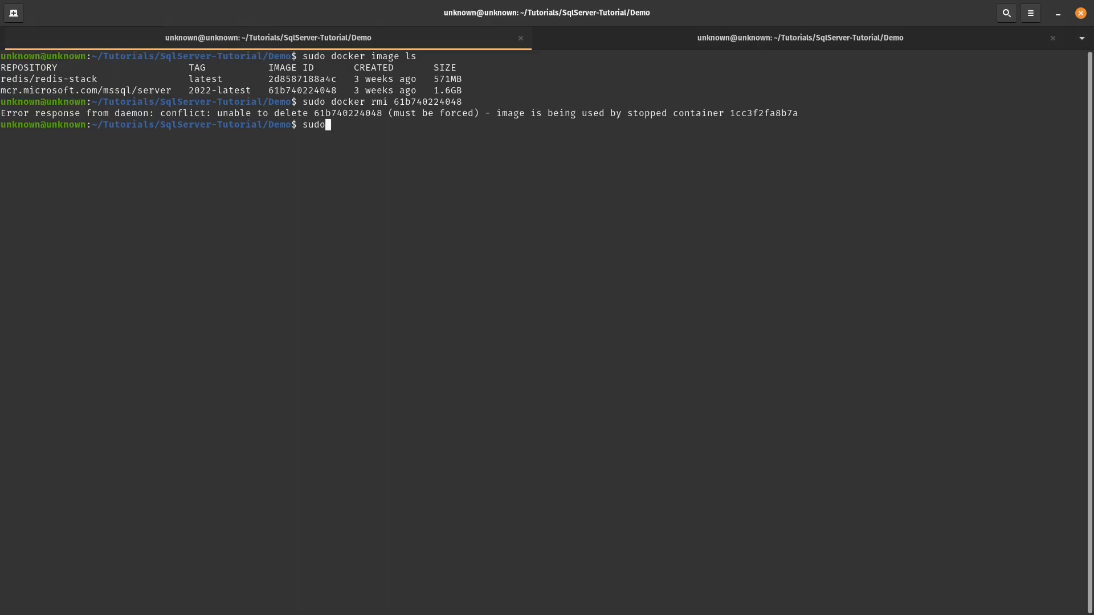
text(docker rm)
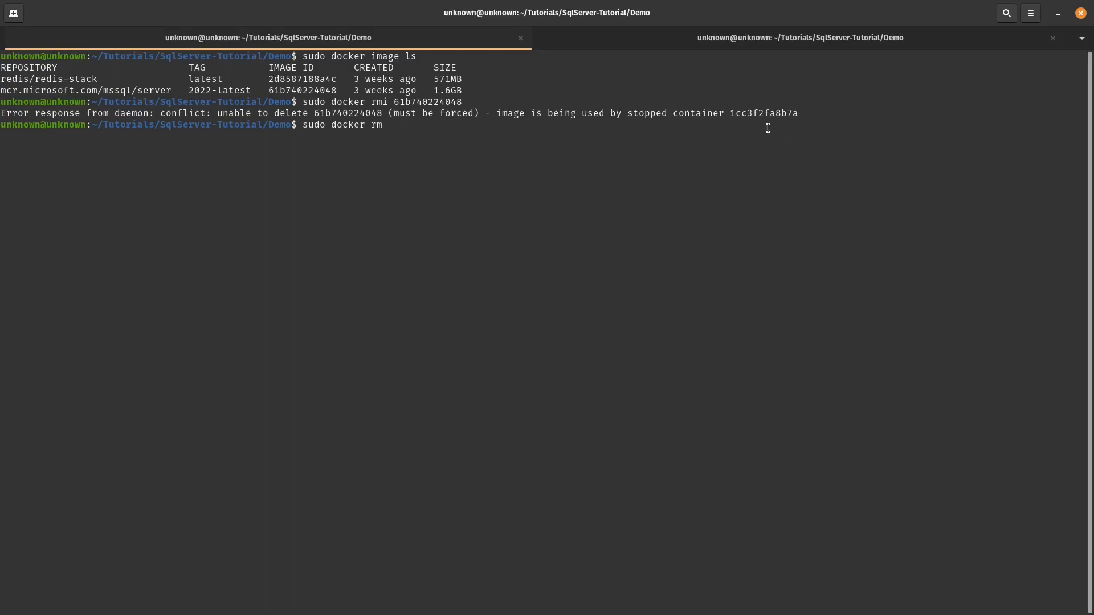
key(ctrl+c)
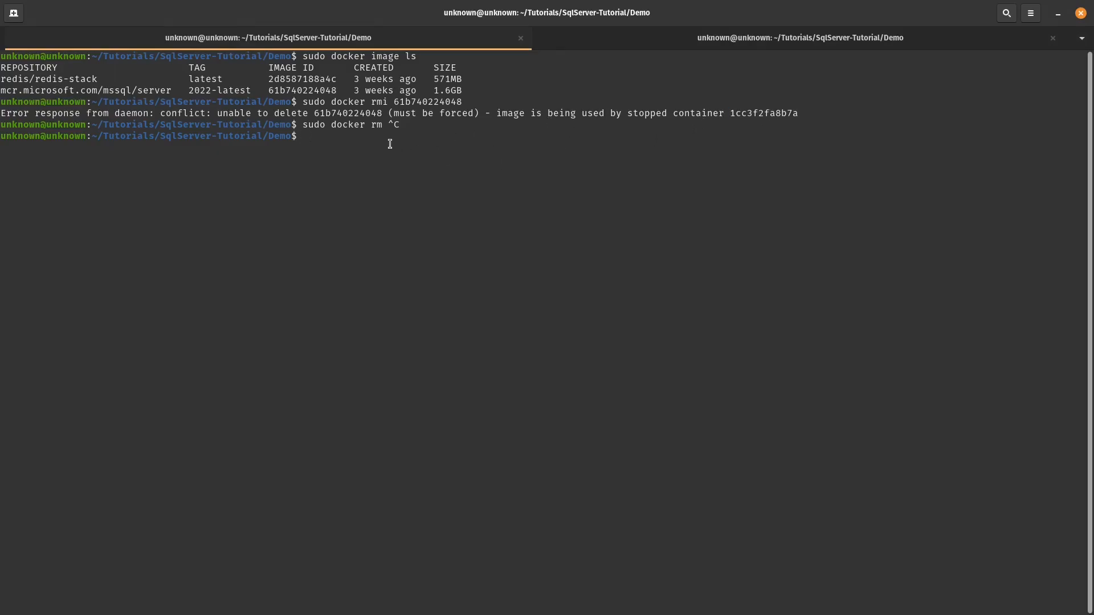
Step: Remove stopped container 1cc3f2fa8b7a with sudo docker rm and verify via docker ps -a
text(sudo)
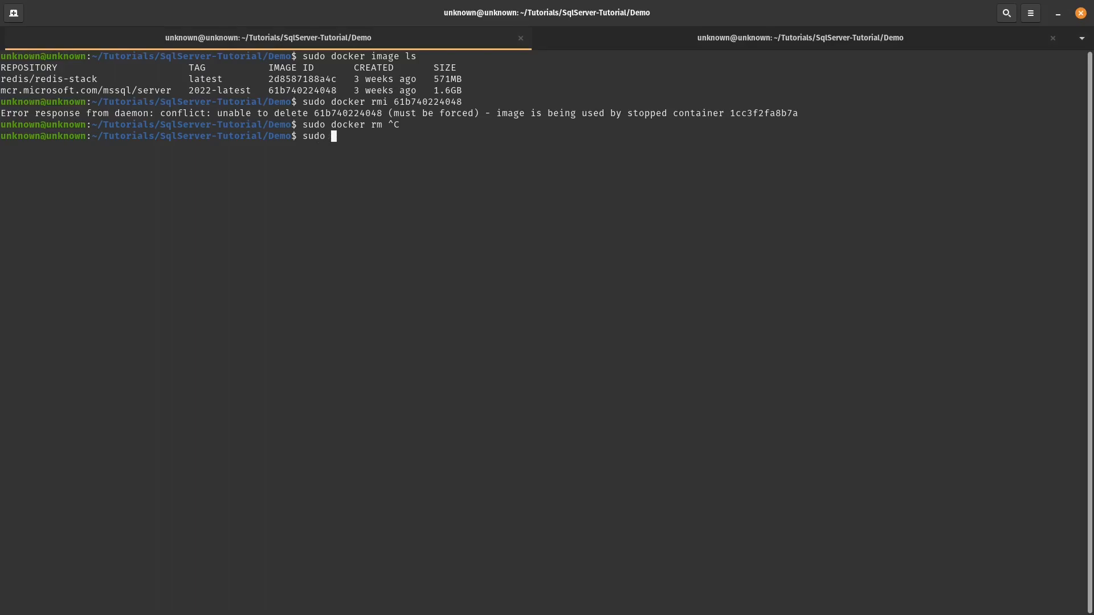
text(docker rm)
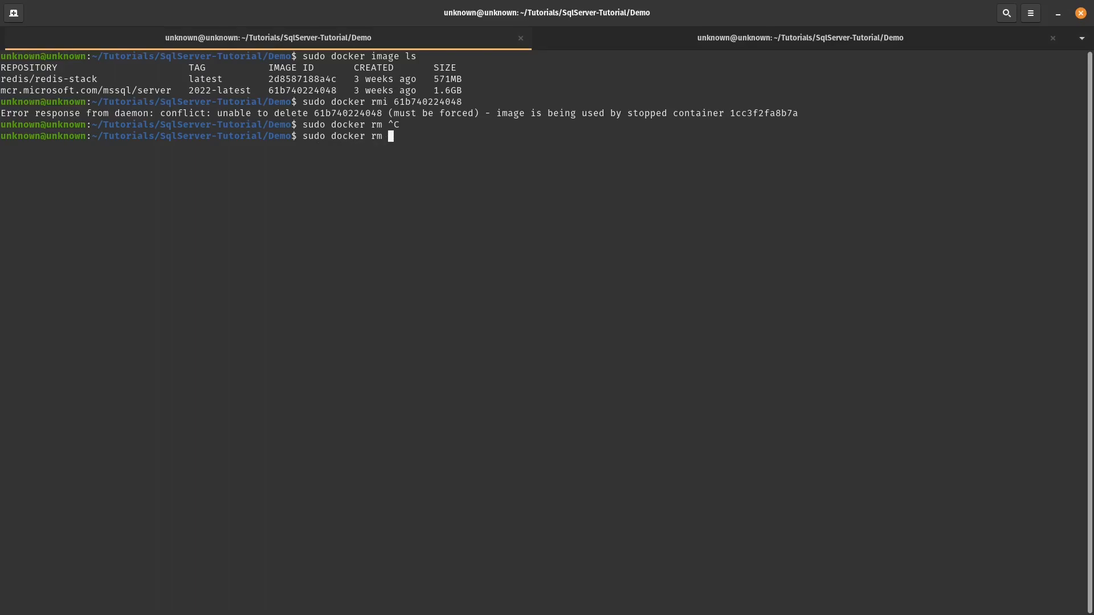
right_click(759, 122)
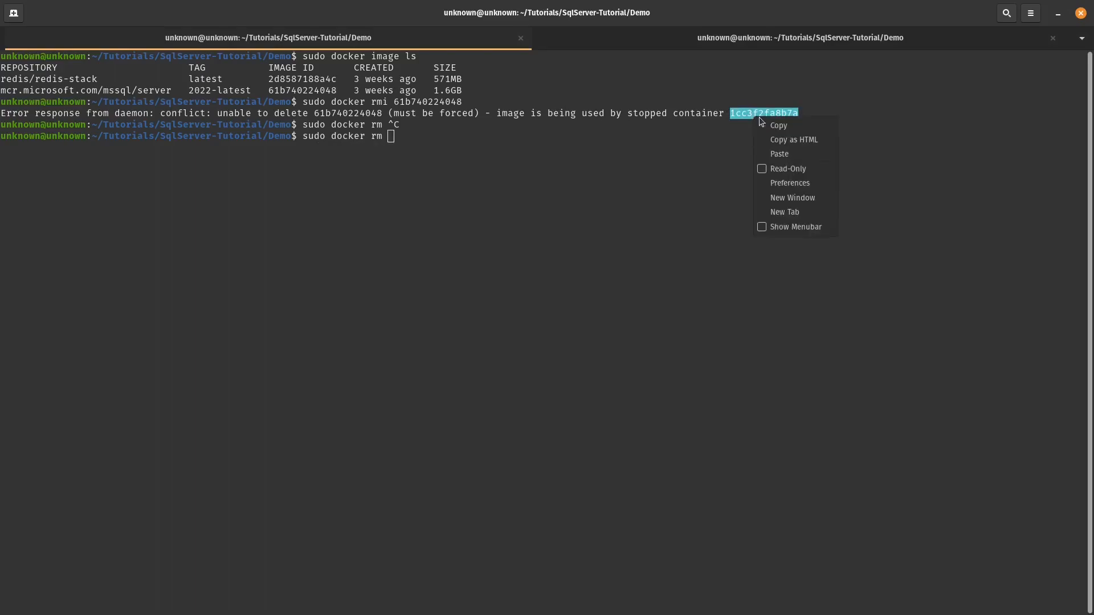
click(779, 153)
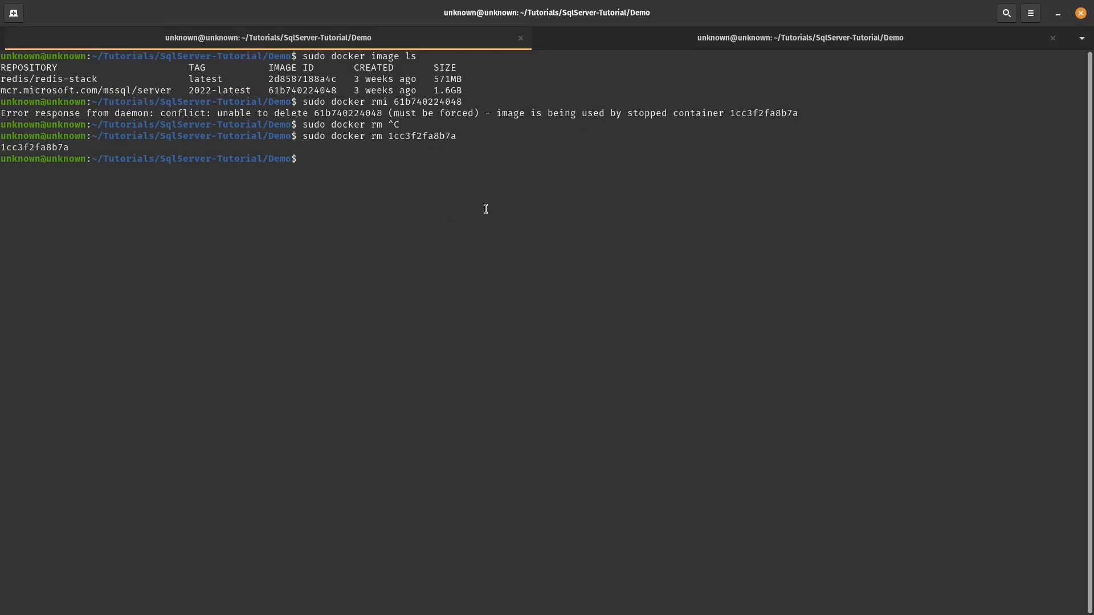
text(sudo docker)
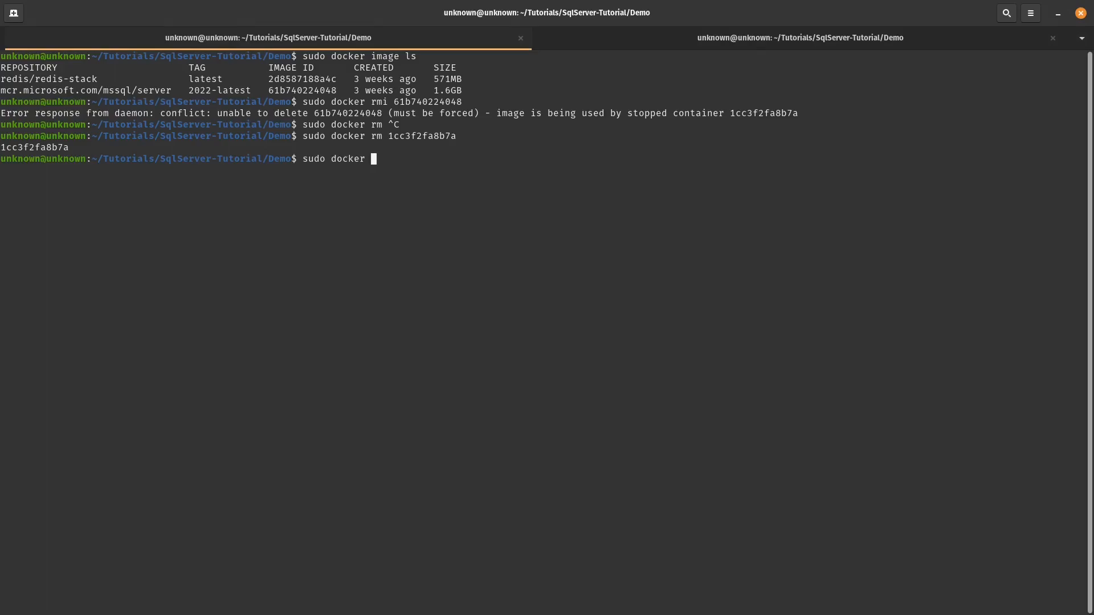
text(ps -a)
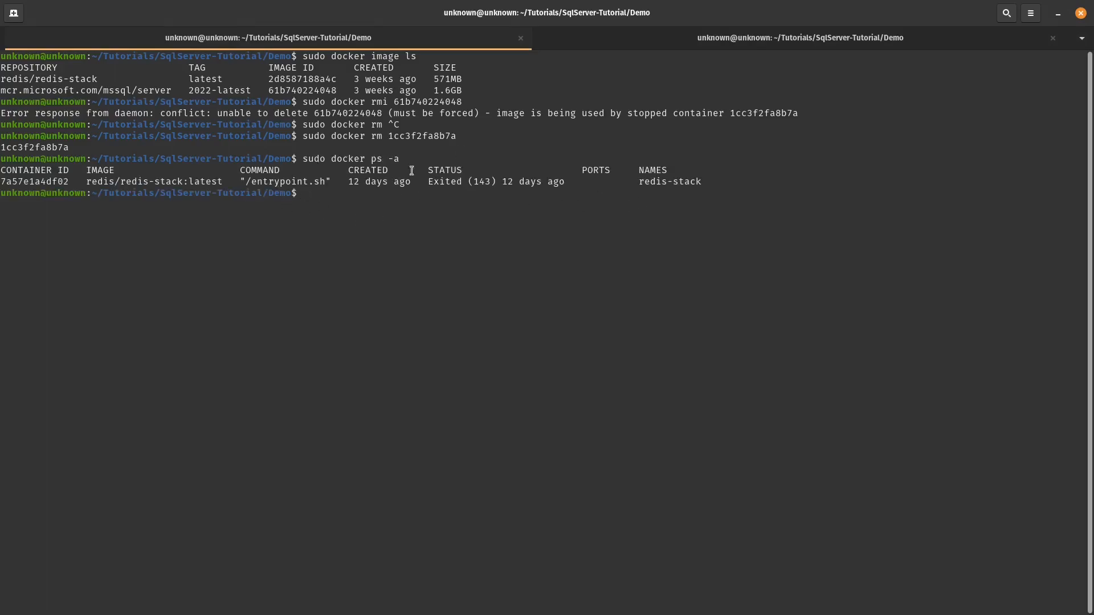
text(sudo docker rm 1cc3f2fa8b7a)
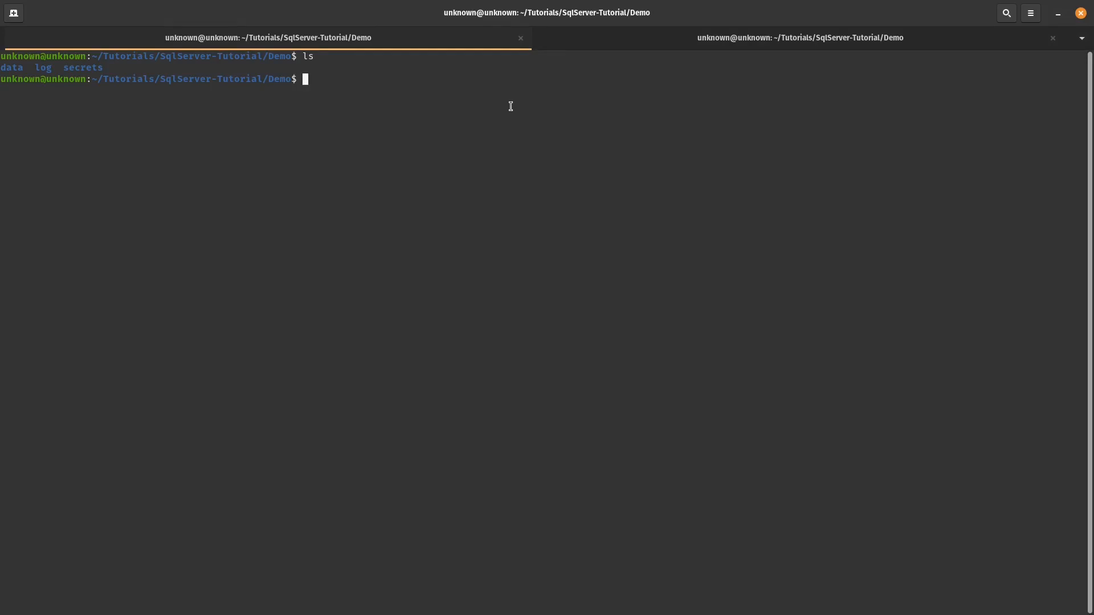
Step: Enter the data folder to list DockerSqlTutorial.mdf and DockerSqlTutorial_log.ldf, then cd back
text(cd data)
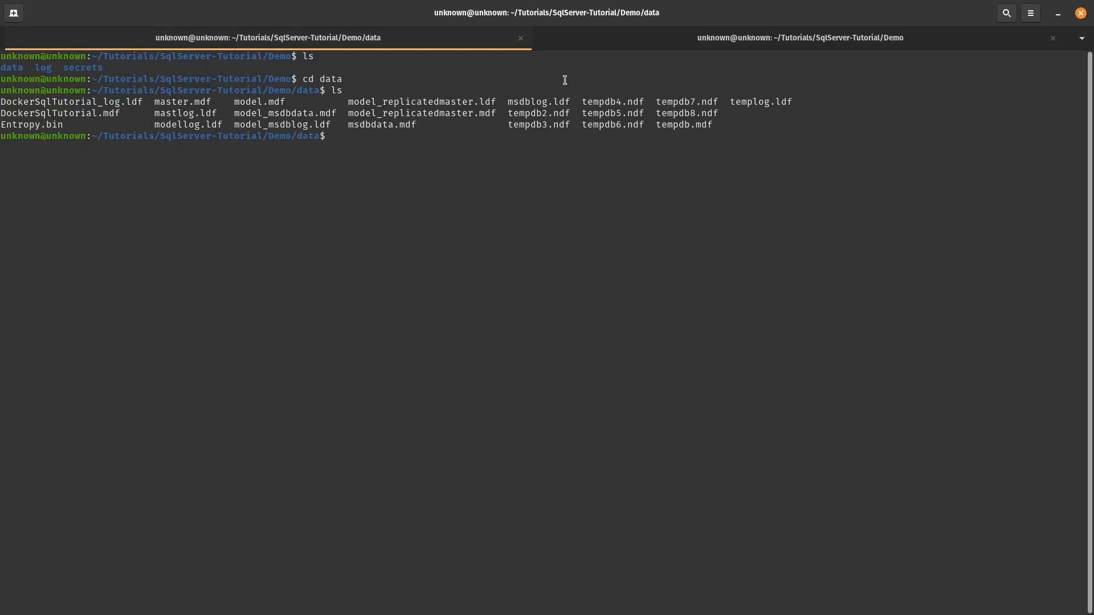
mouse_move(347, 102)
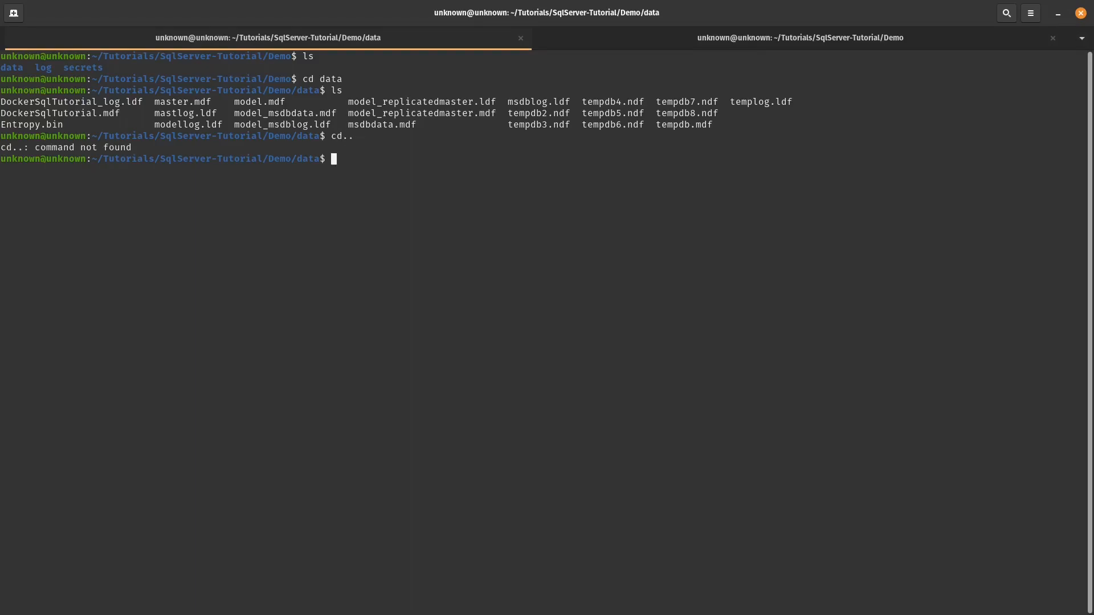
text(cd)
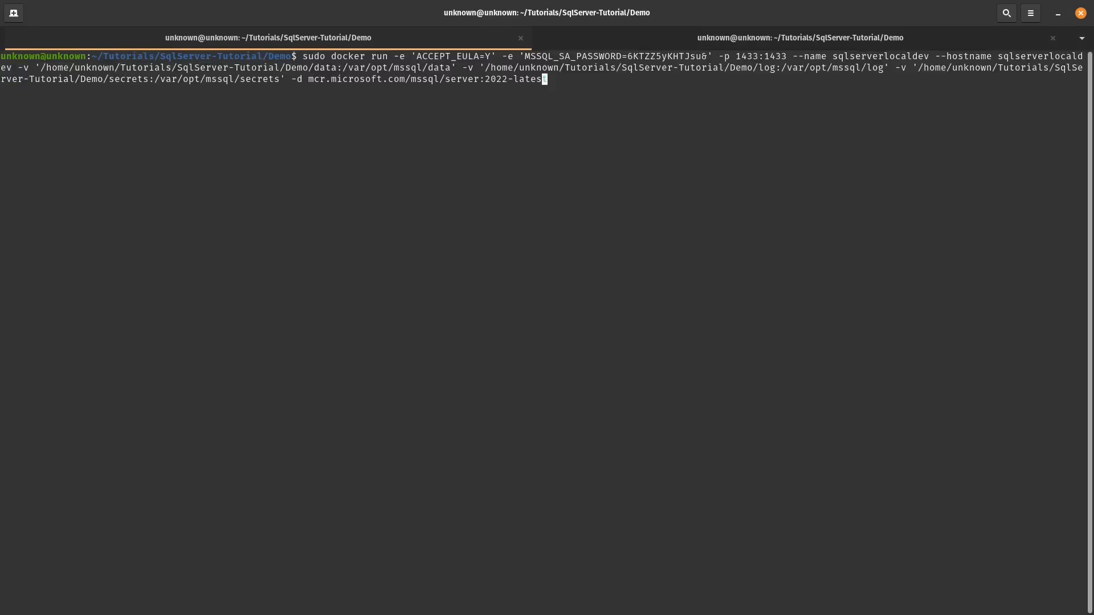
Step: Run the docker run command re-creating sqlserverlocaldev with mounts, then clear and list Demo
text(t)
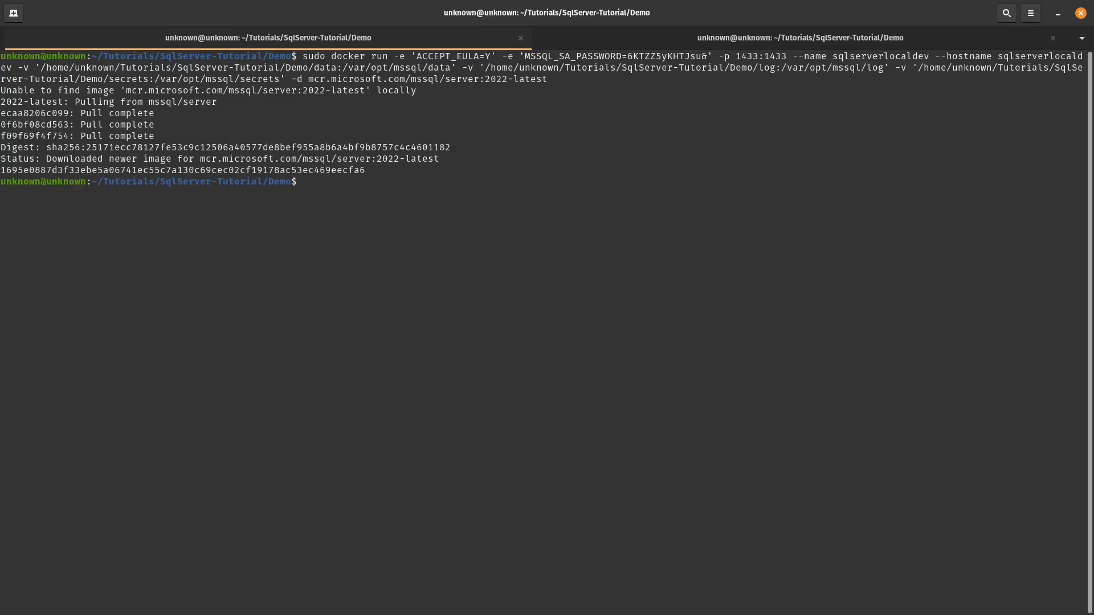
text(clear)
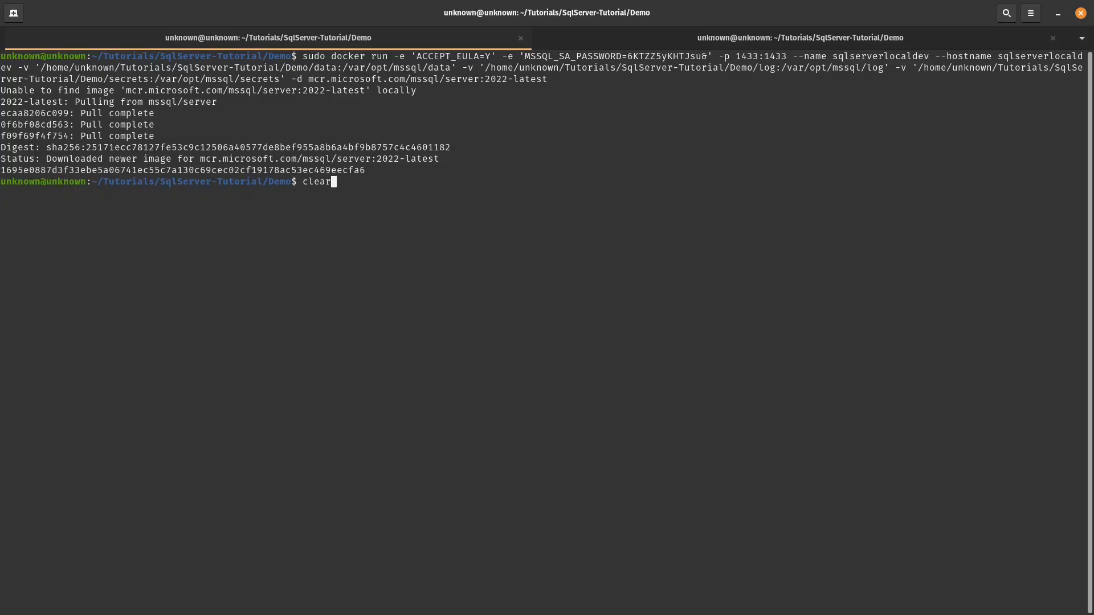
text(ls)
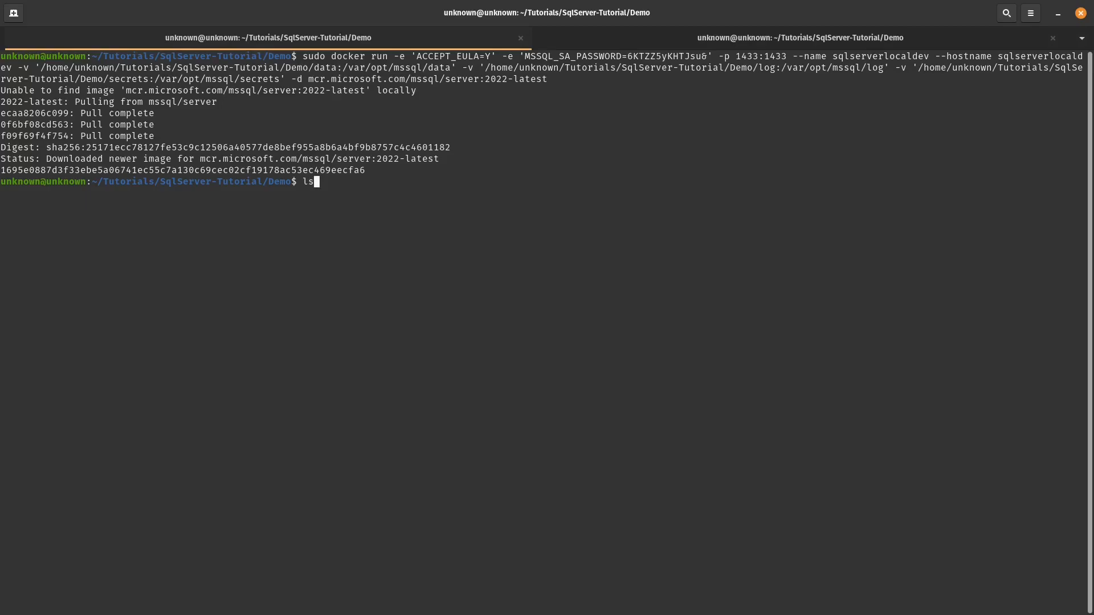
Step: List images, then exec an interactive bash shell inside sqlserverlocaldev
text(sudo docker image ls)
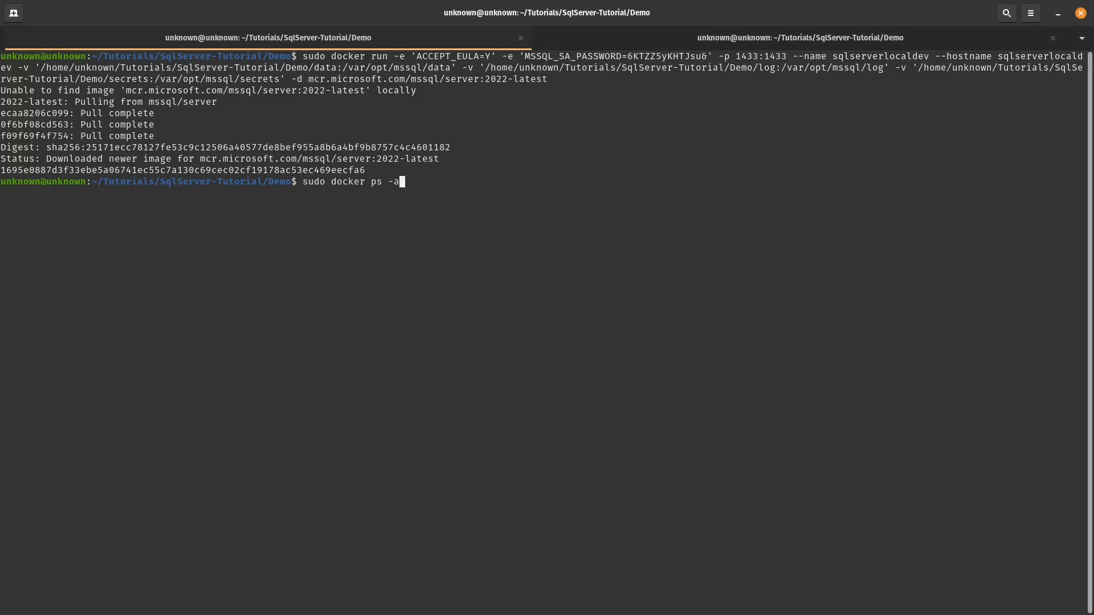
text(sudo docker exec -it sqlserverlocaldev "bash")
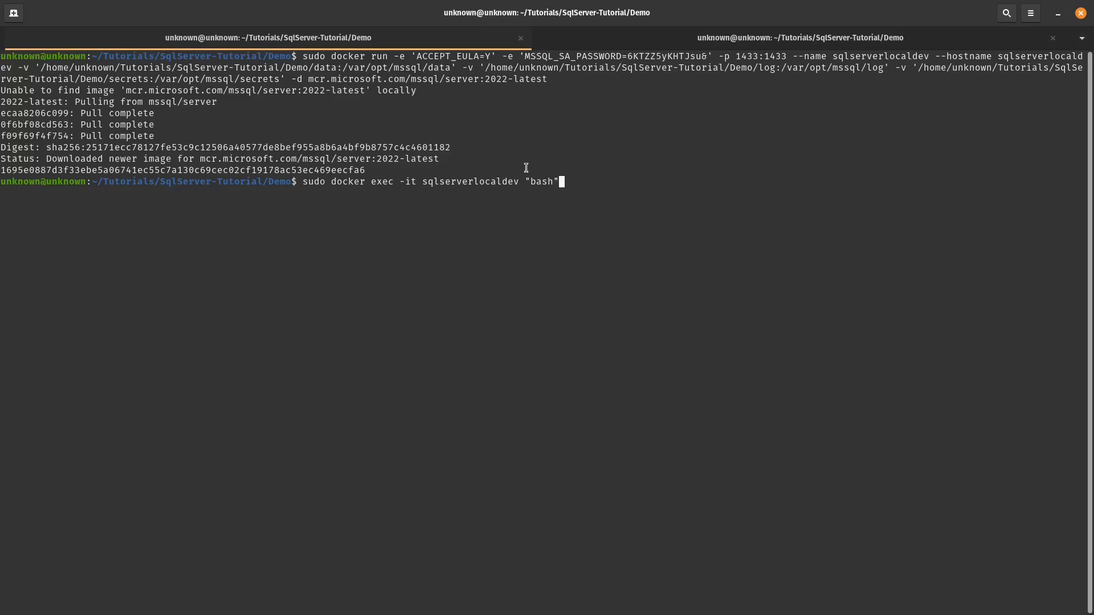
mouse_move(945, 87)
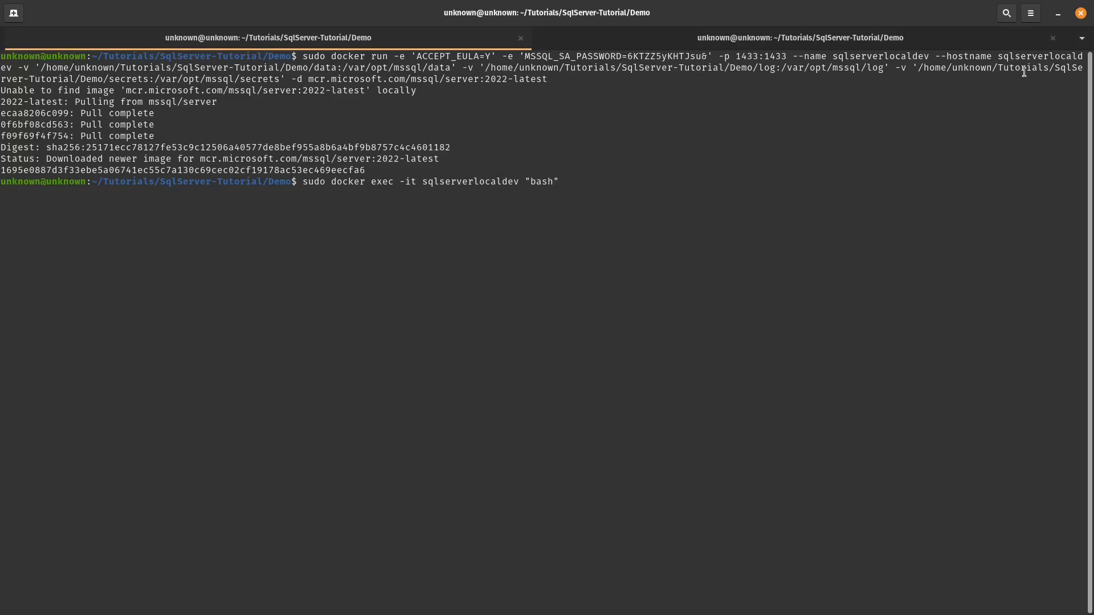
double_click(469, 181)
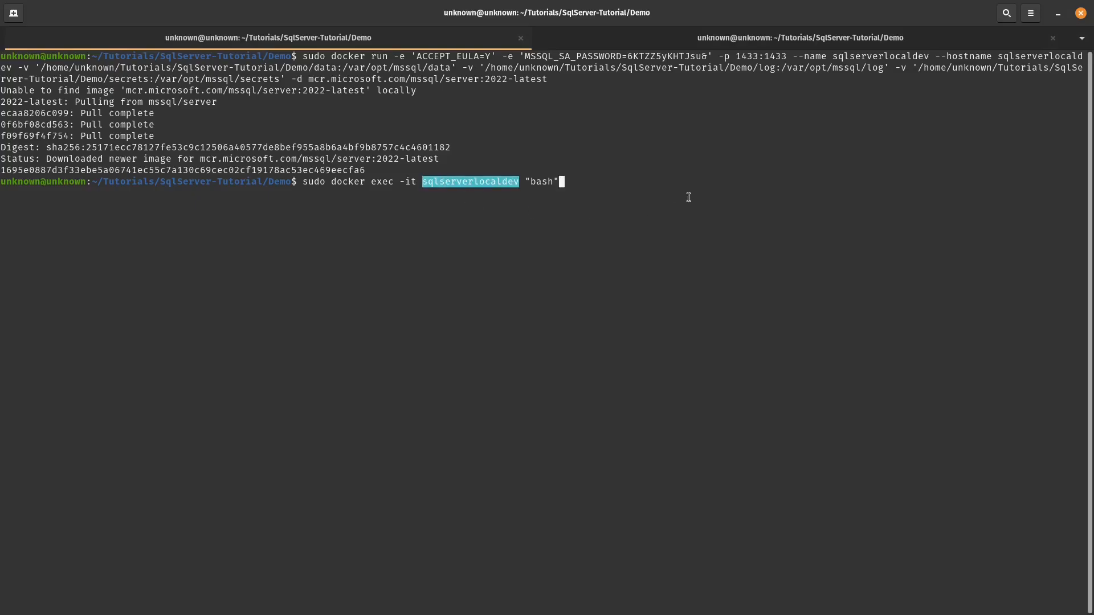
mouse_move(732, 185)
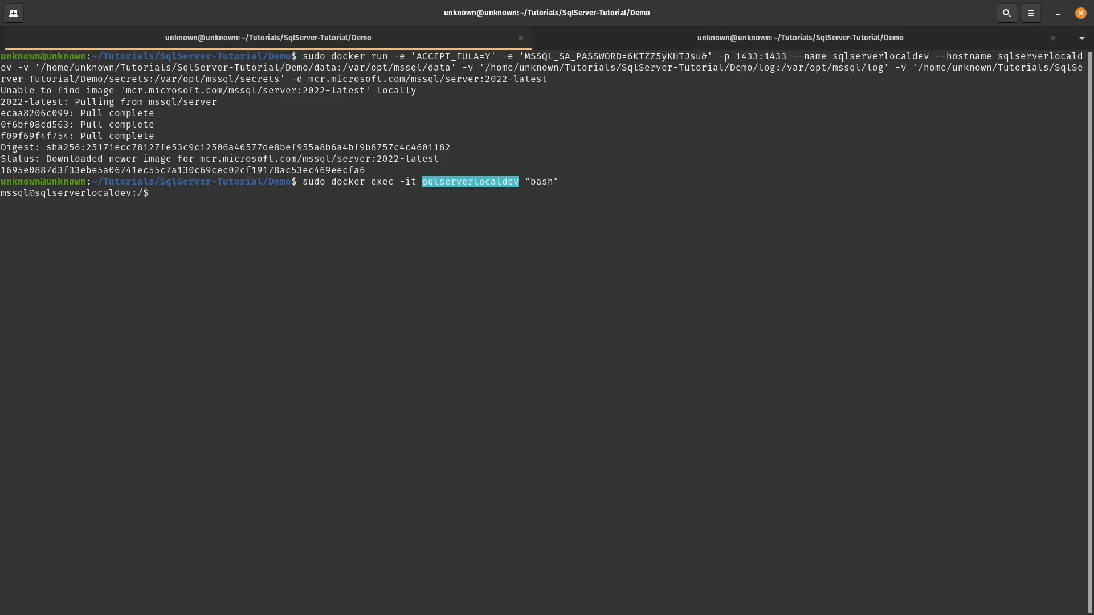
text(/)
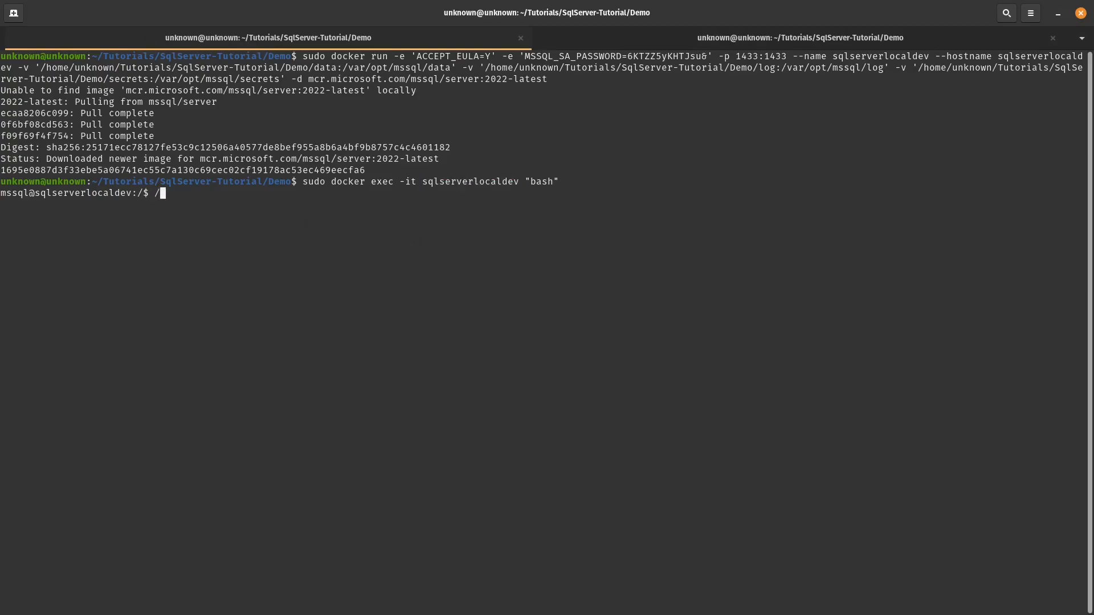
Step: Connect /opt/mssql-tools/bin/sqlcmd to localhost as sa with the copied SA password
text(opt/)
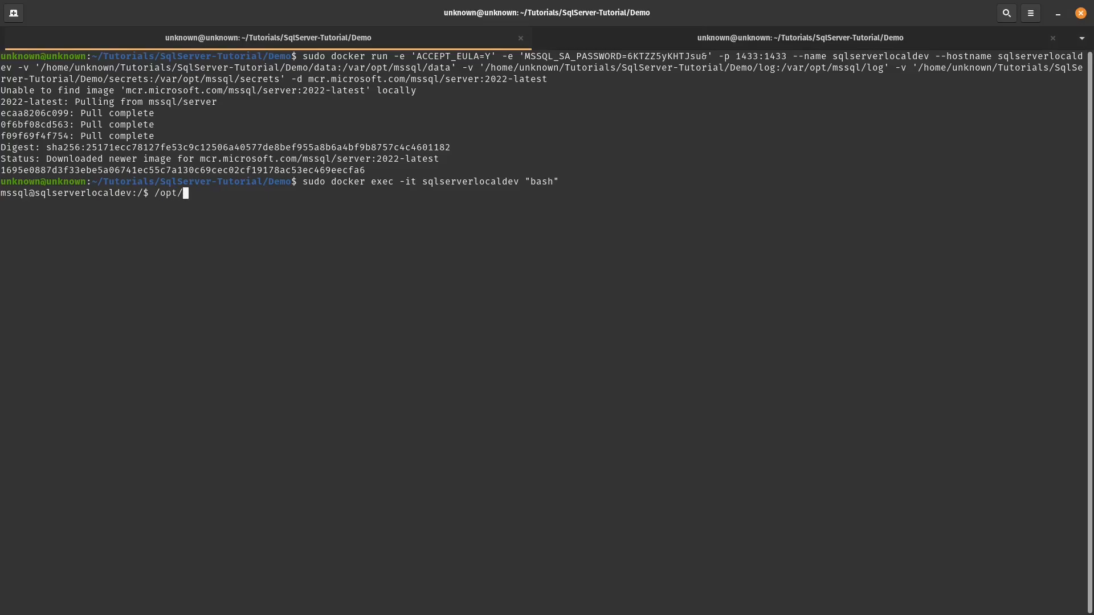
text(mssq)
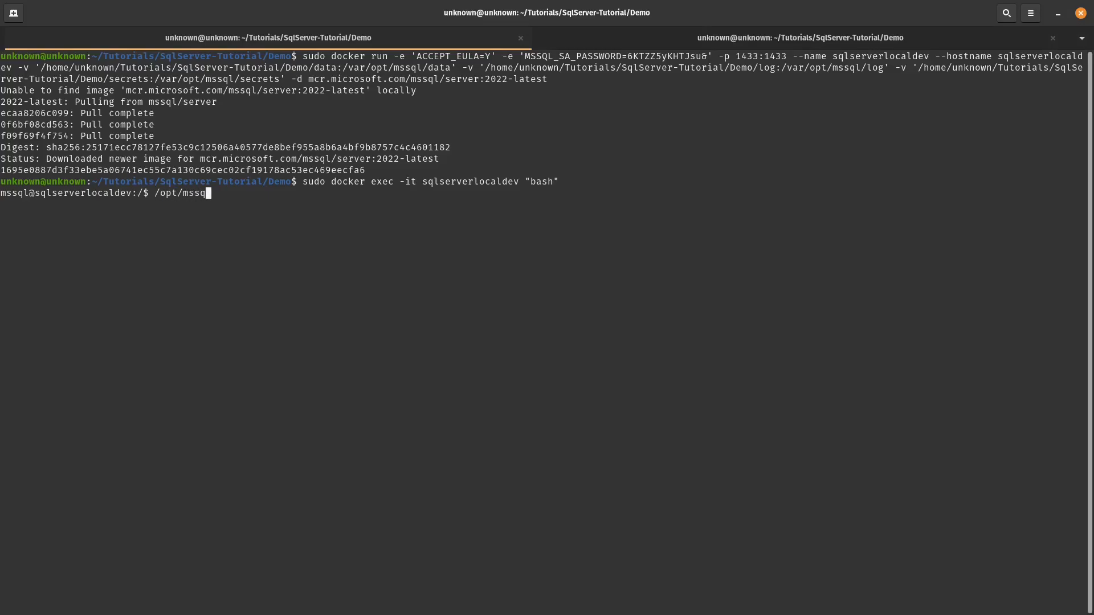
text(l-tools/)
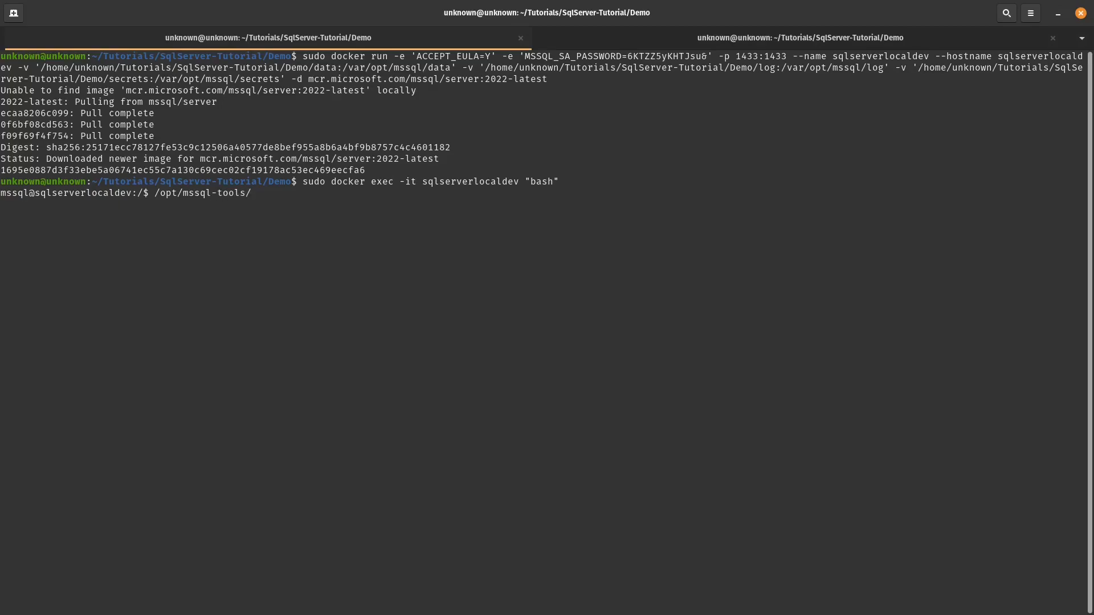
text(bin/)
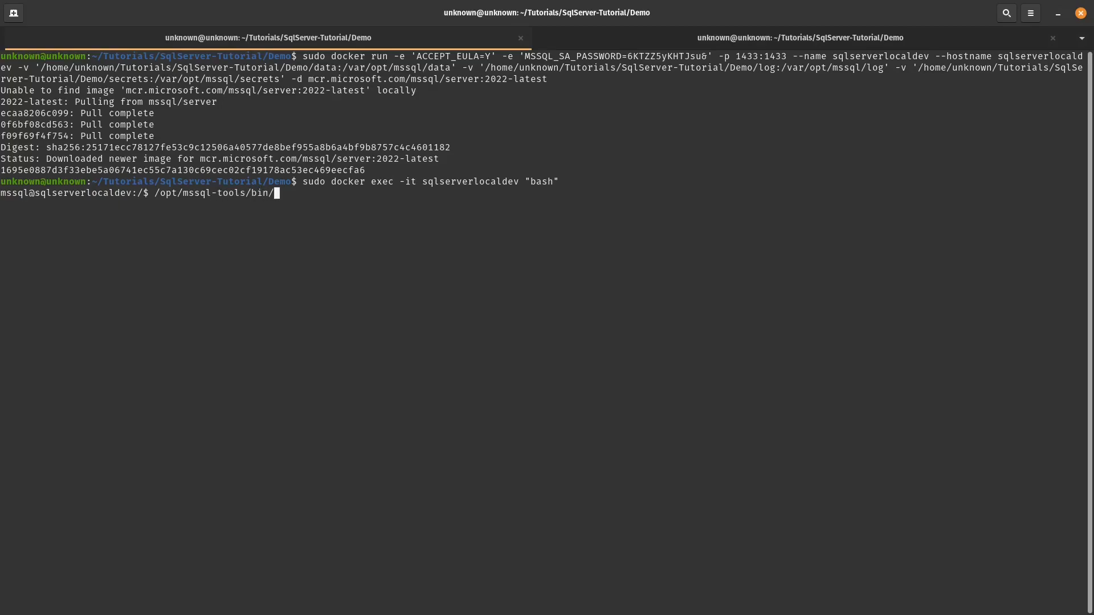
text(sqlcmd -S)
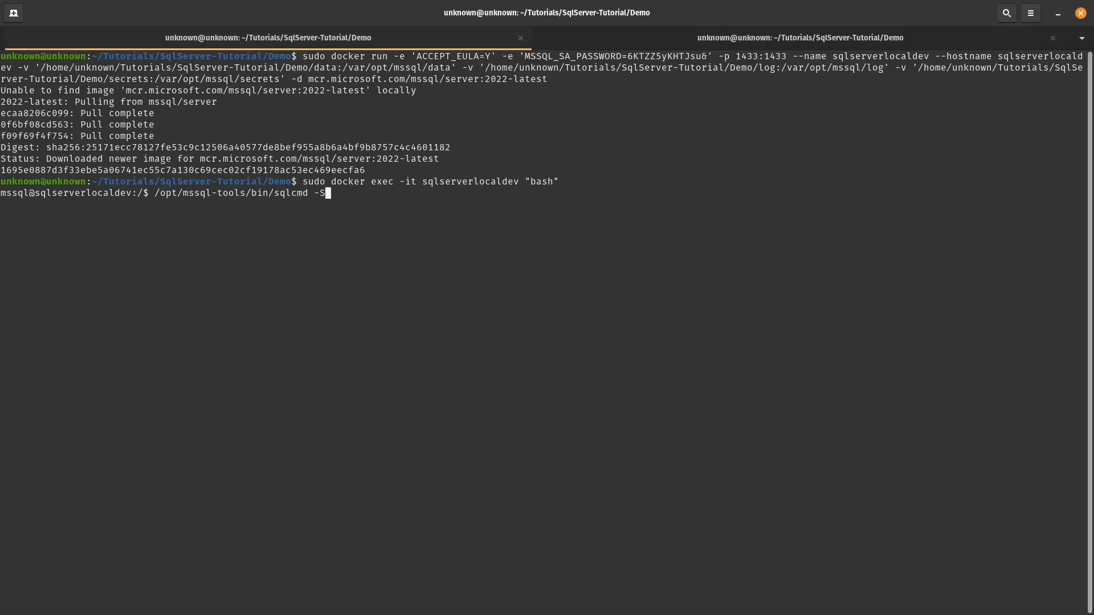
text(localhost)
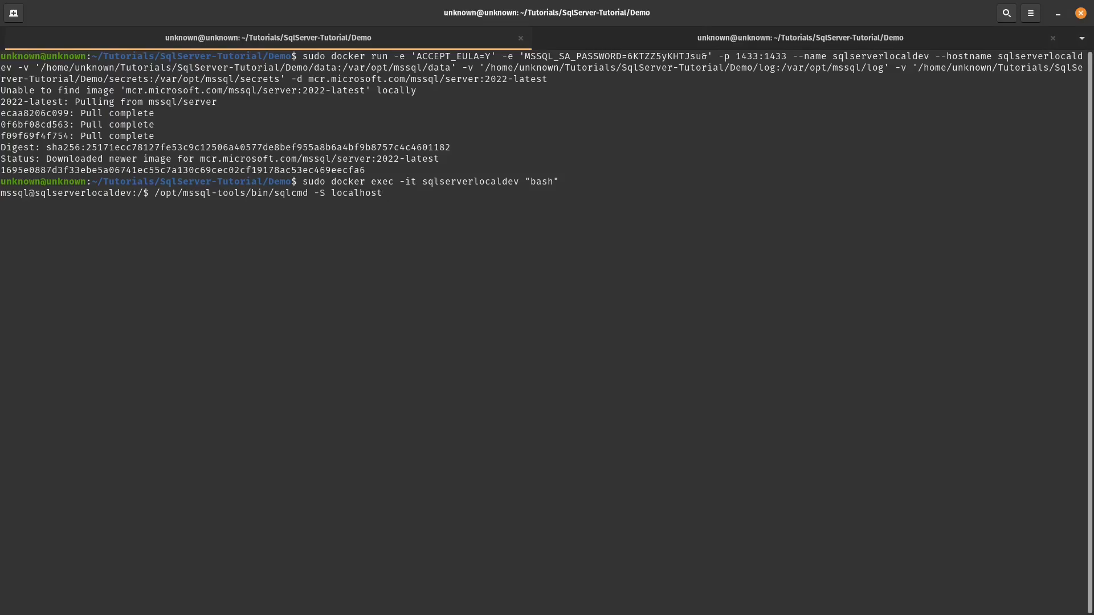
text(-U)
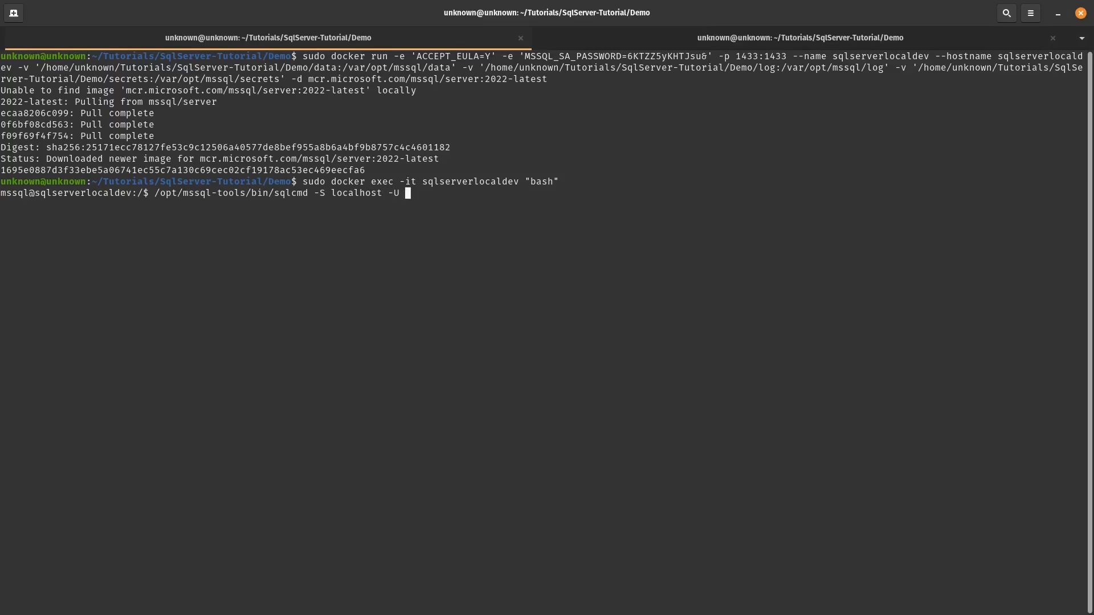
text(sa)
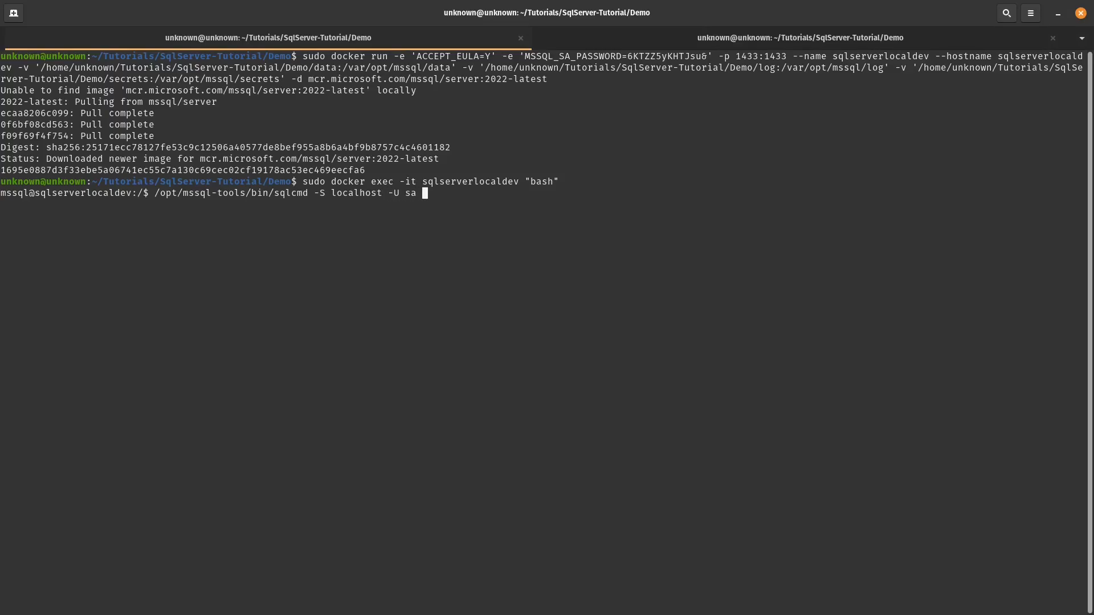
text(-P)
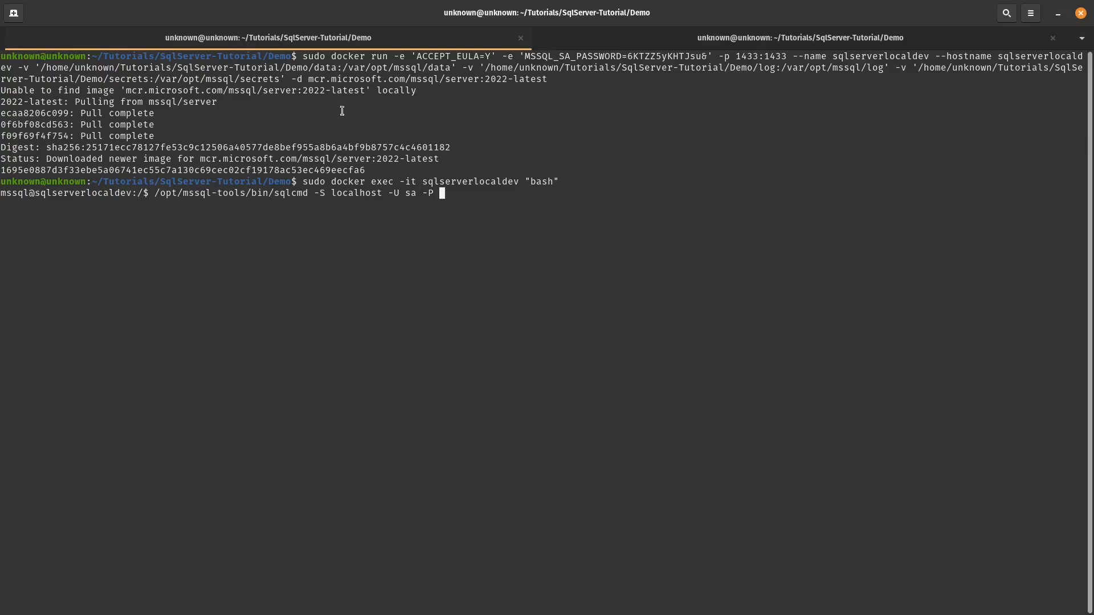
mouse_move(701, 57)
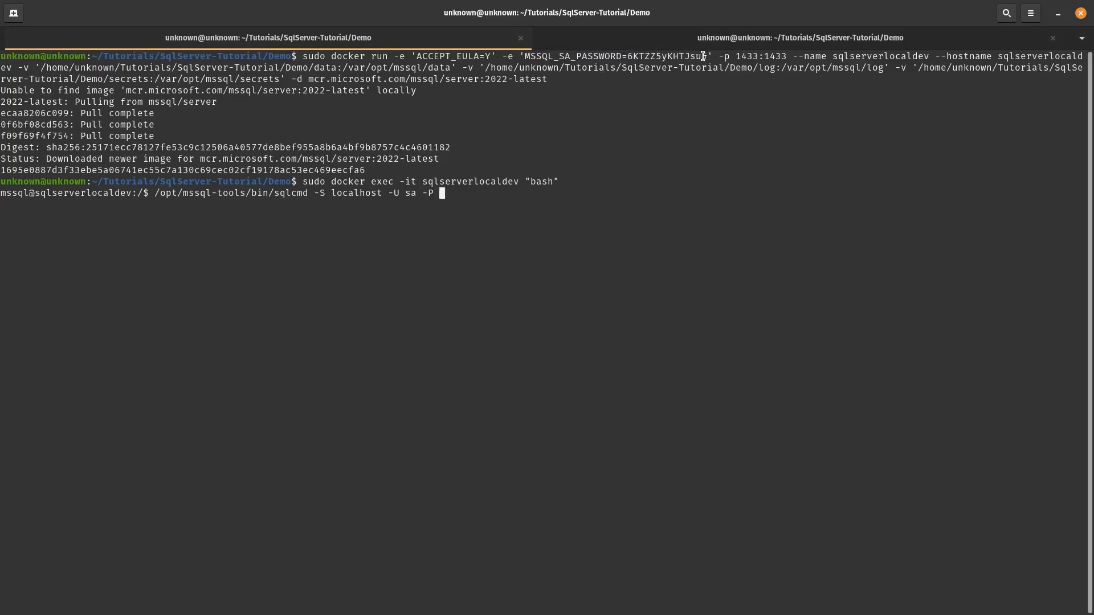
double_click(673, 55)
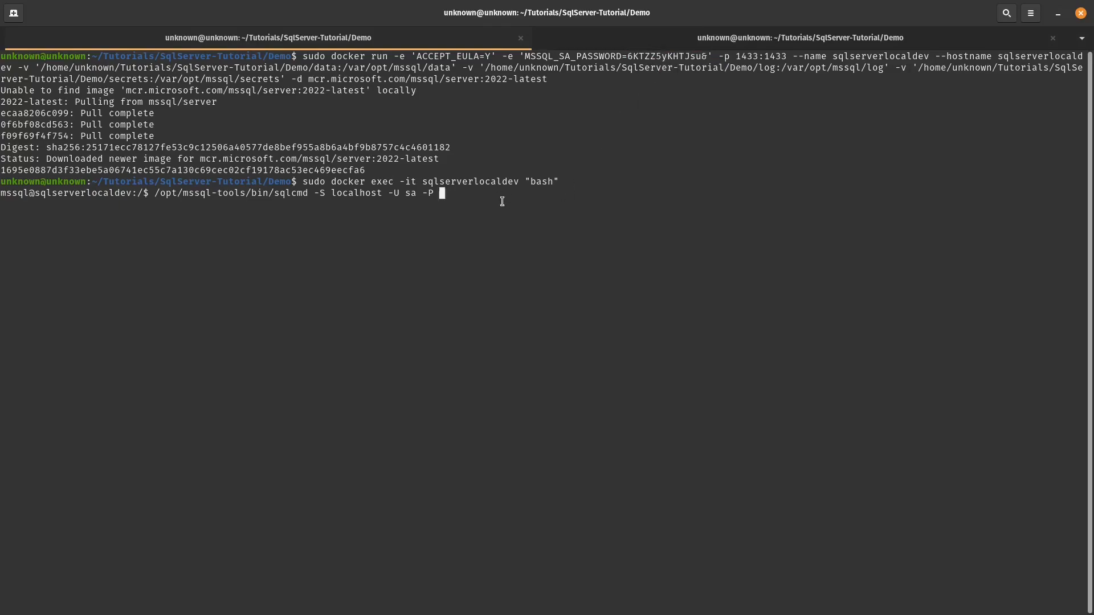
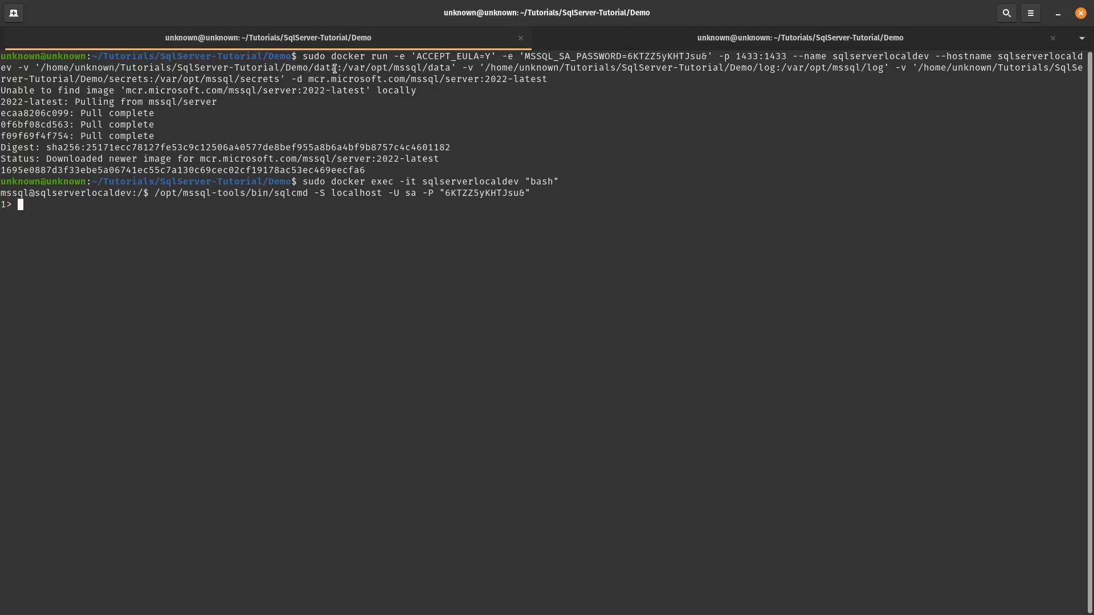
mouse_move(266, 248)
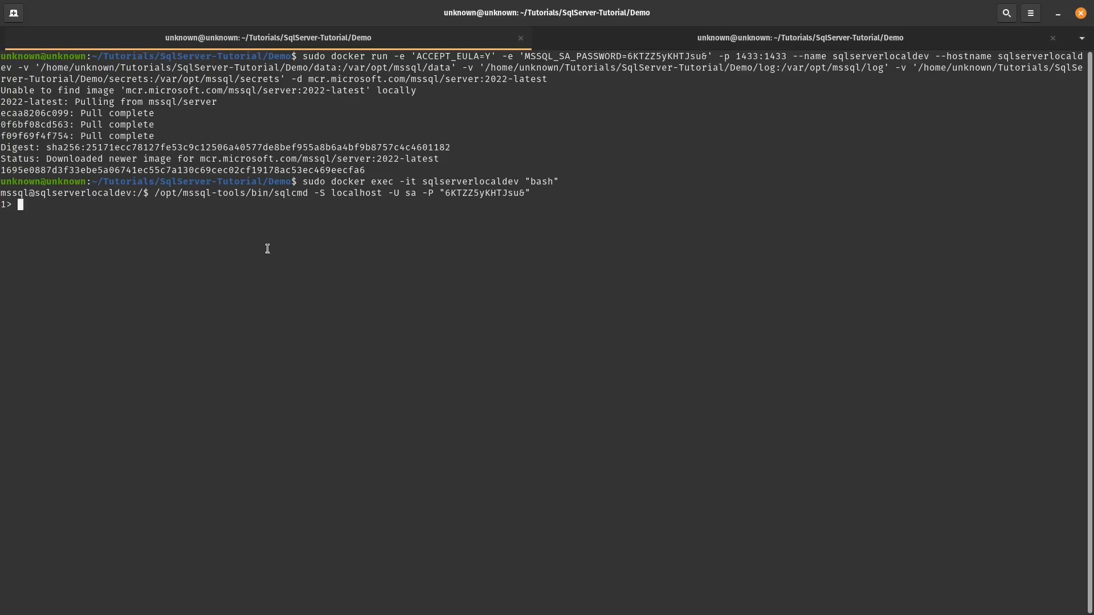
Step: Query name, database_id, create_date FROM sys.databases with GO, listing five databases
text(S)
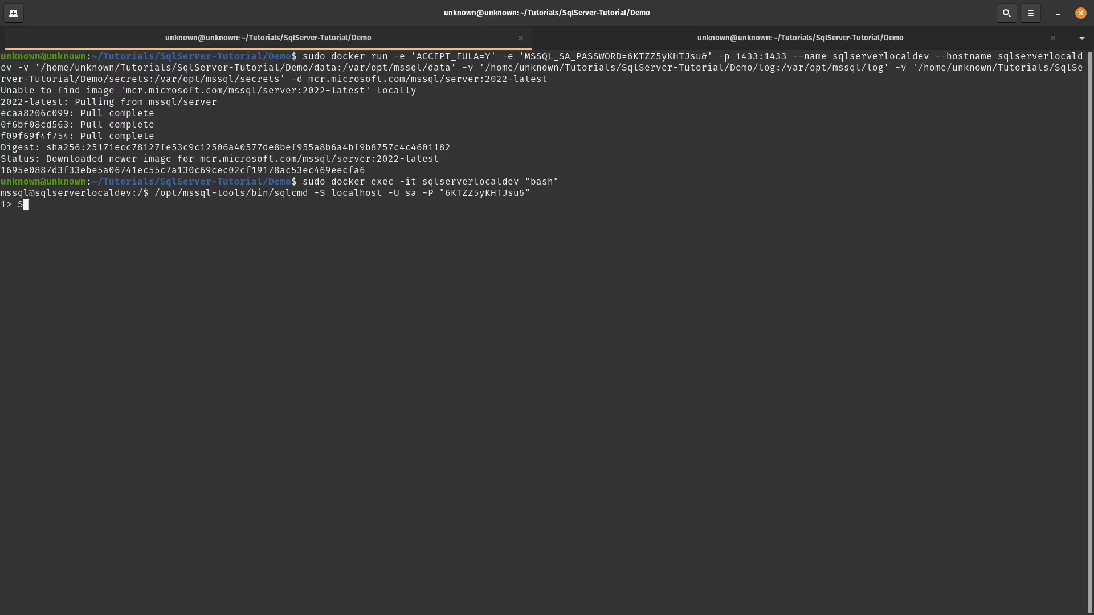
text(SELECT)
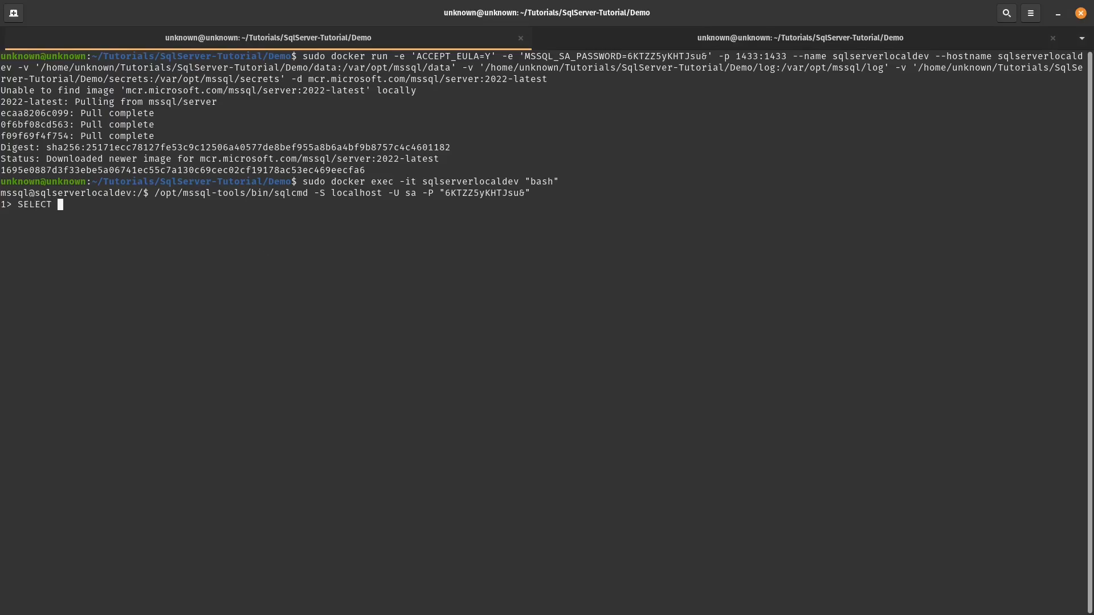
text(name)
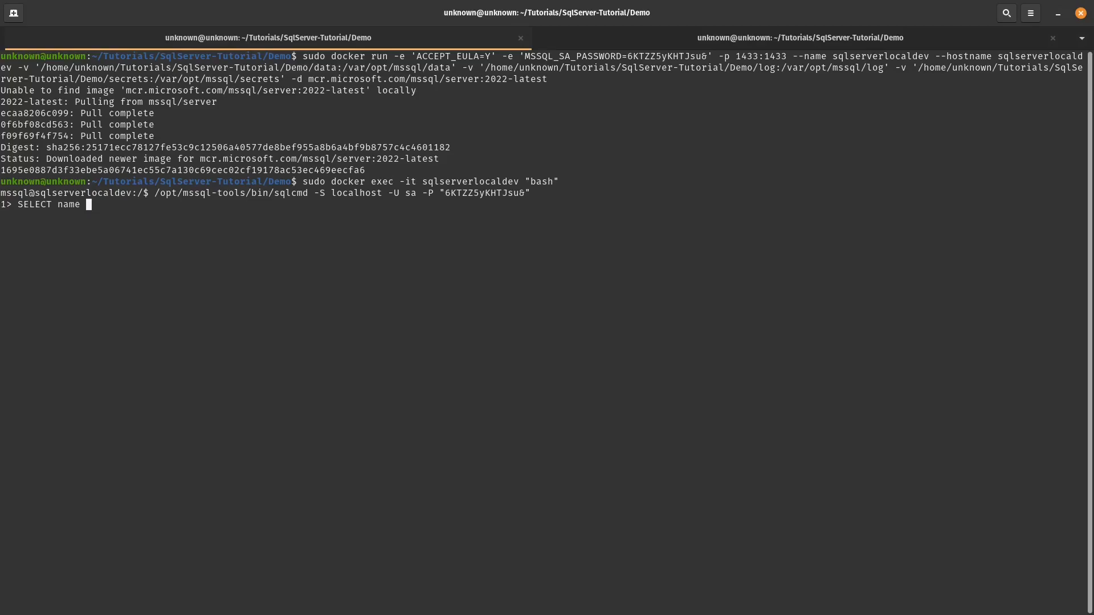
text(, databa)
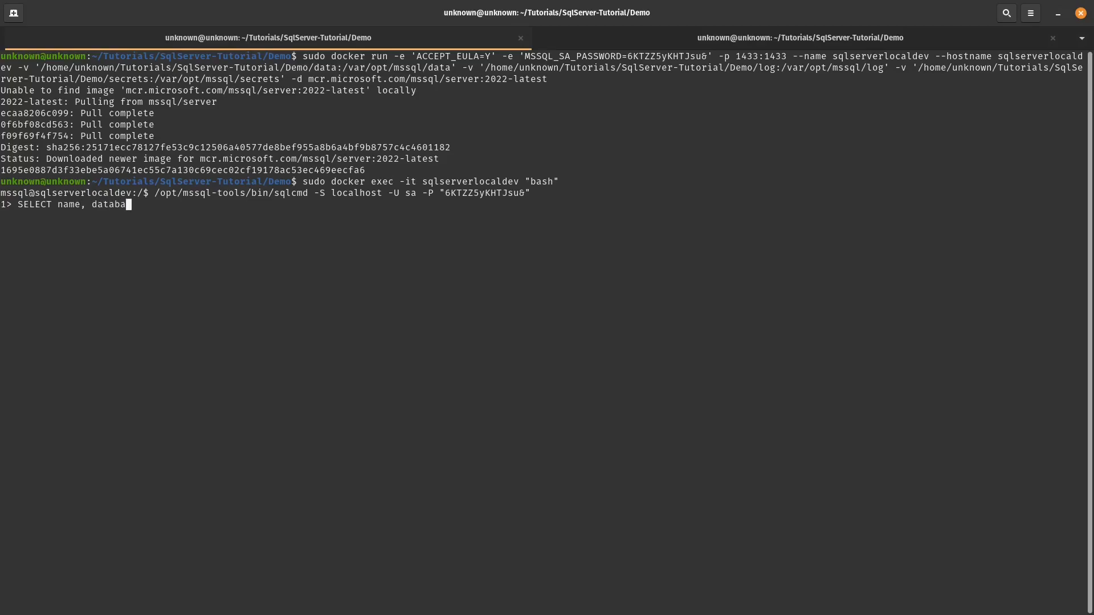
text(se_id)
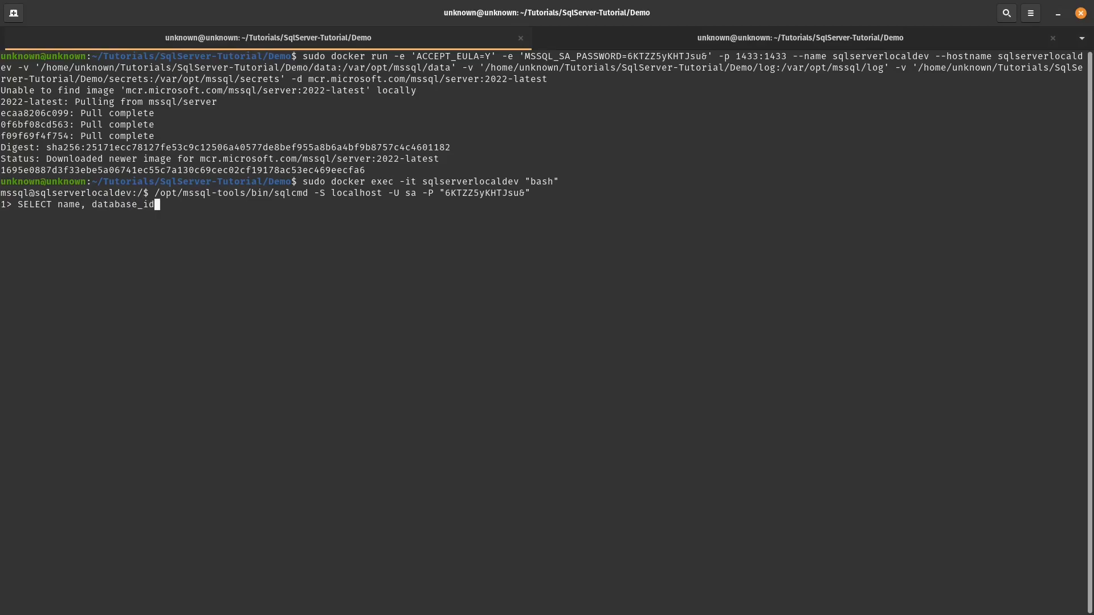
text(, cr)
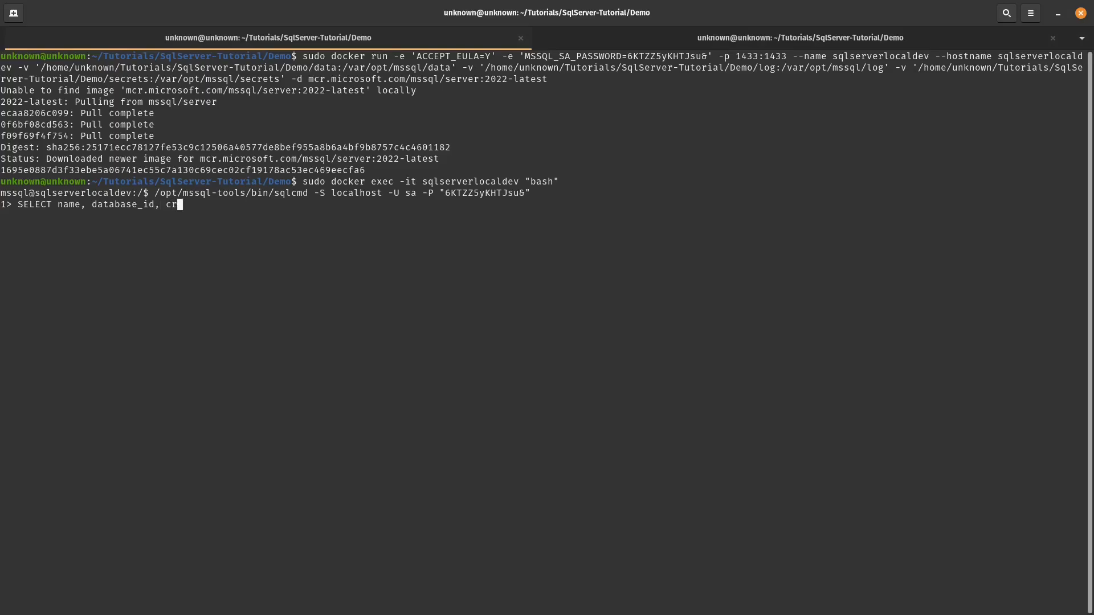
text(eate_d)
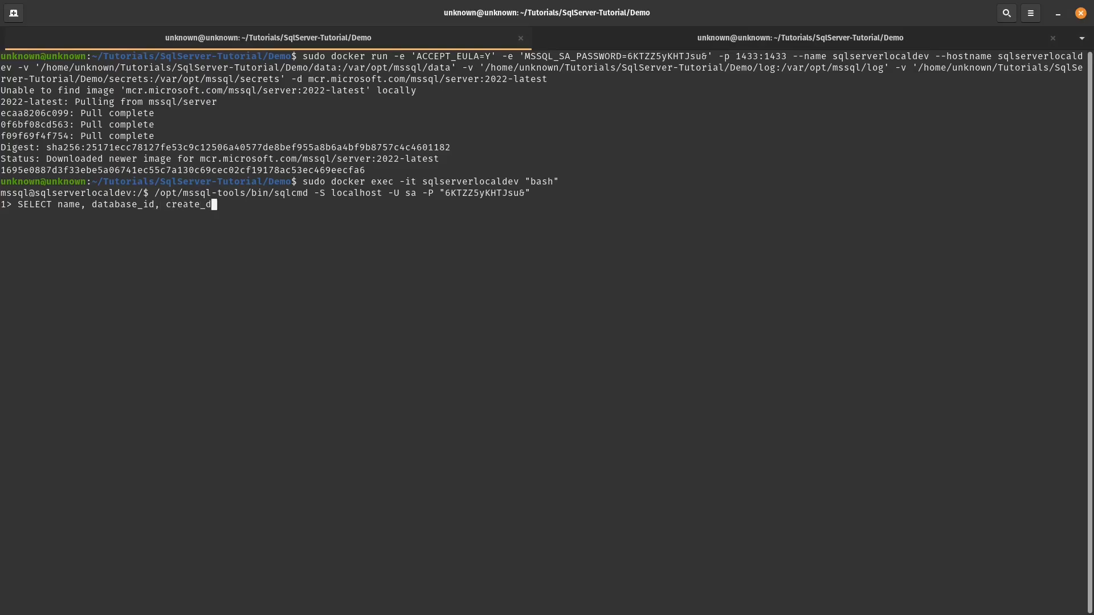
text(ate)
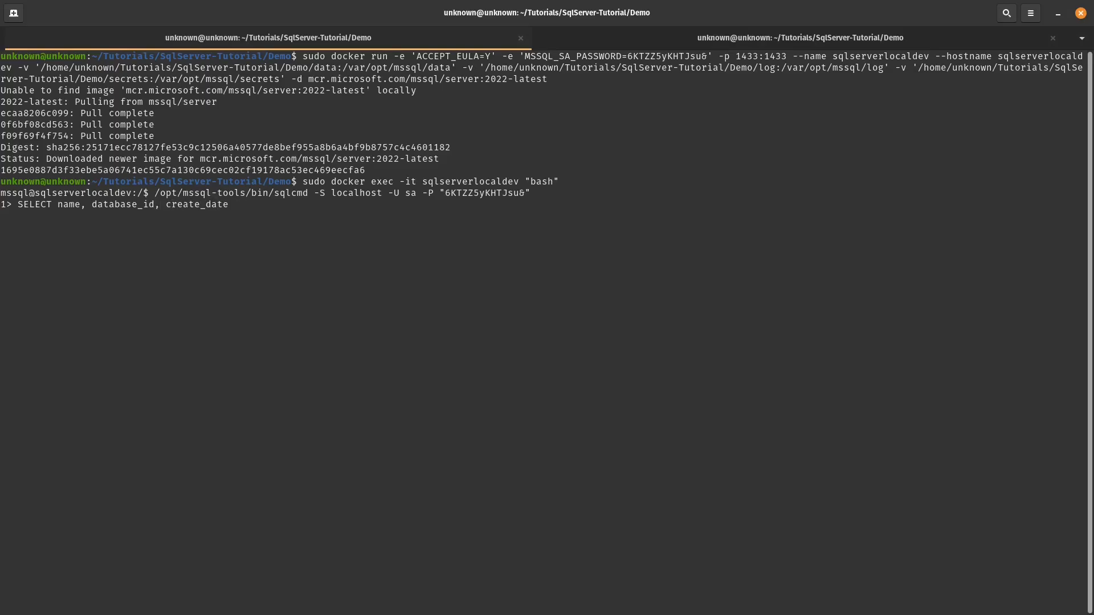
text(FROM sys.)
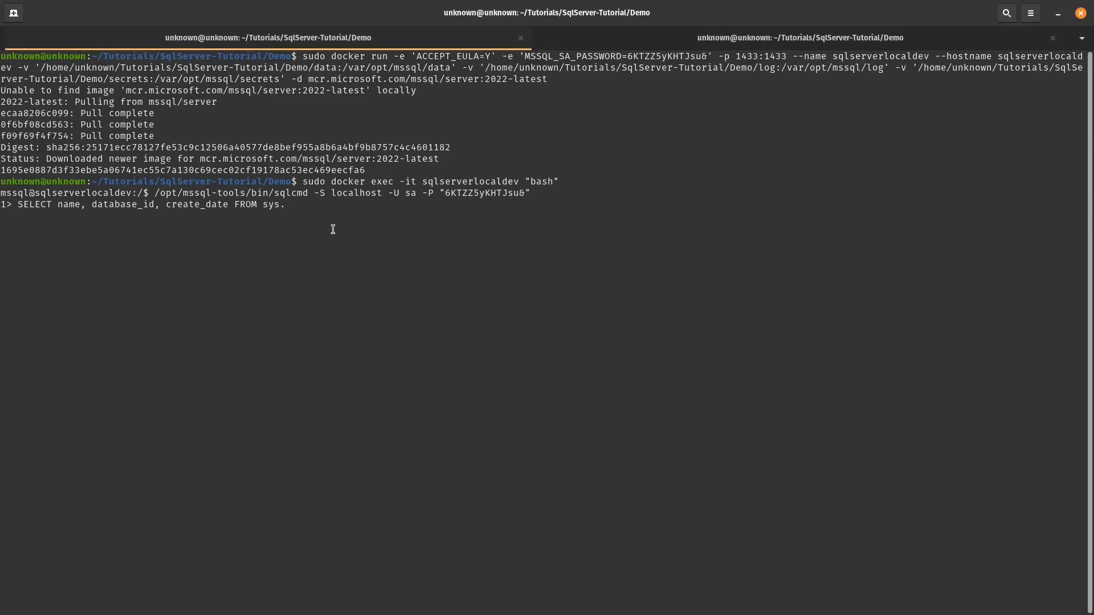
text(databa)
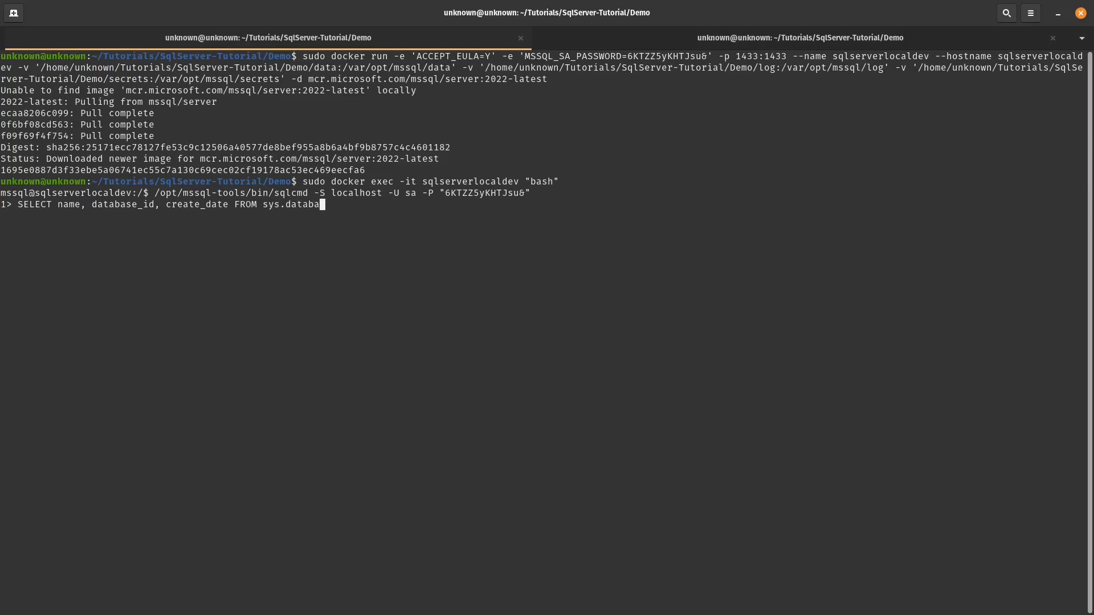
text(ses;)
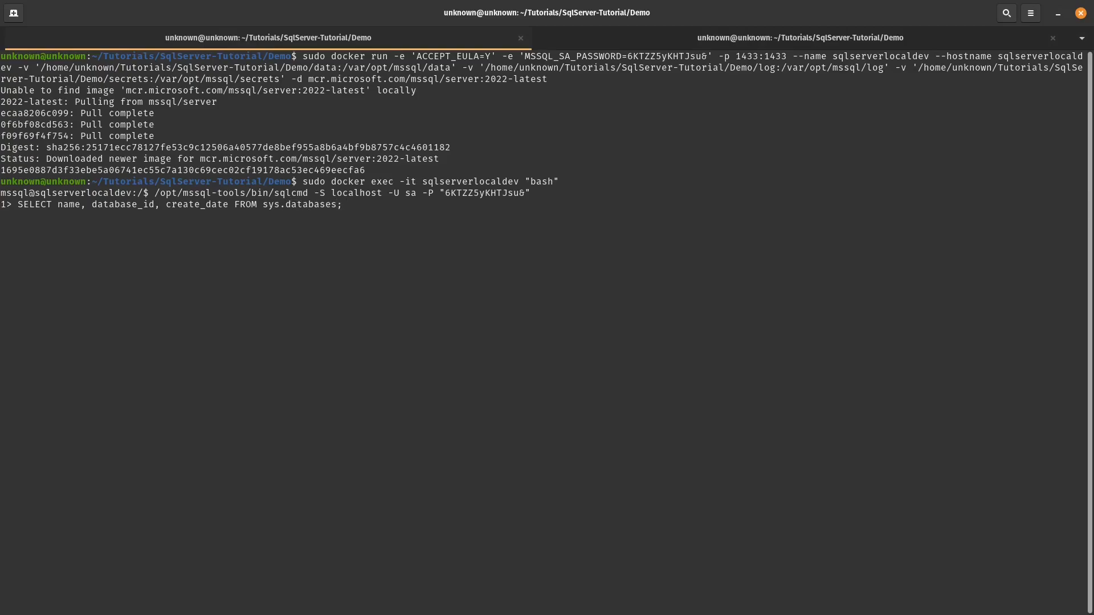
text(GO)
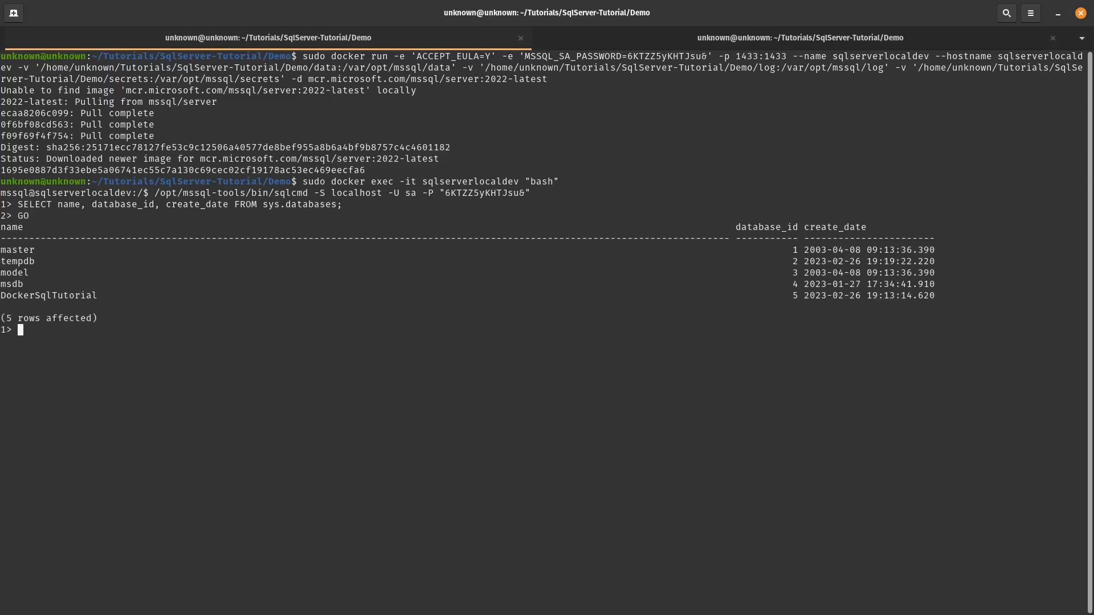
Step: Highlight the DockerSqlTutorial name in the results to show it persisted
double_click(47, 295)
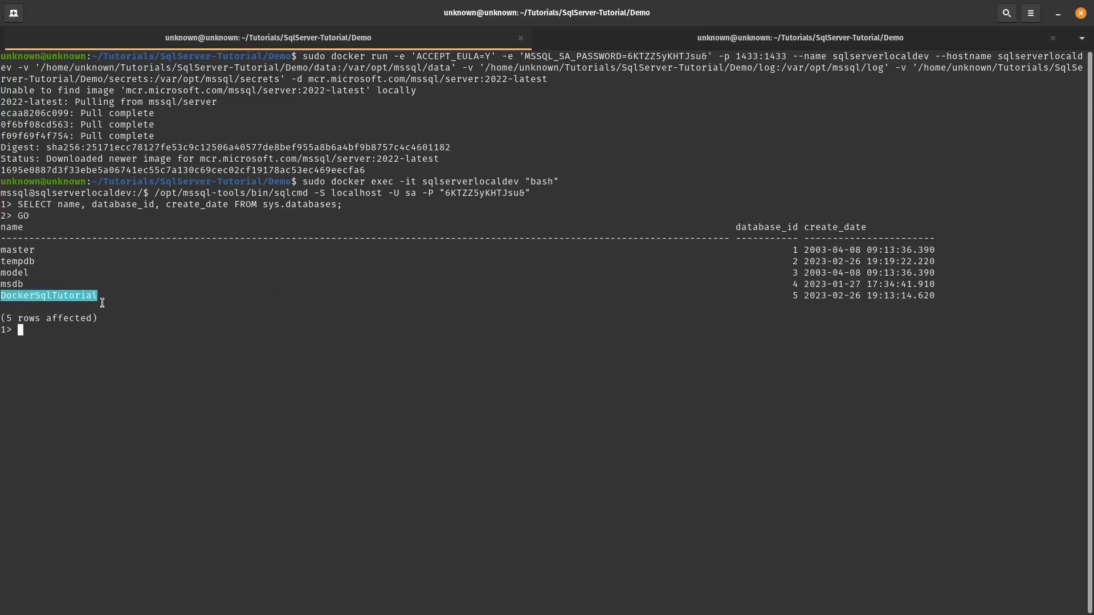
click(862, 295)
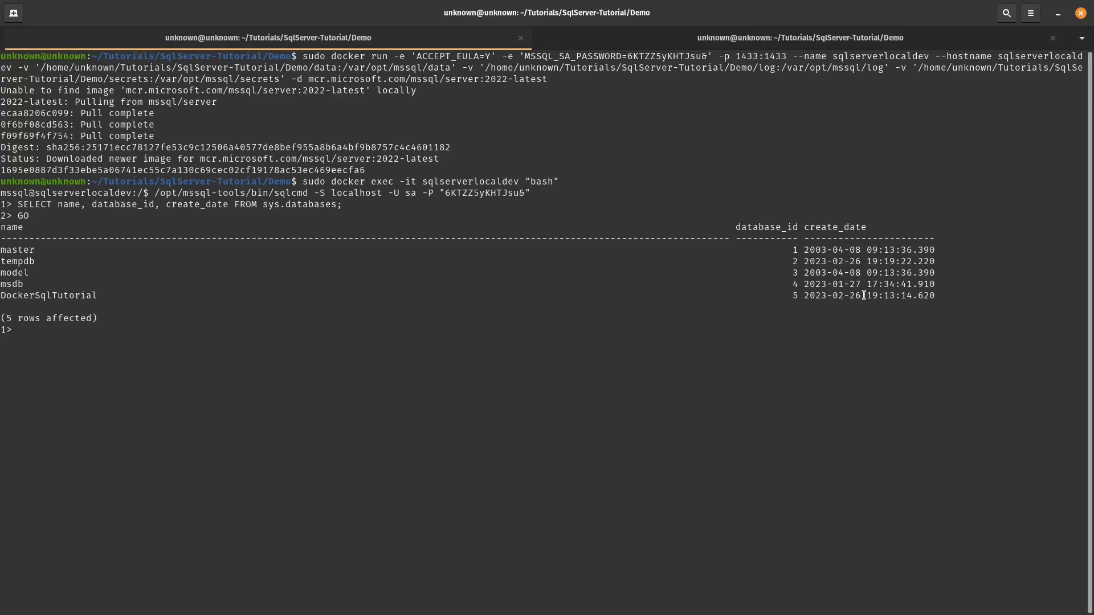
double_click(834, 295)
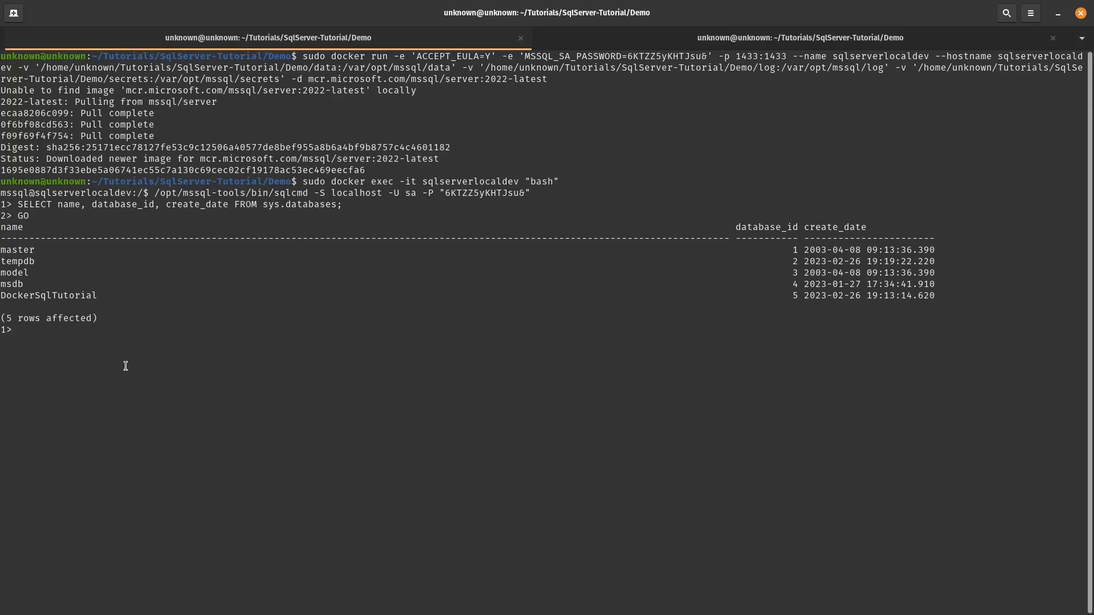
Step: Switch to DockerSqlTutorial and query all WhatWeLearned rows, confirming both saved rows persist
text(USE)
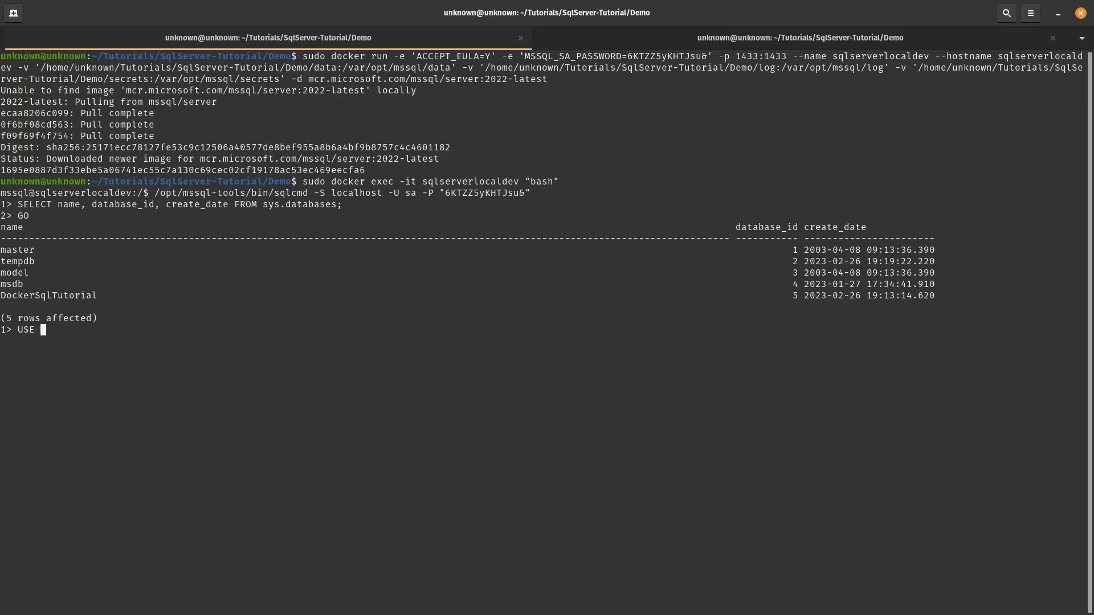
text(Docker)
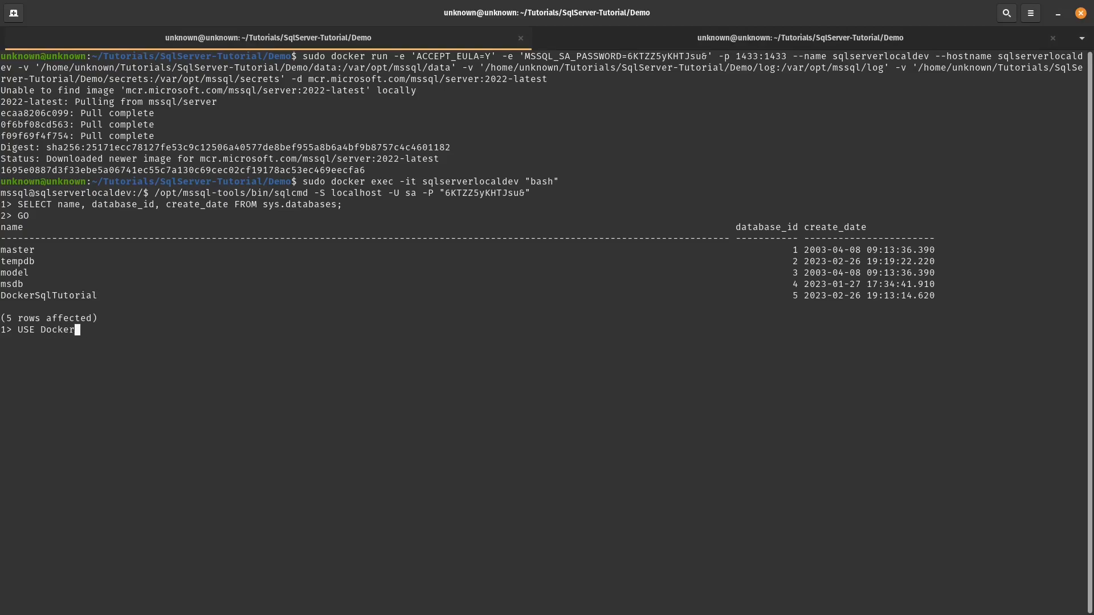
text(Sq)
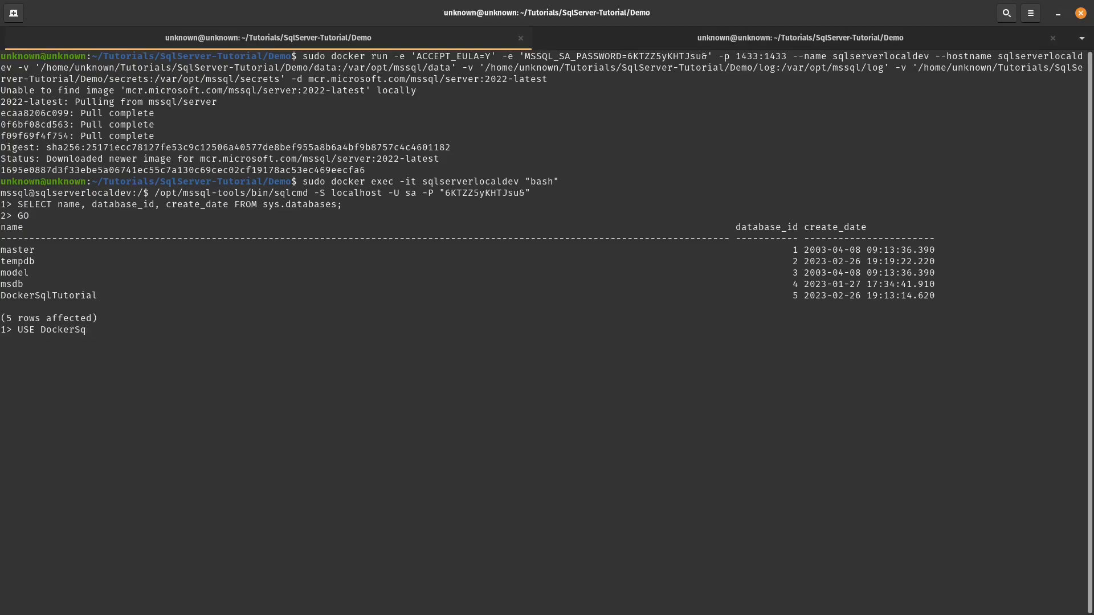
text(lTutorial;)
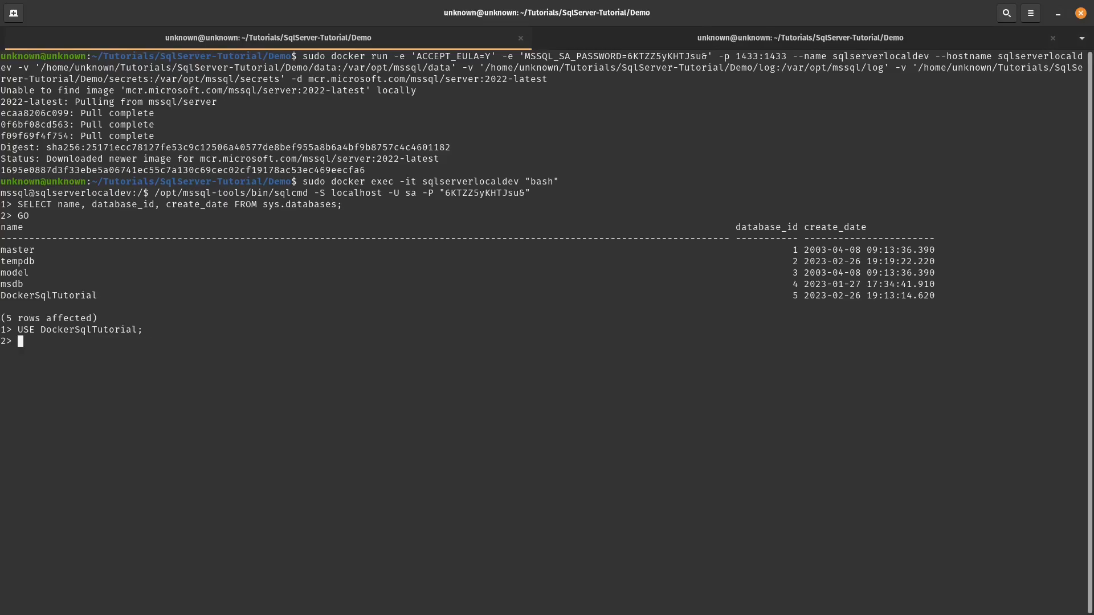
text(GO)
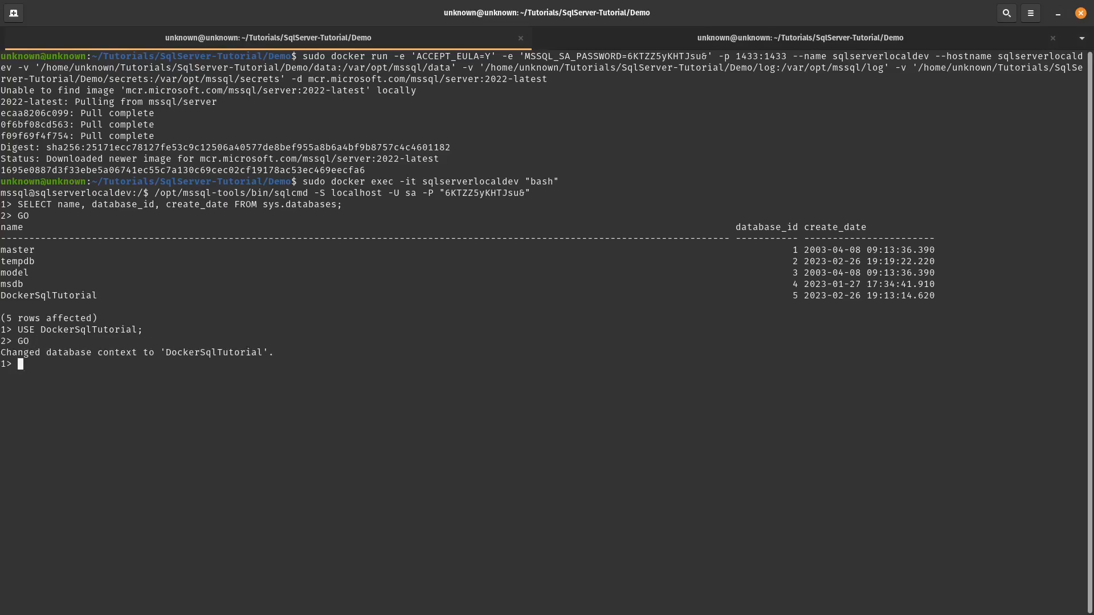
text(SELECT * F)
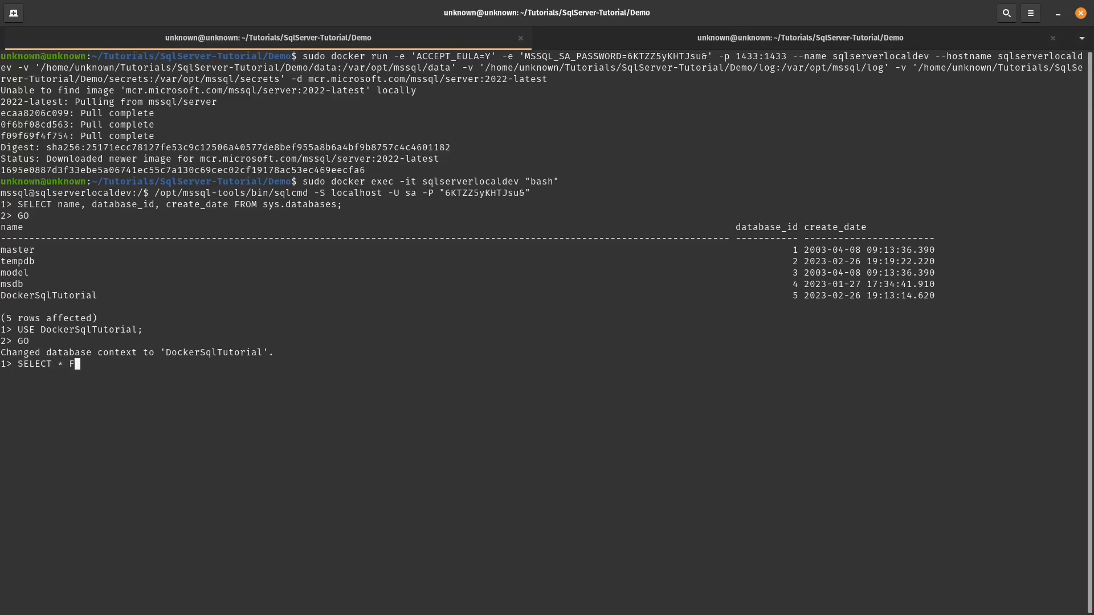
text(ROM What)
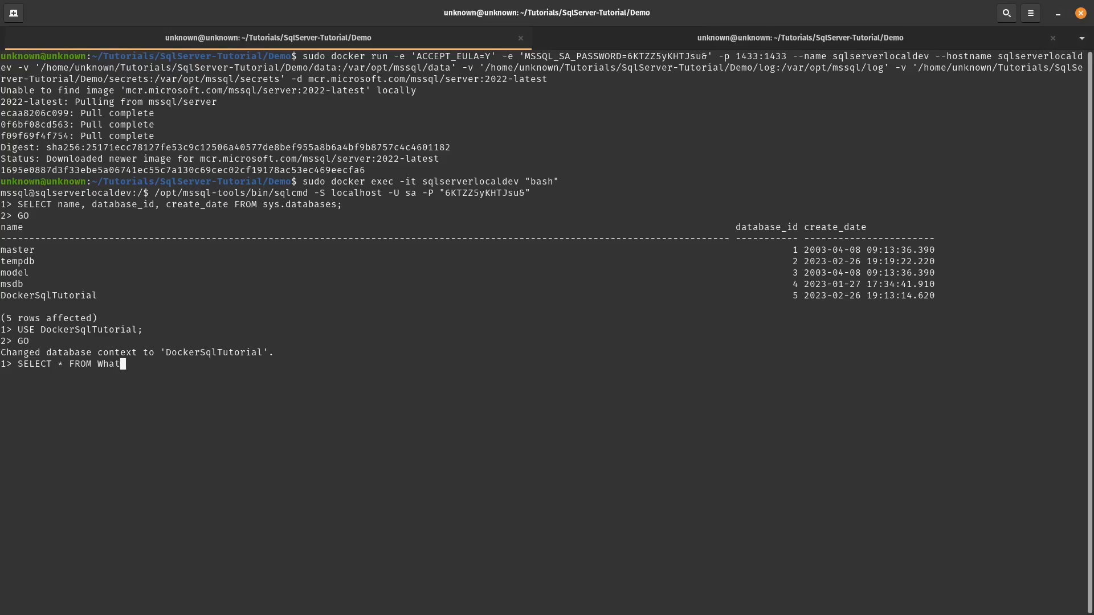
text(WeLearned)
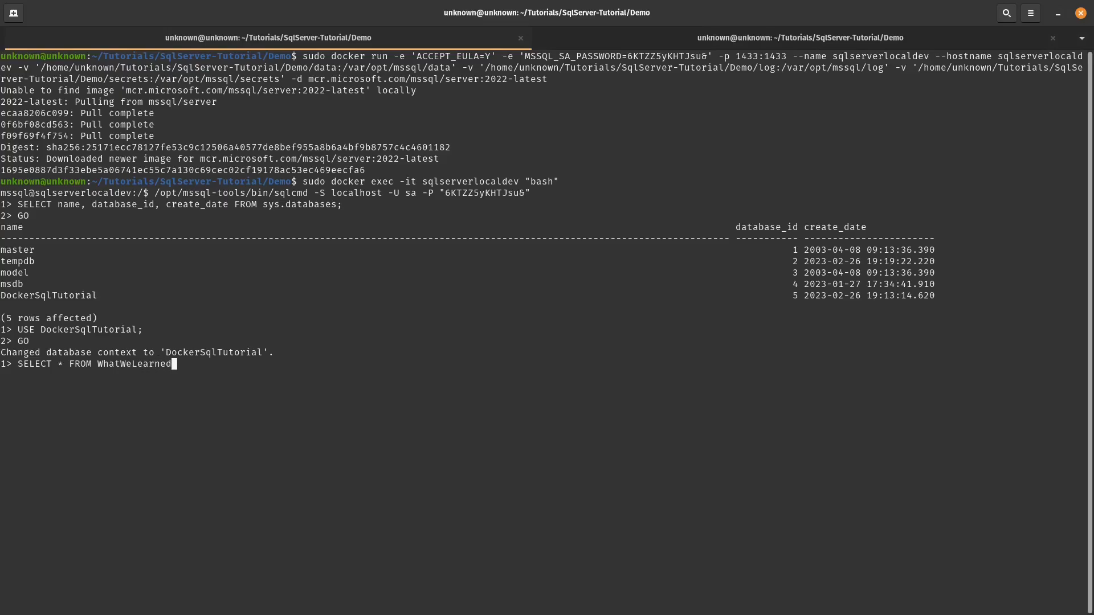
text(;)
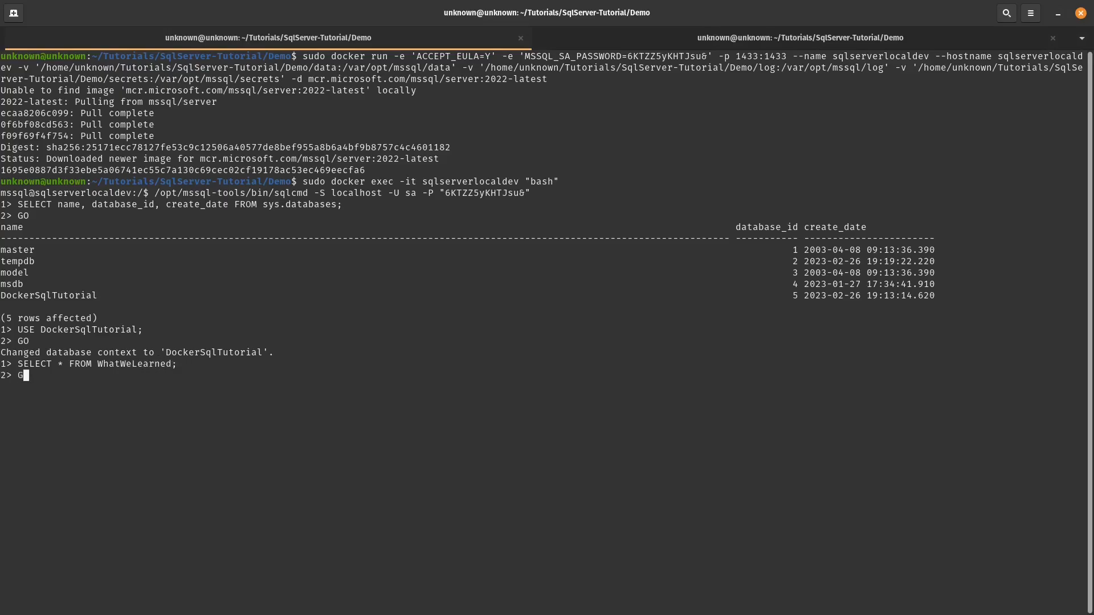
key(Return)
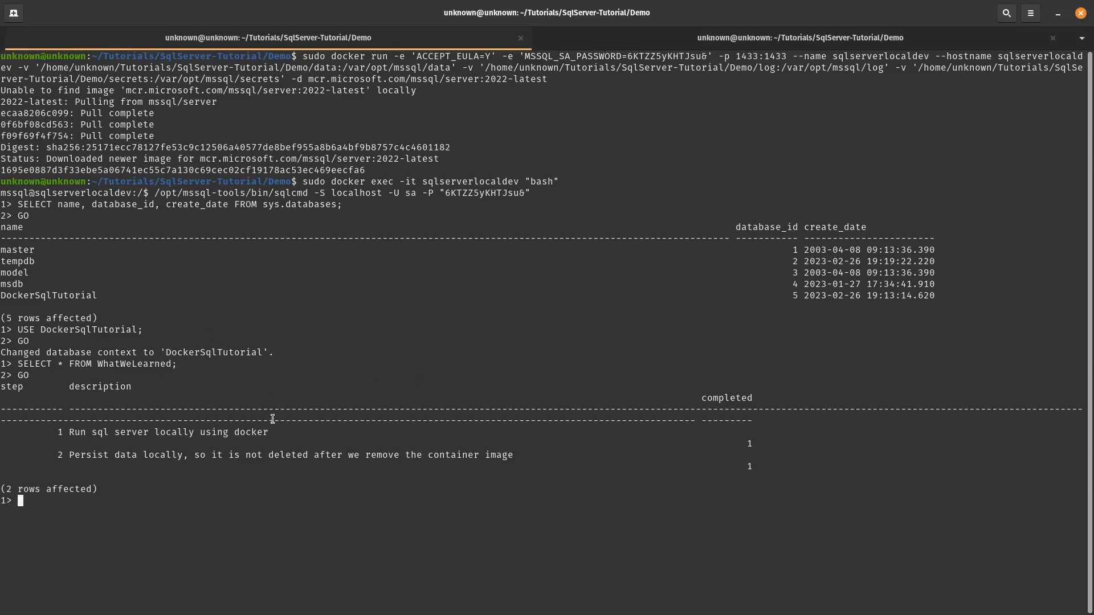
Step: Exit sqlcmd and the container to return to the host prompt in Demo
text(exit)
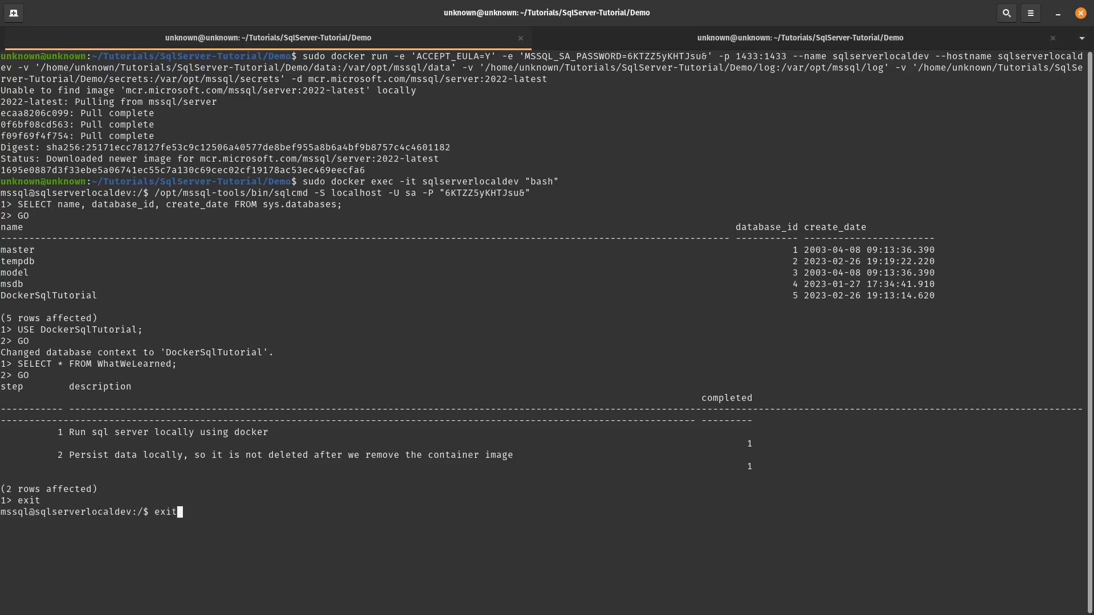
key(Return)
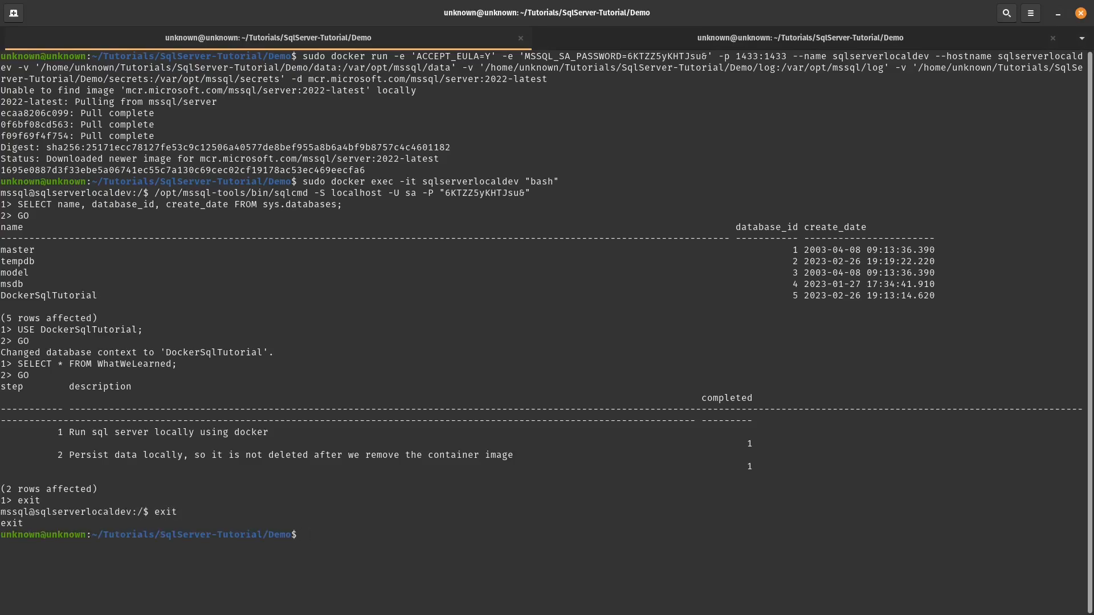